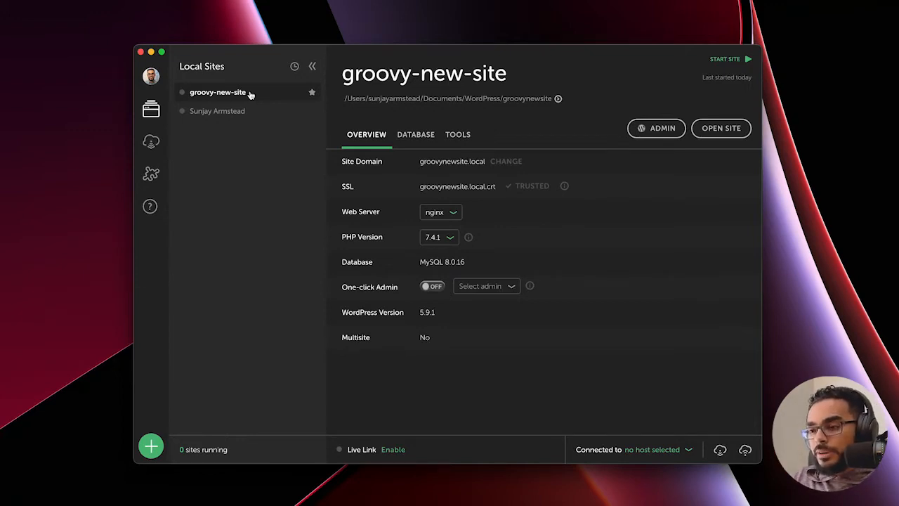
Step: Open a Local site shell for groovy-new-site from its right-click menu
right_click(217, 92)
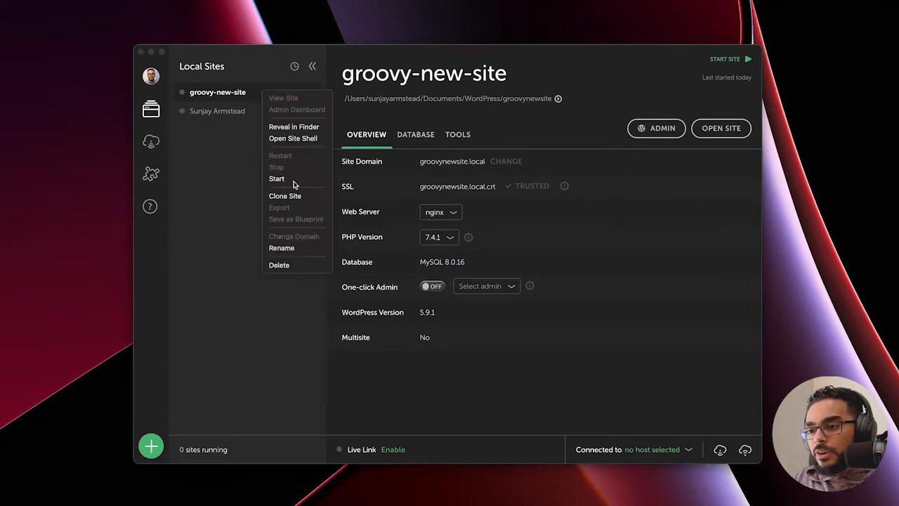
left_click(293, 139)
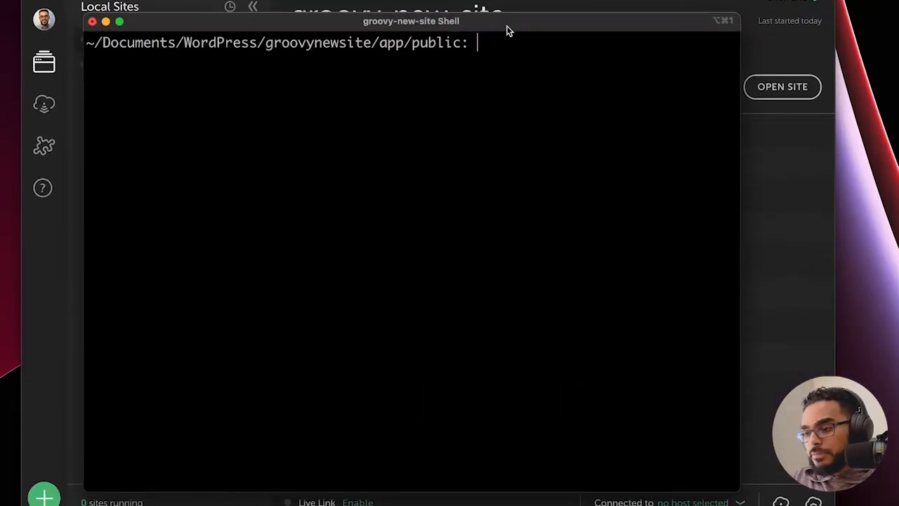
Step: List files, cd into wp-content/themes/divi-child, and clear the shell output
type("ls -a")
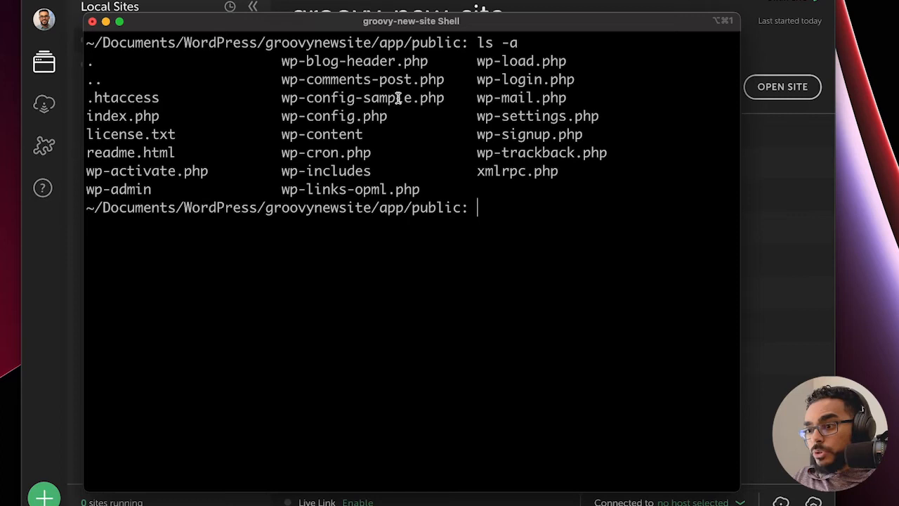
mouse_move(191, 100)
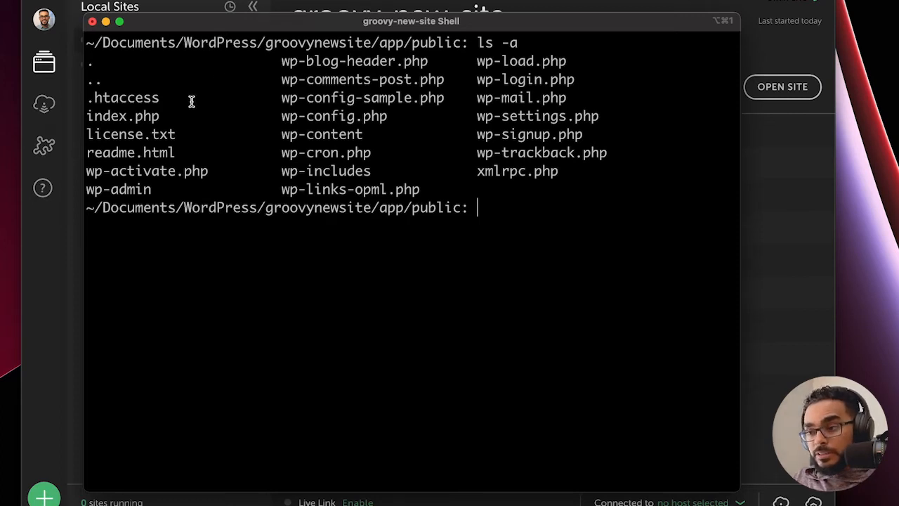
mouse_move(302, 134)
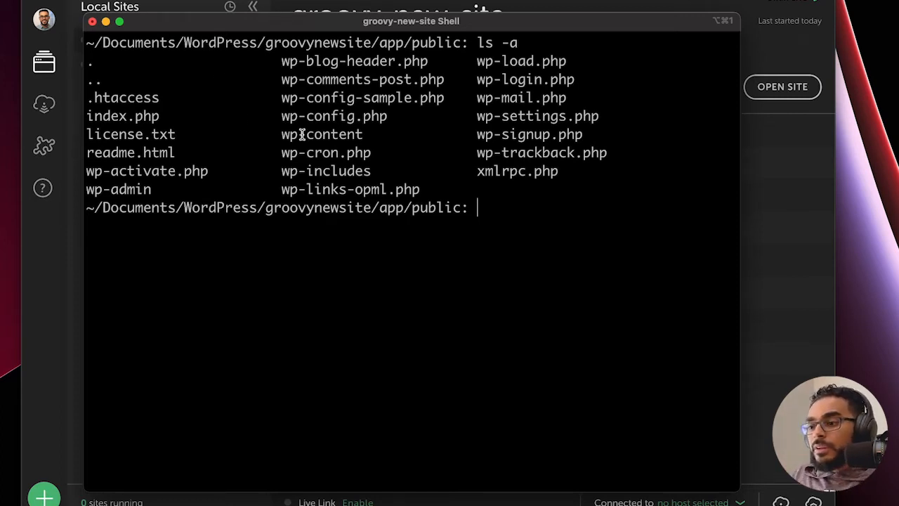
mouse_move(448, 139)
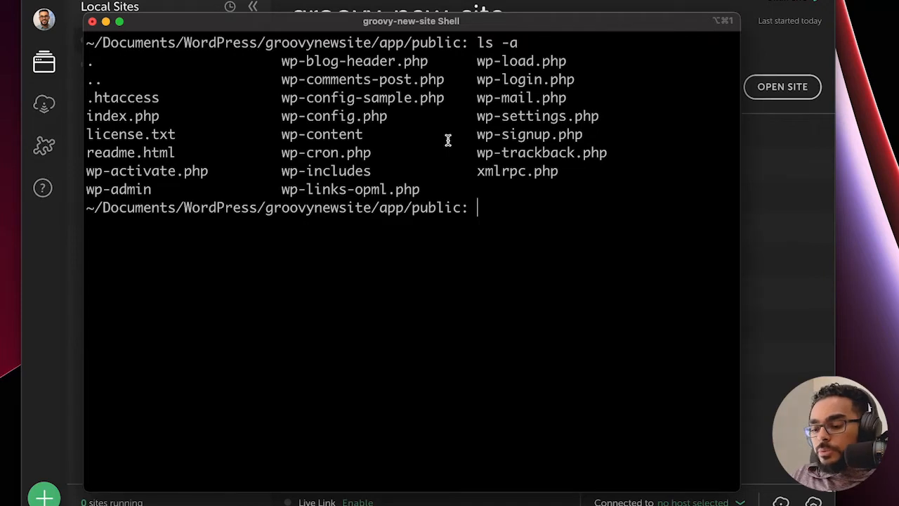
type("w")
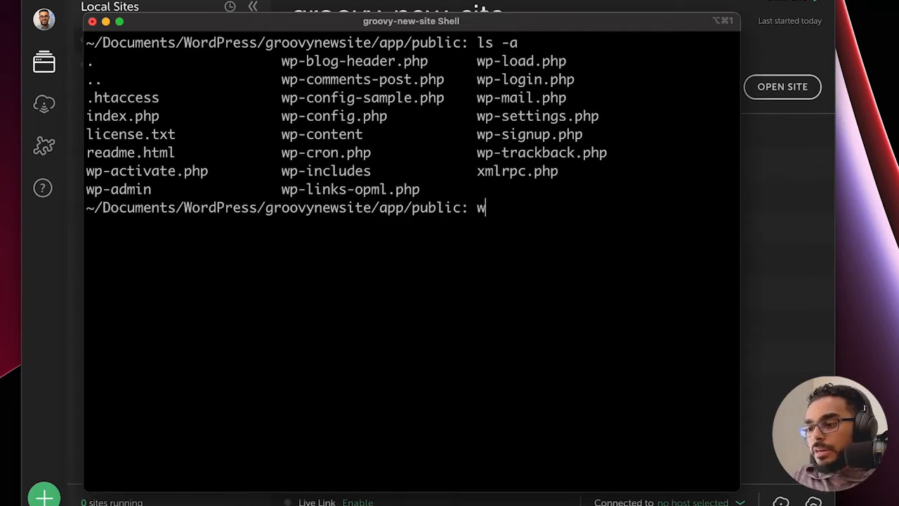
type("cd")
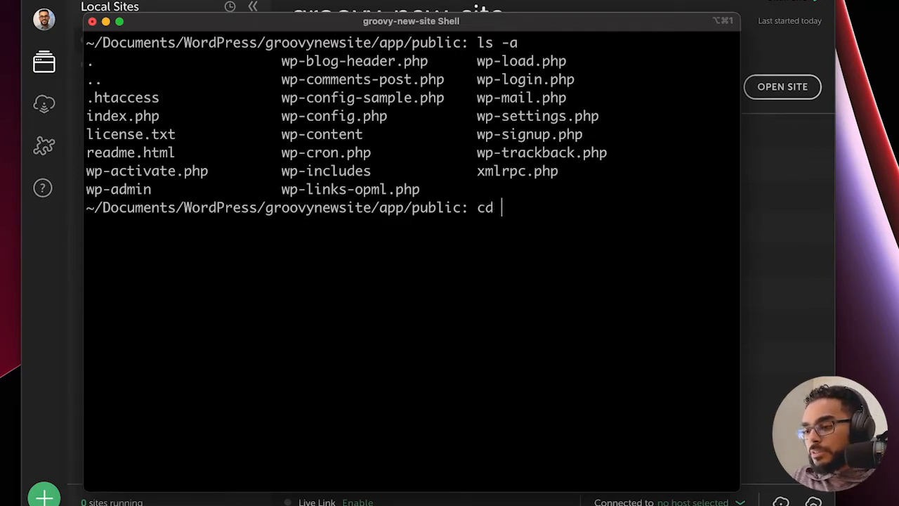
type("wp-co")
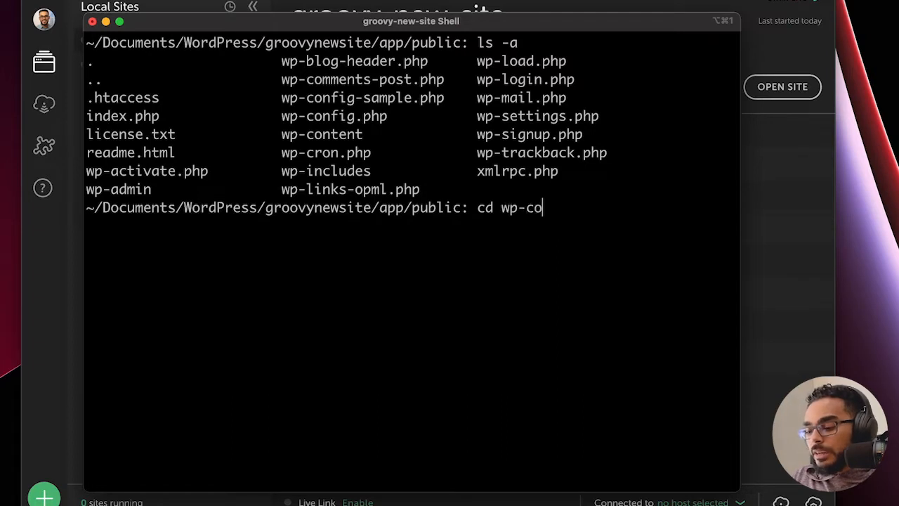
type("ntent")
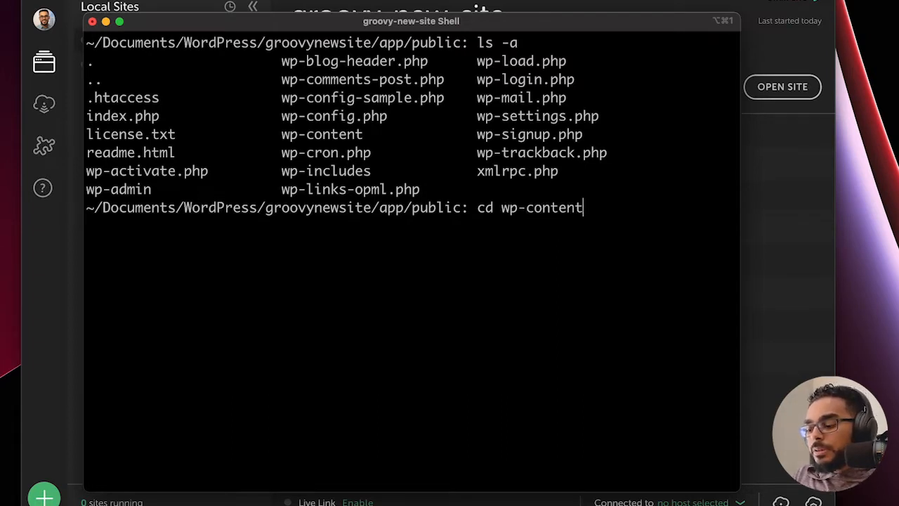
type("/themes")
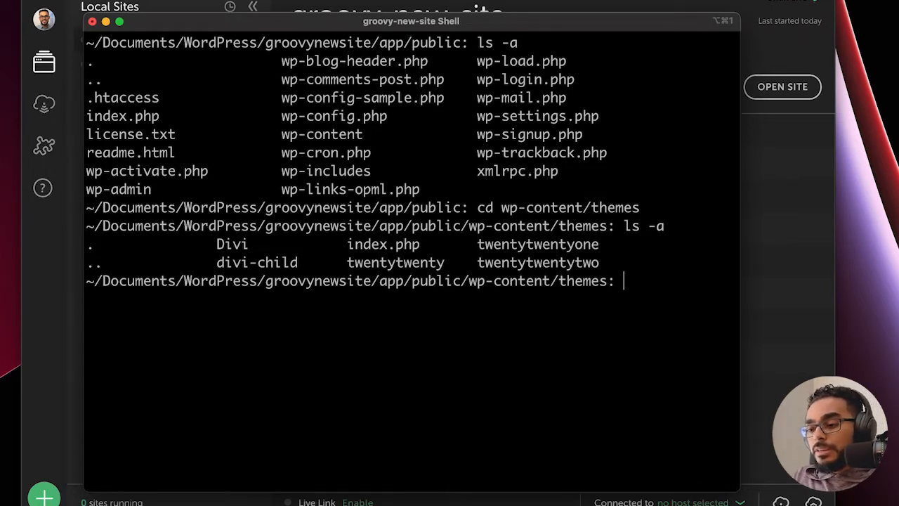
type("cd")
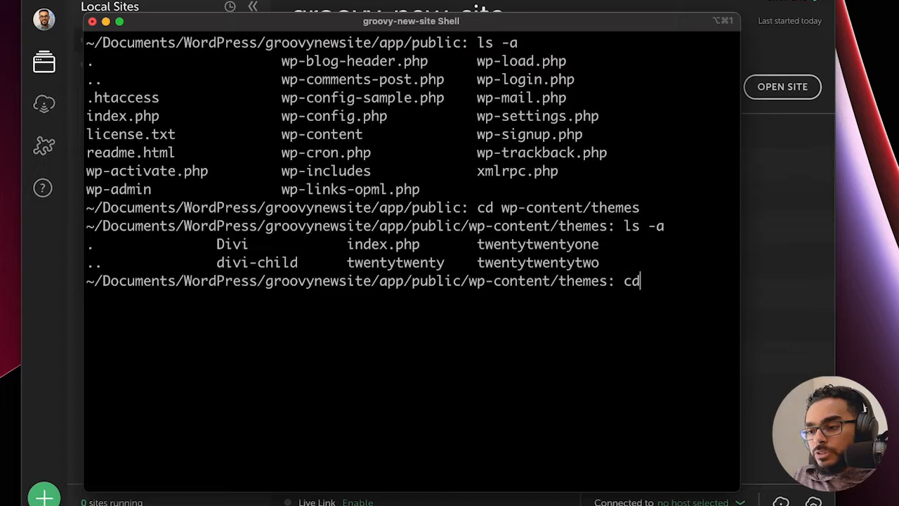
type("divi-child/")
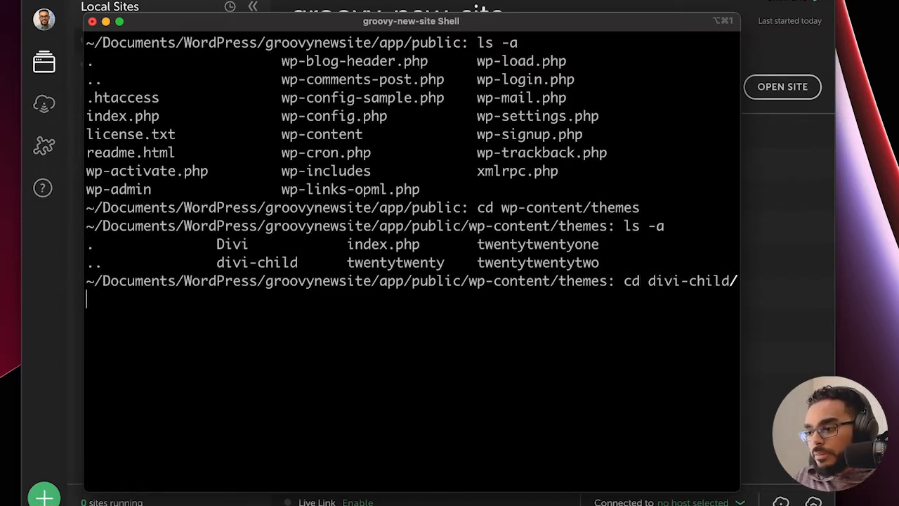
type("clear")
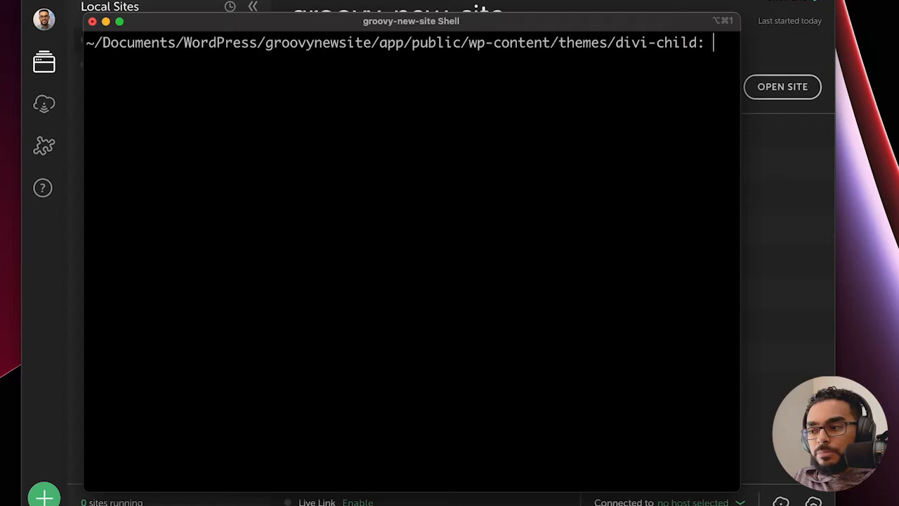
type("g")
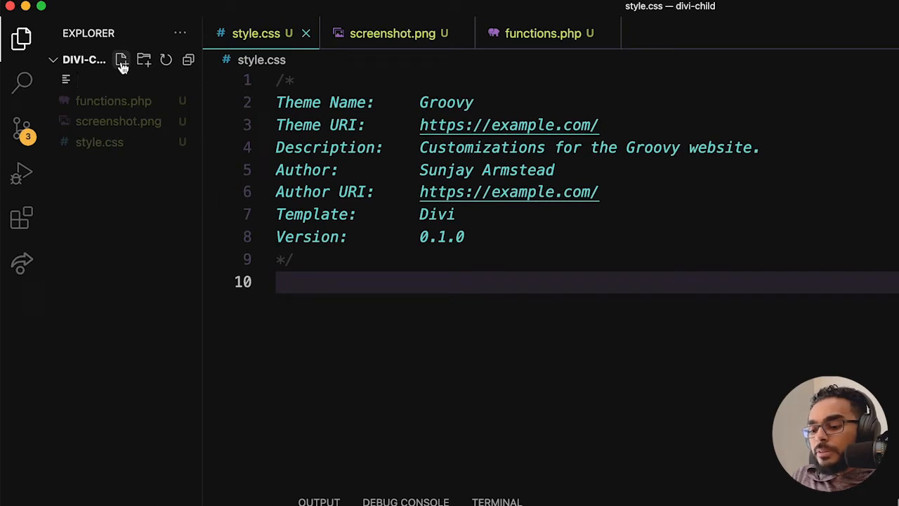
Step: Create README.md in divi-child and type the '# Groovy New Site' heading into it
type("REA")
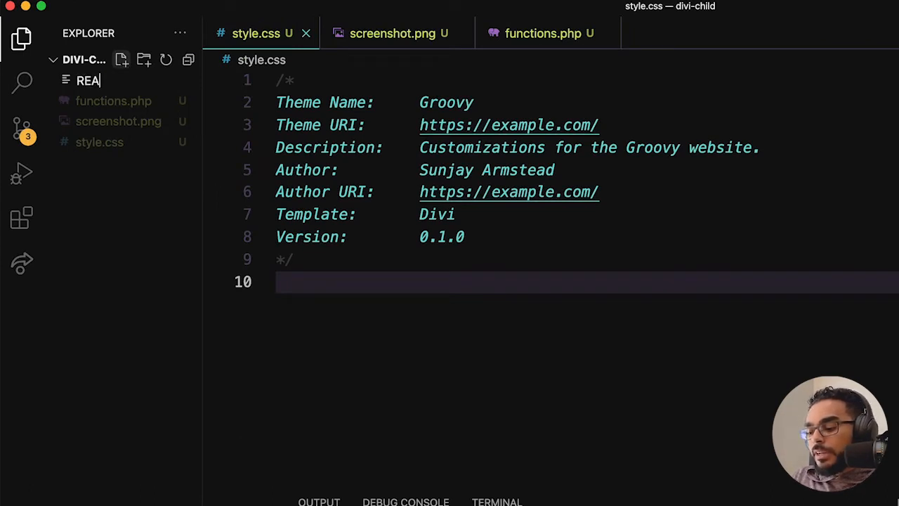
type("DME")
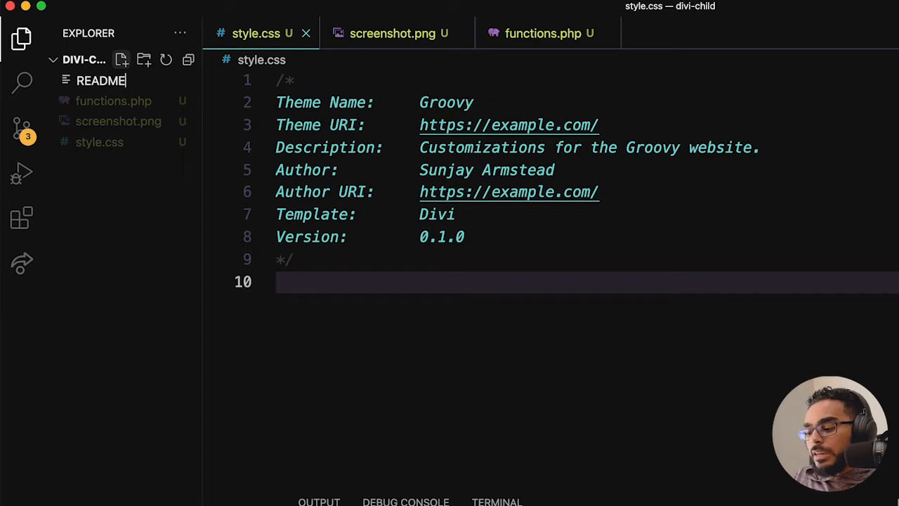
type(".")
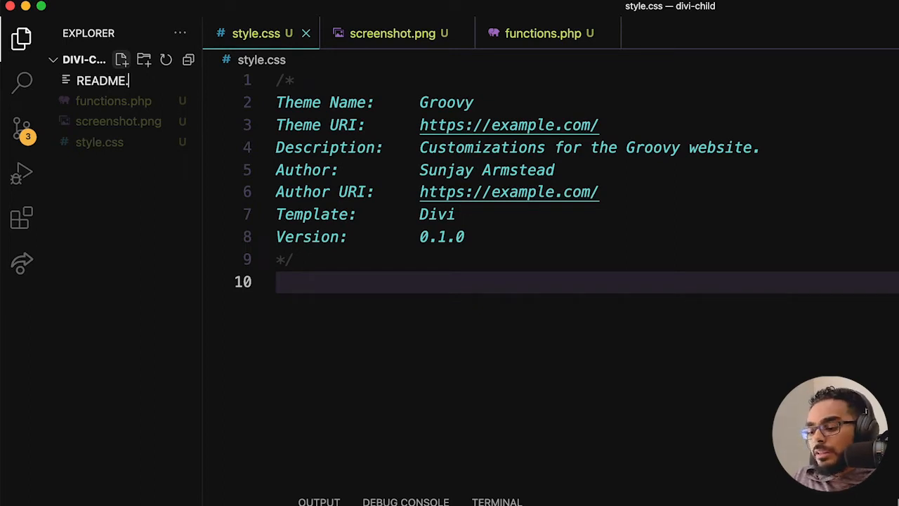
type("md")
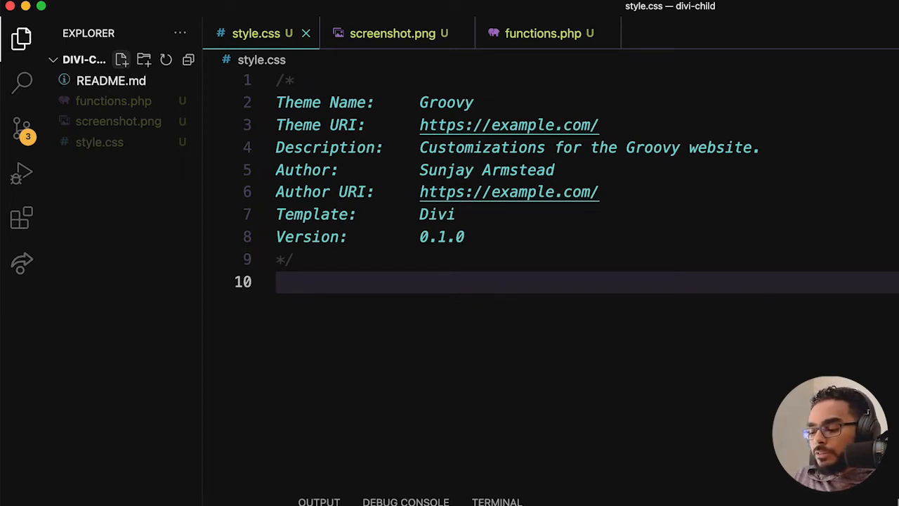
left_click(110, 100)
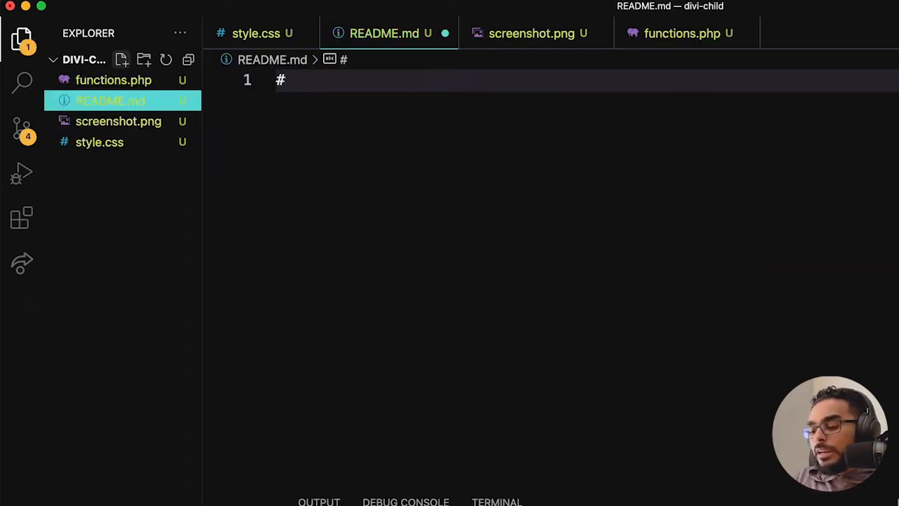
type("Groovy")
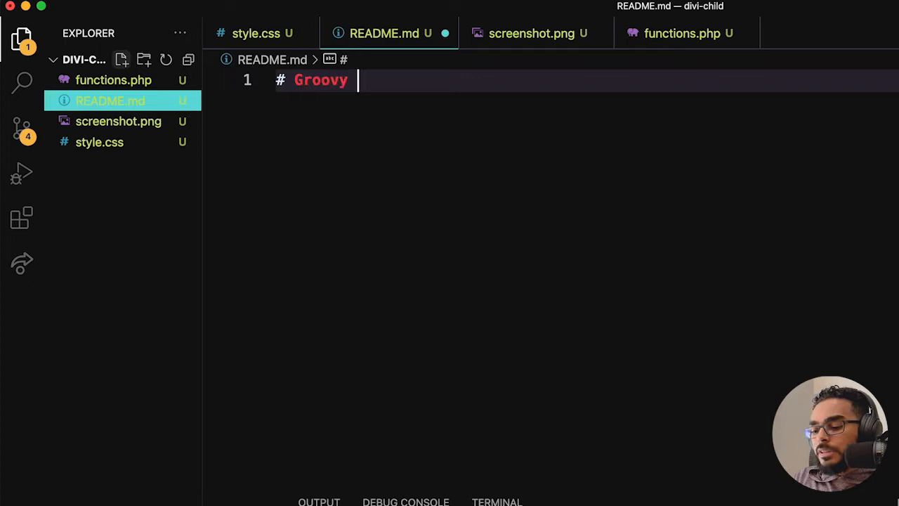
type("New Site")
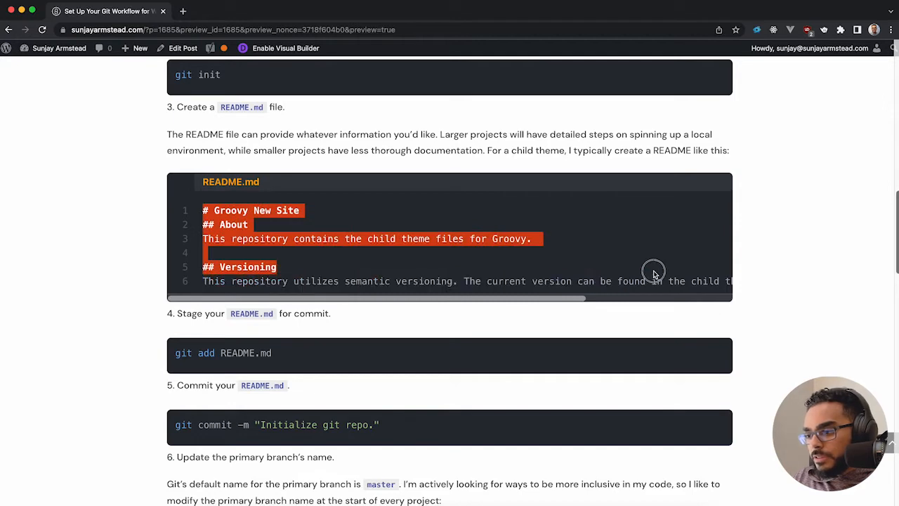
Step: Scroll the tutorial page to step 3's README.md code block
scroll("right", 3)
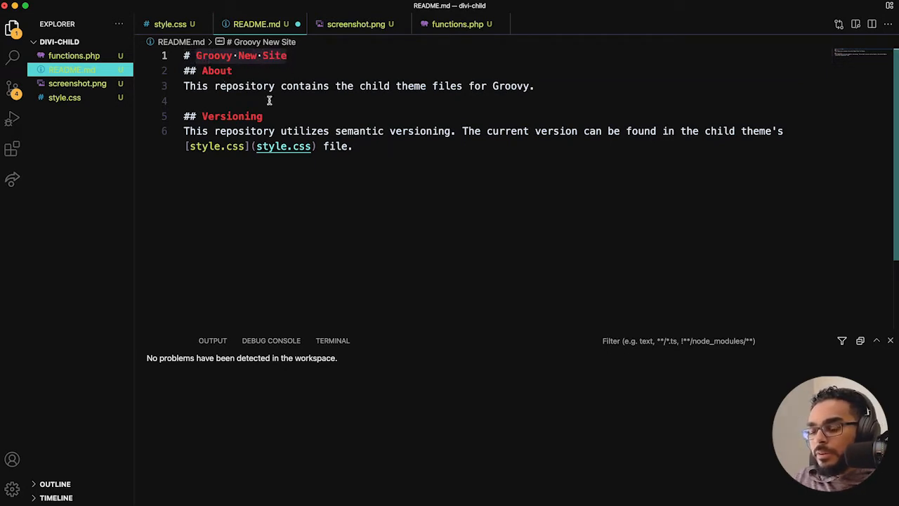
Step: Edit the pasted About/Versioning template, check style.css, then return to README.md and save
left_click(232, 70)
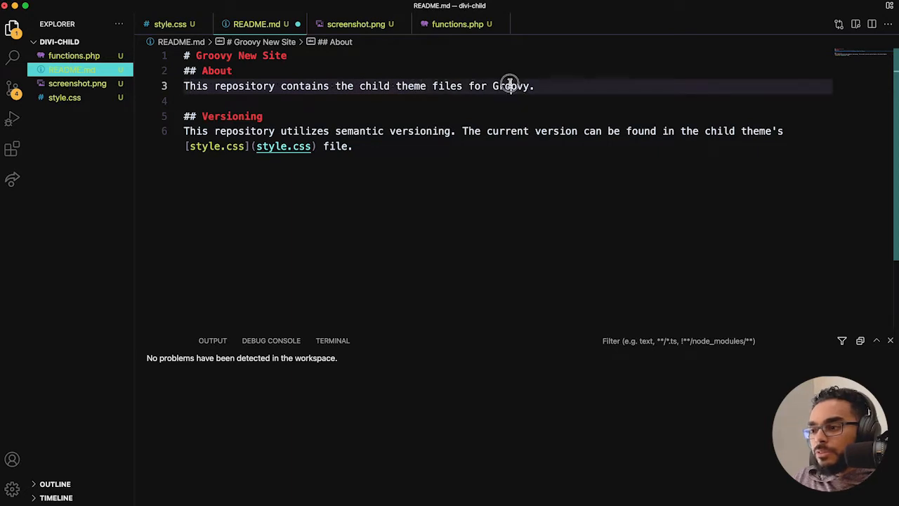
double_click(213, 56)
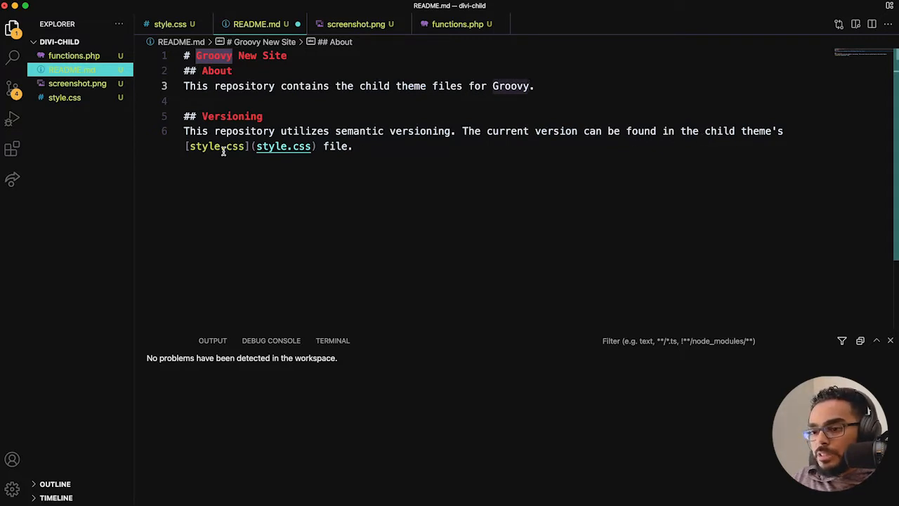
left_click(65, 98)
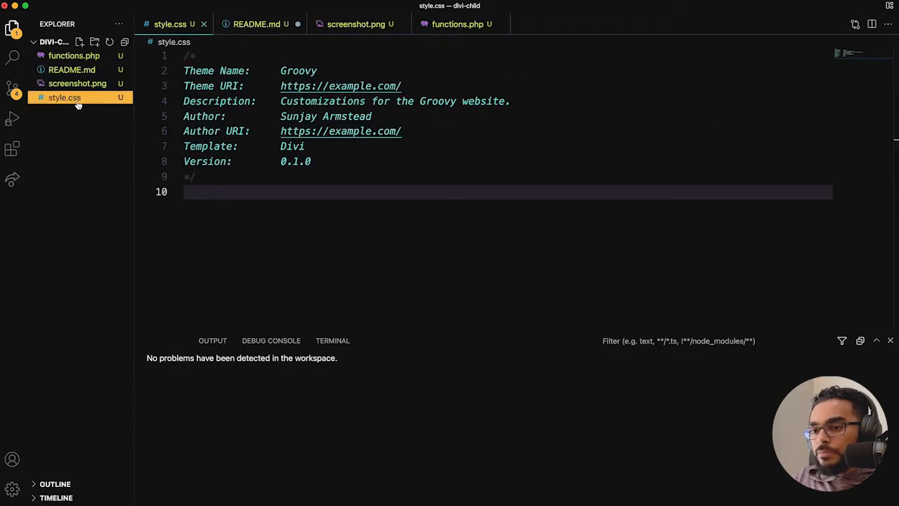
left_click(255, 24)
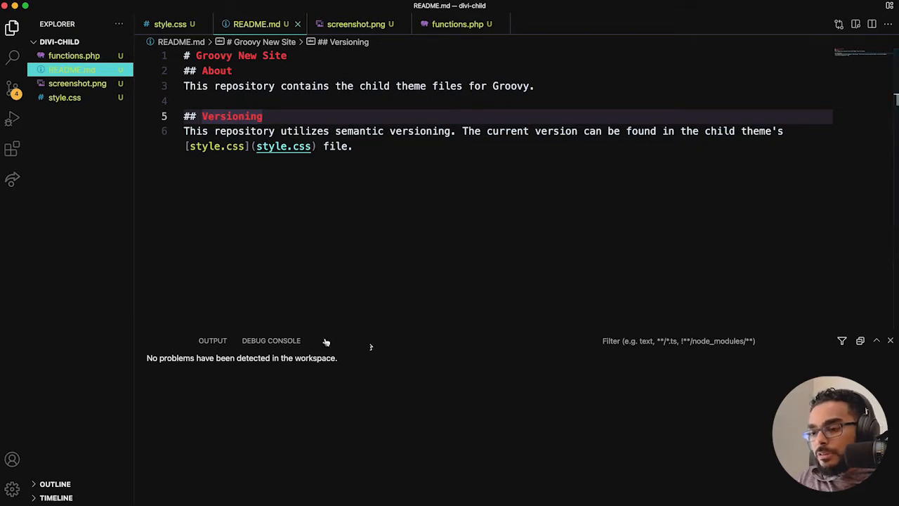
mouse_move(326, 341)
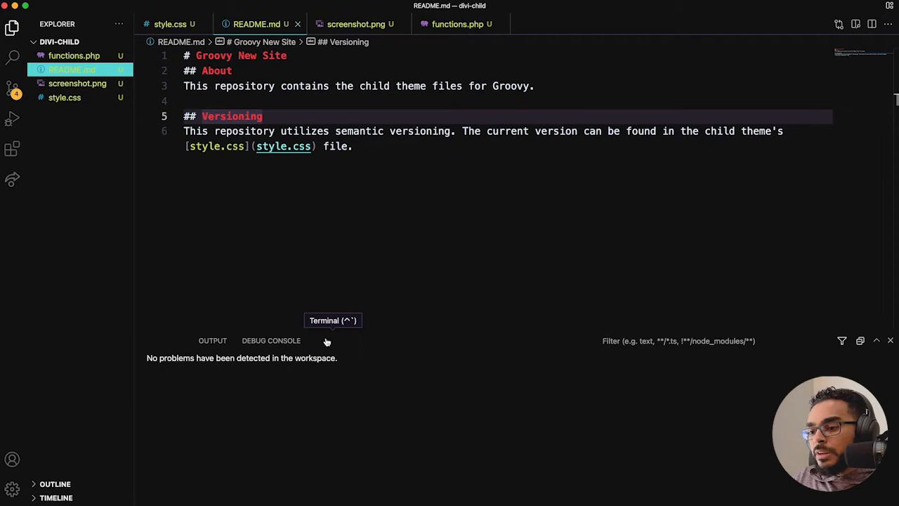
Step: Stage README.md with git add in the integrated terminal
left_click(324, 320)
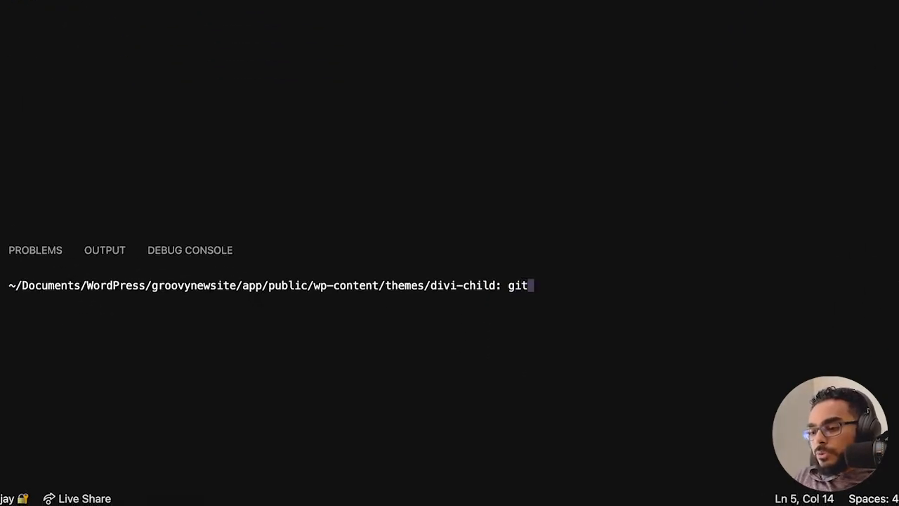
type("add RE")
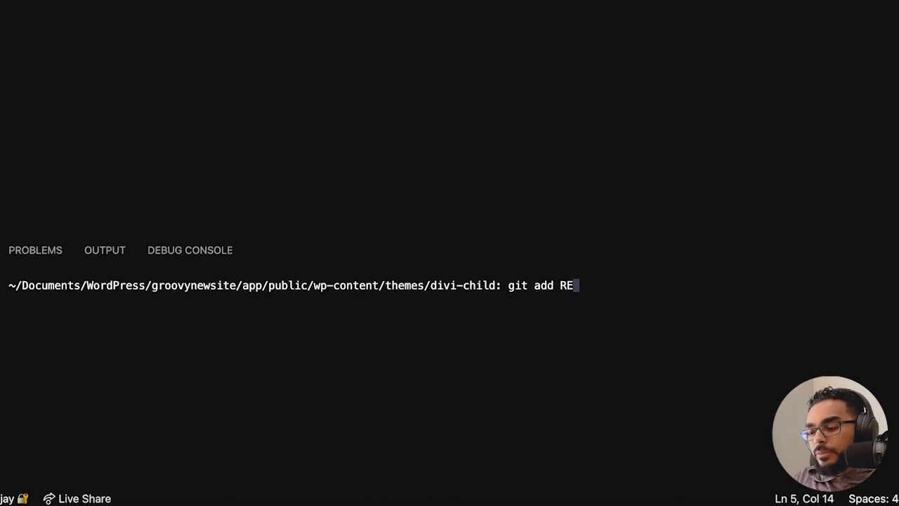
type("ADME.md")
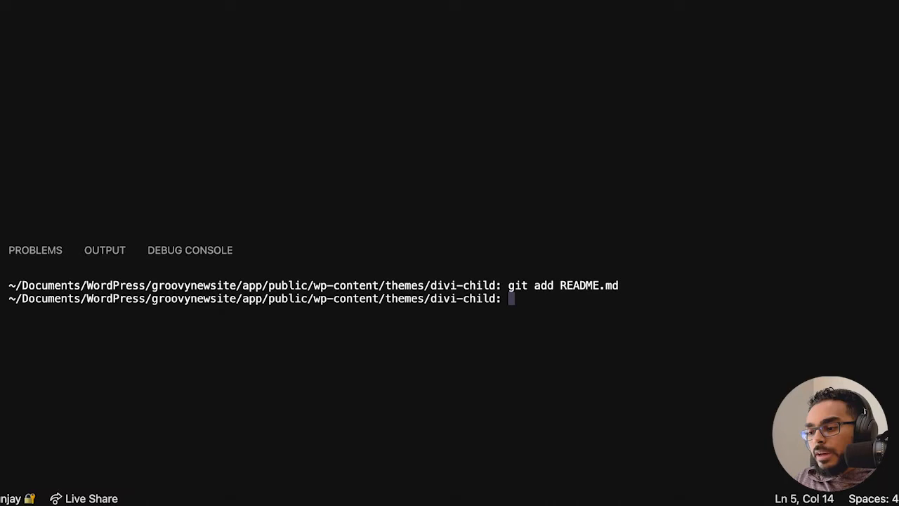
Step: Commit it as "Initialize git repo." and confirm master is the only branch
type("gi")
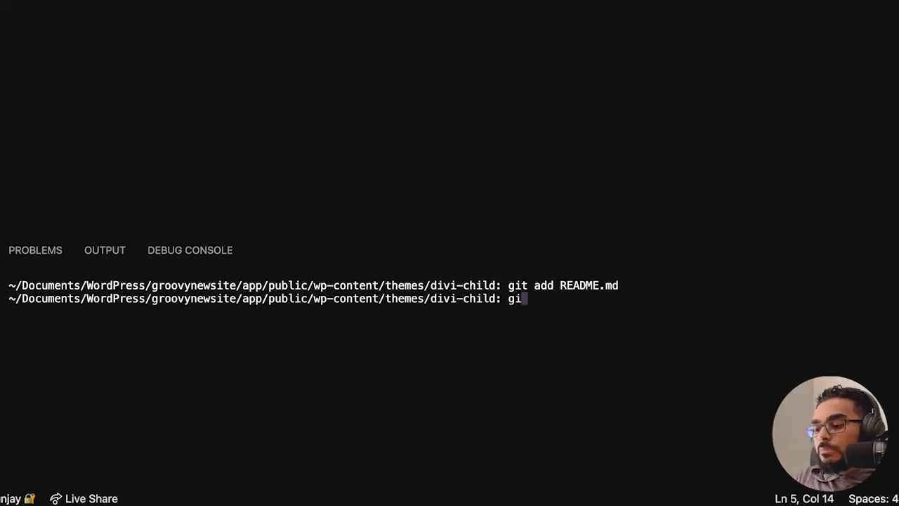
type("comm")
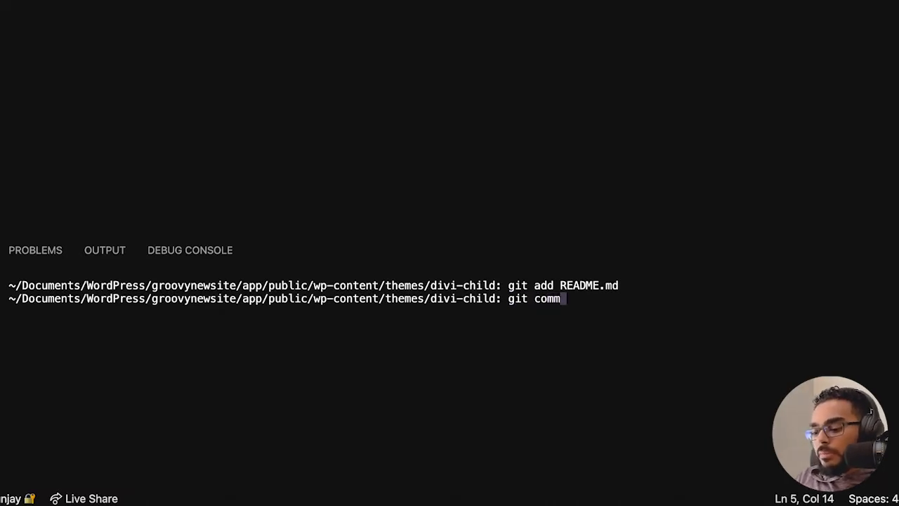
type("it -m")
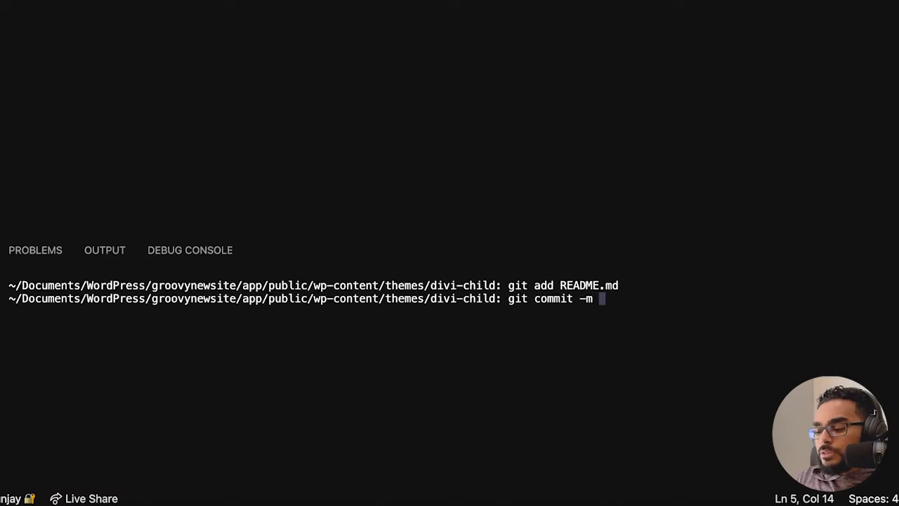
type("\"")
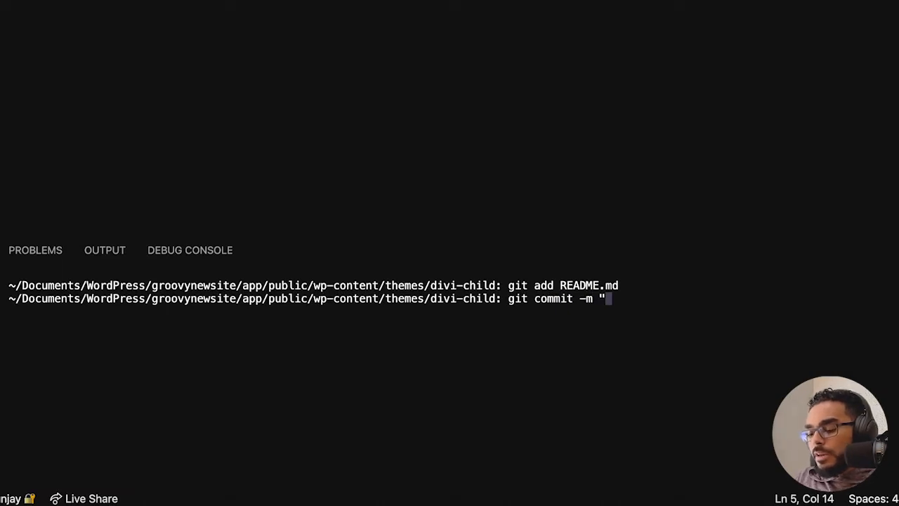
type("Initialize g")
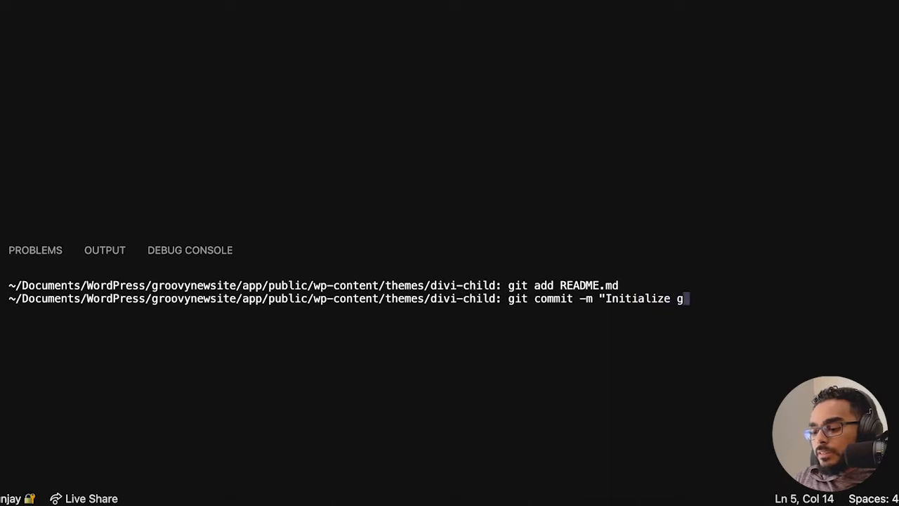
type("it repo")
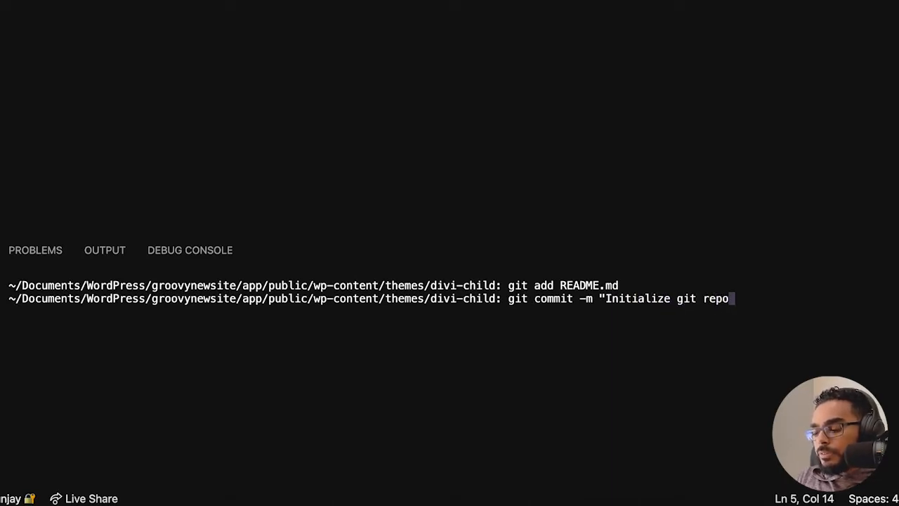
type(".\"")
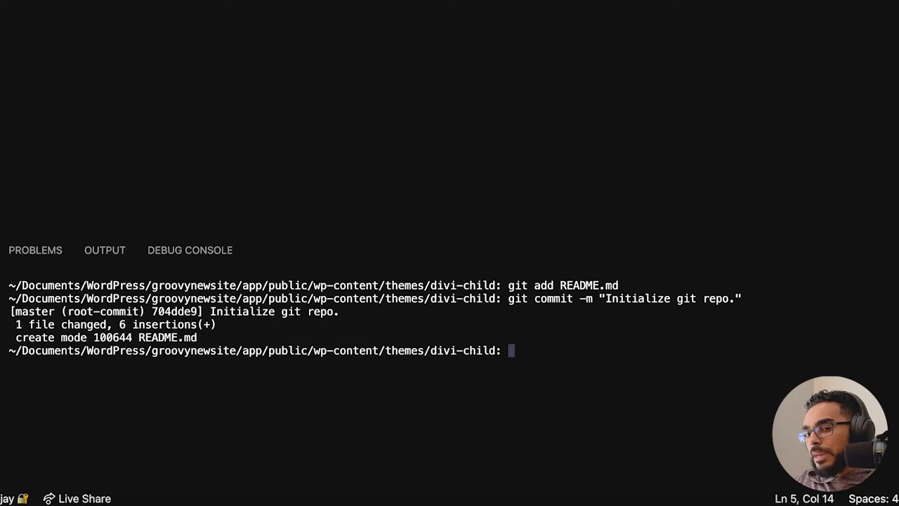
type("git branch")
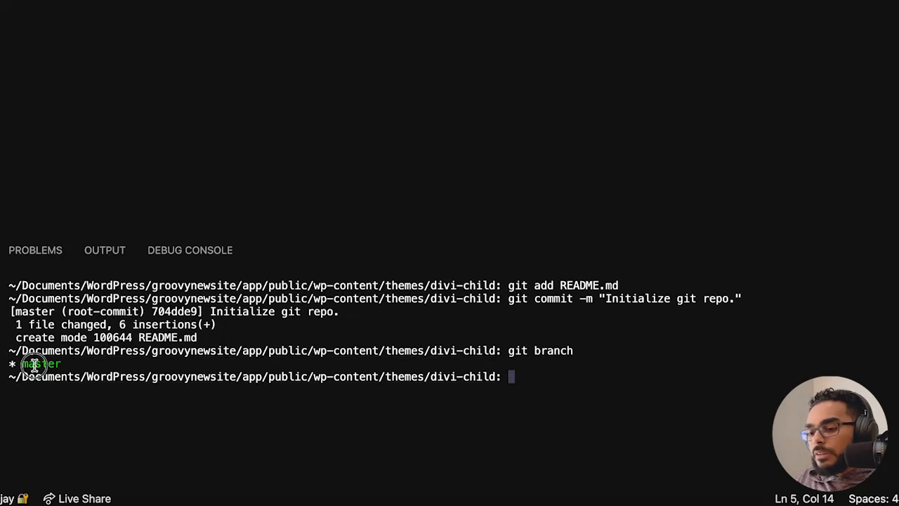
double_click(40, 364)
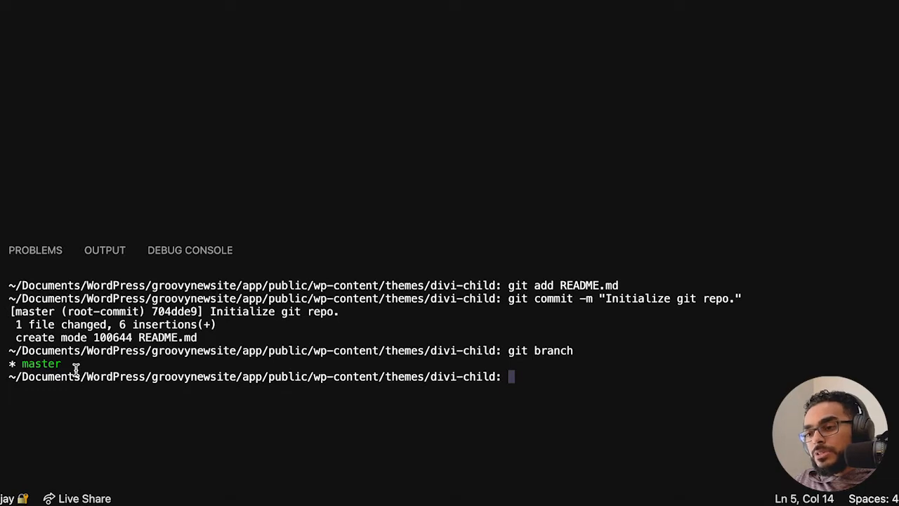
mouse_move(522, 423)
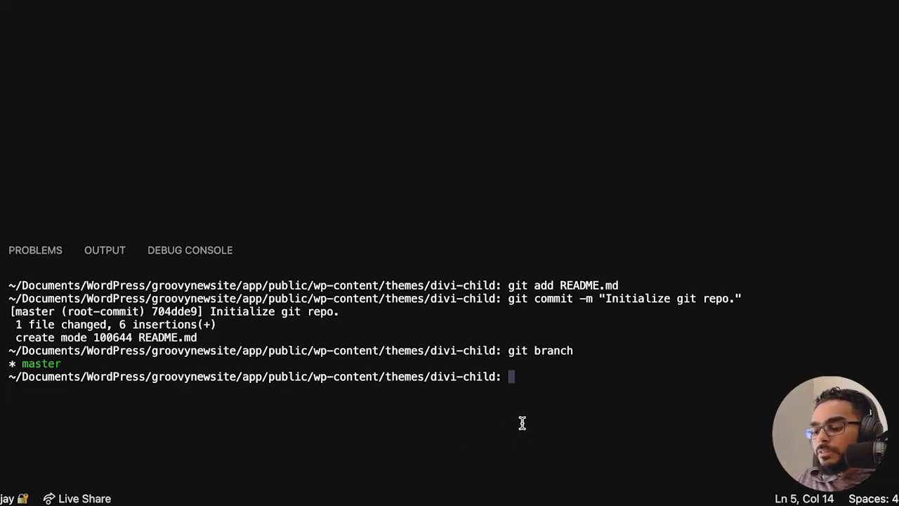
Step: Run git branch -M main to rename master to main
type("git")
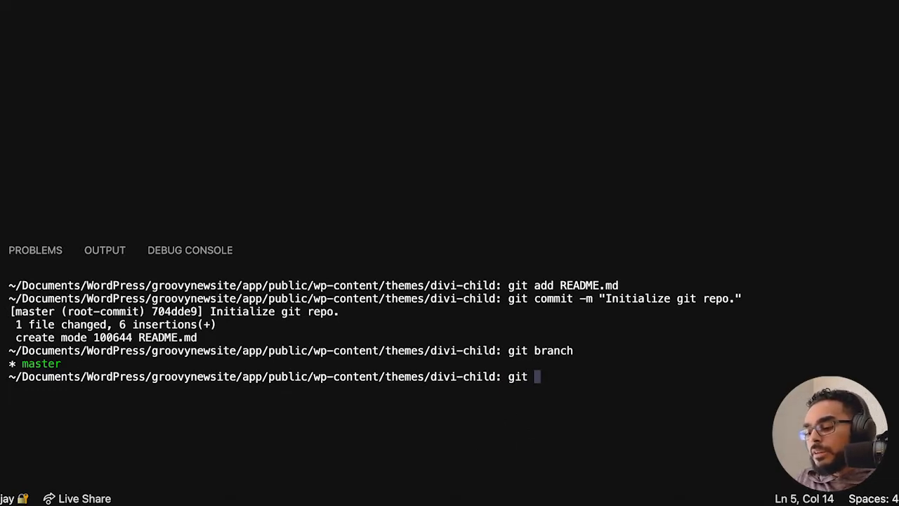
type("branch -")
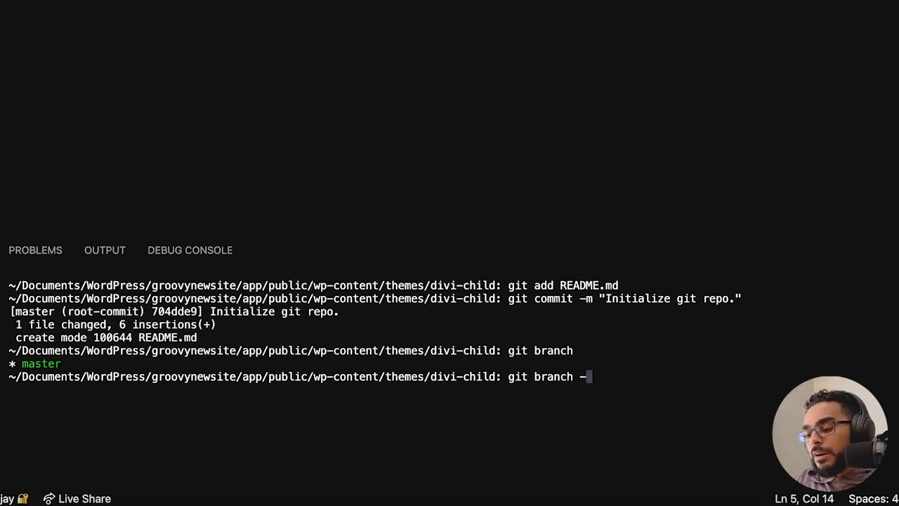
type("M")
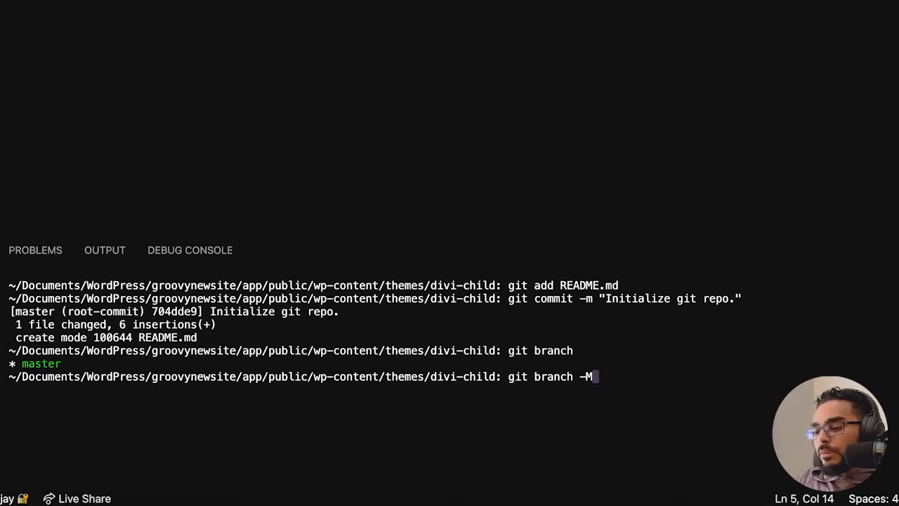
type("m")
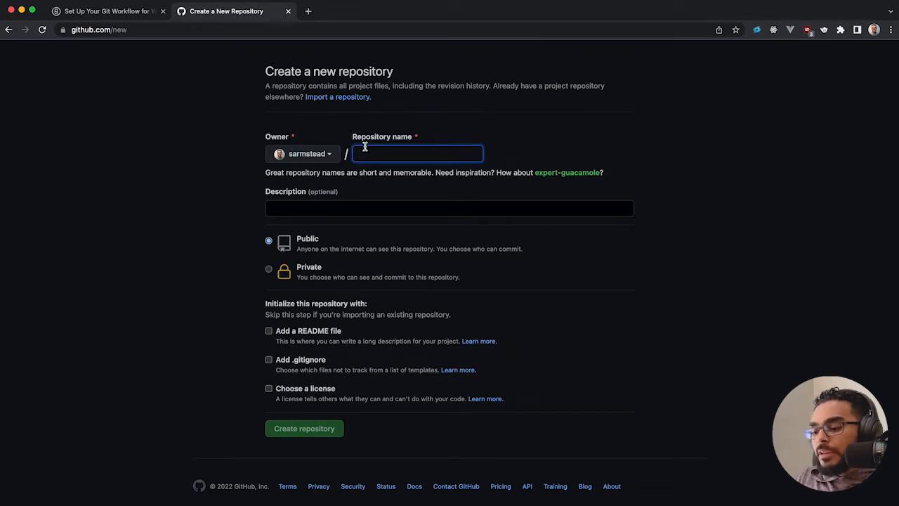
Step: Enter groovy as the repository name and create the public repository
type("groovy")
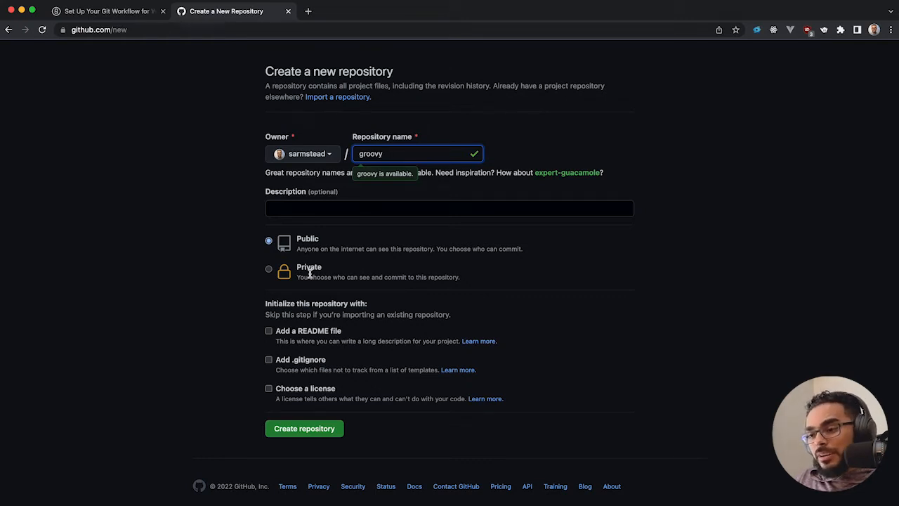
mouse_move(351, 242)
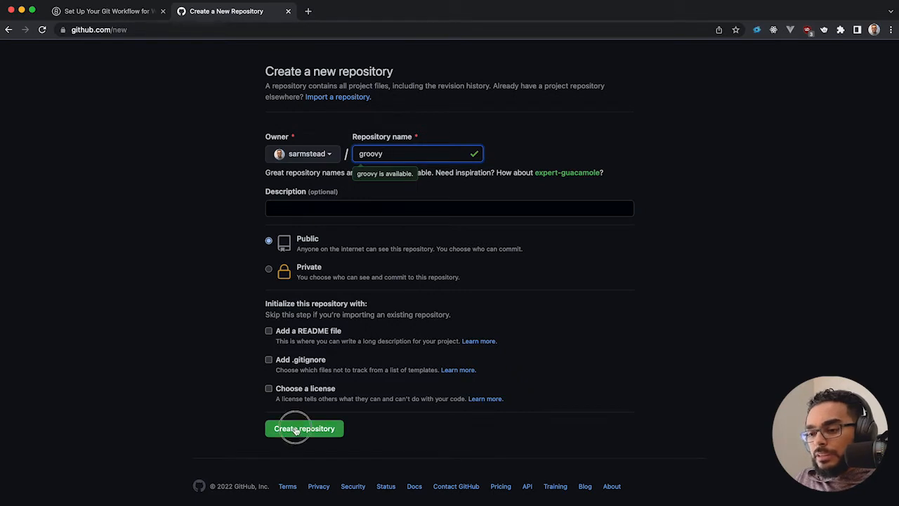
left_click(304, 429)
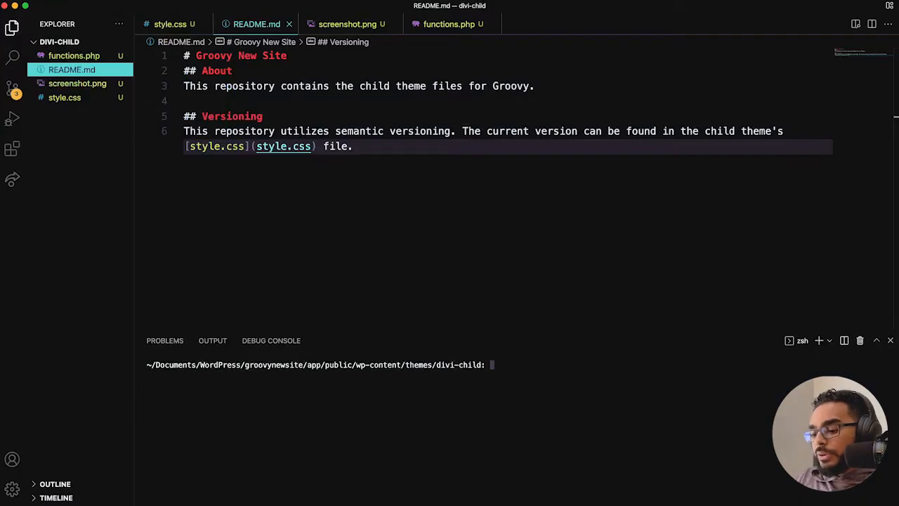
type("gi")
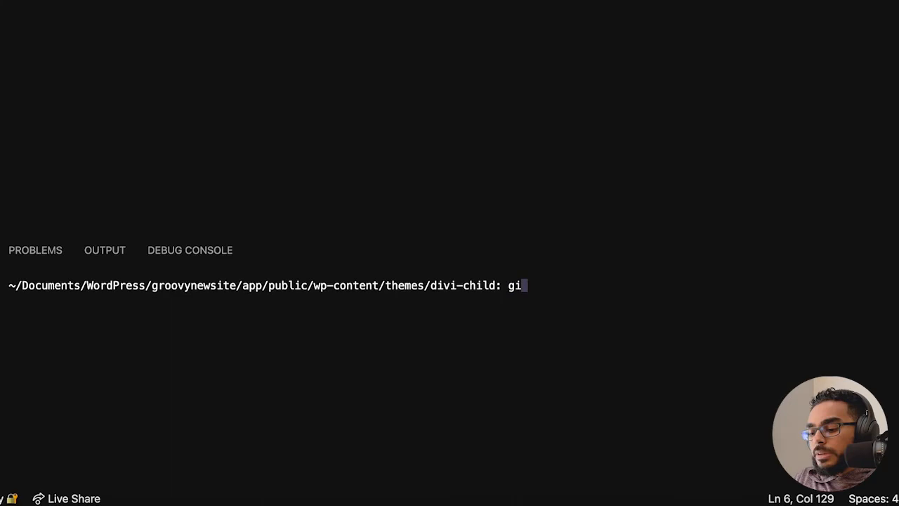
type("t")
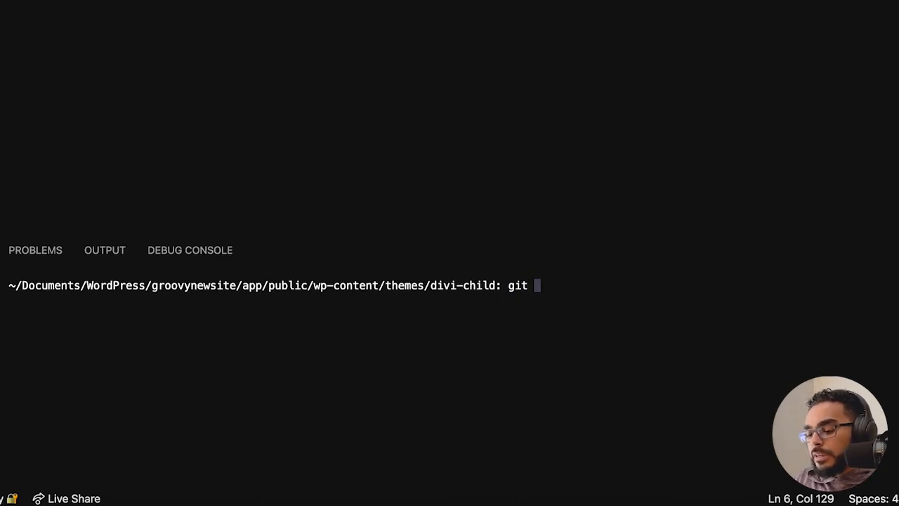
type("remote ad")
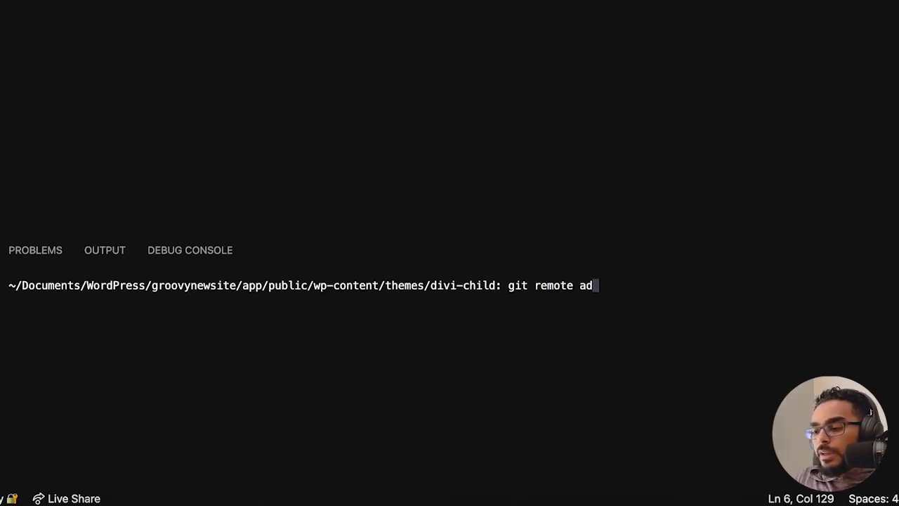
type("d")
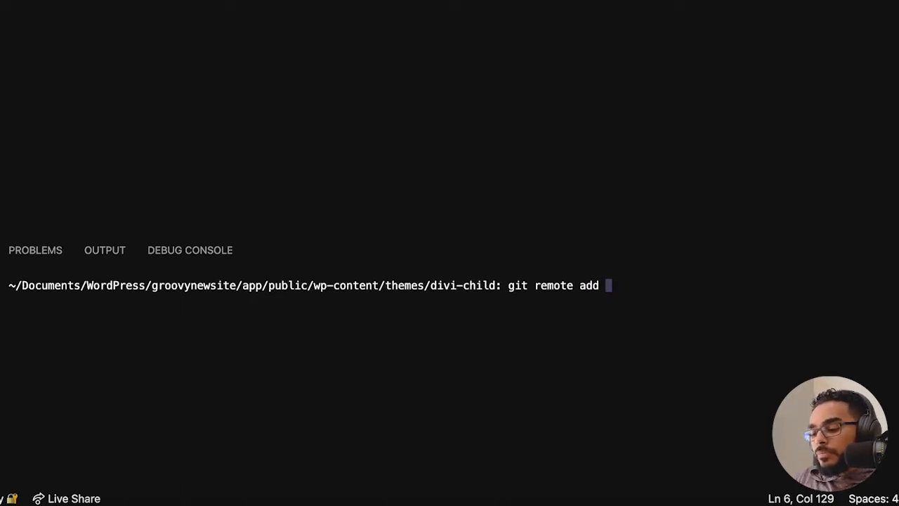
type("origin")
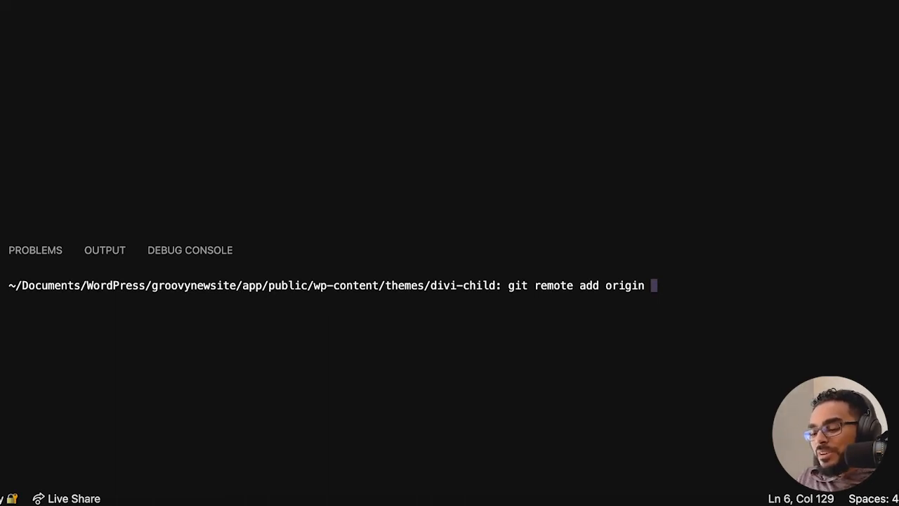
type("git@github.com:sarmstead/groovy.git")
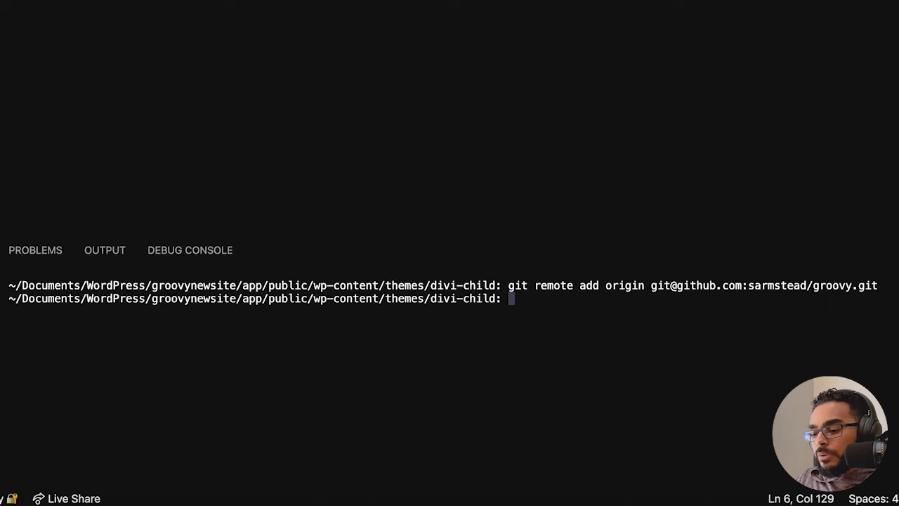
Step: Verify the remotes with git remote and git remote -v, then check git log
type("git remote")
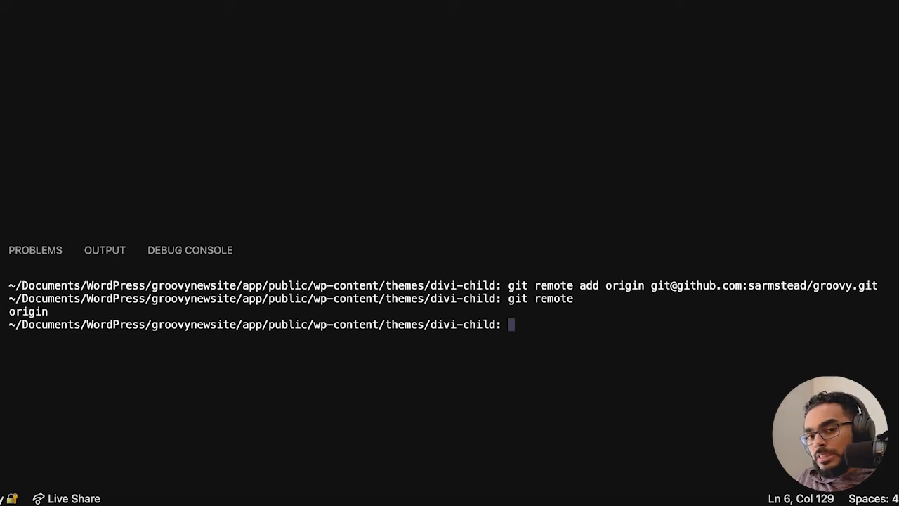
type("git")
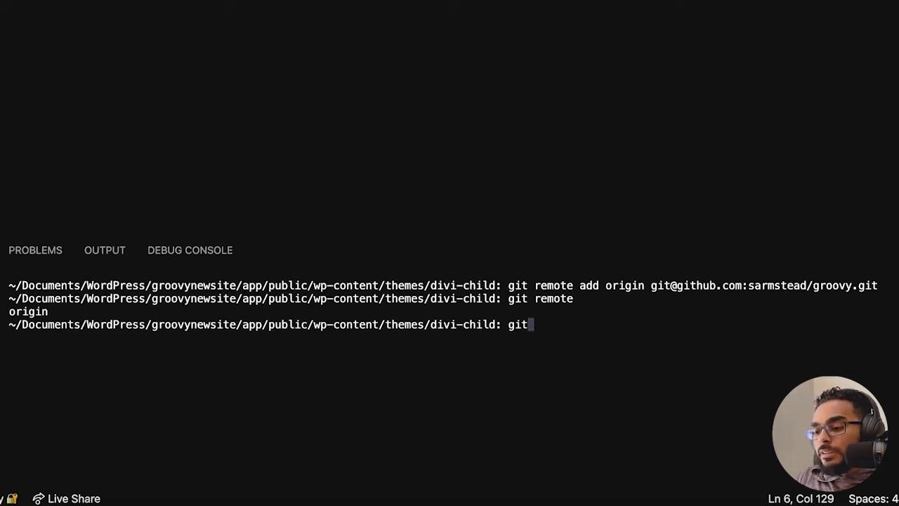
type("remote -v")
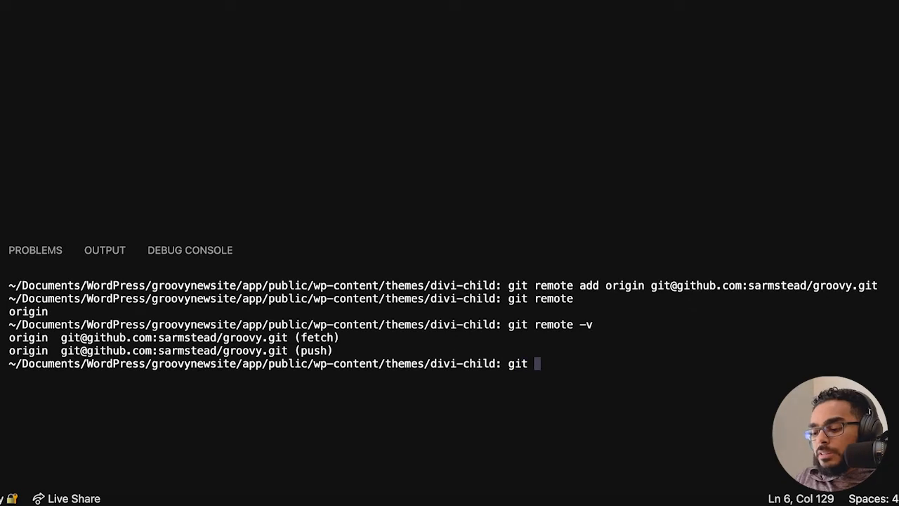
type("log")
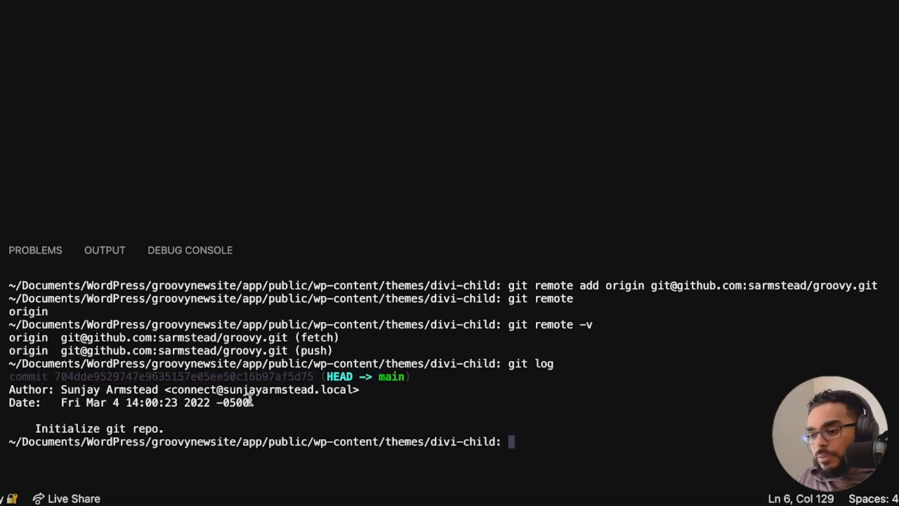
double_click(98, 429)
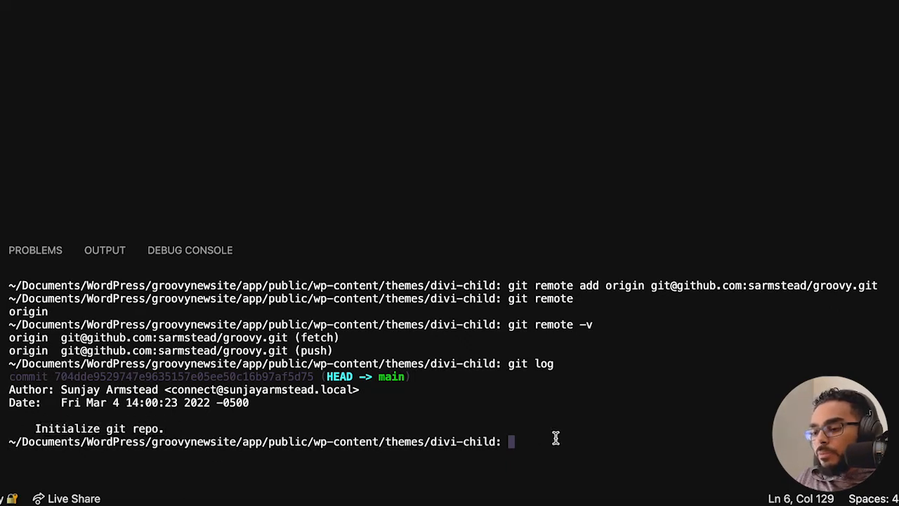
Step: Clear the terminal, run git push -u origin main, and view the groovy repository page
type("clear")
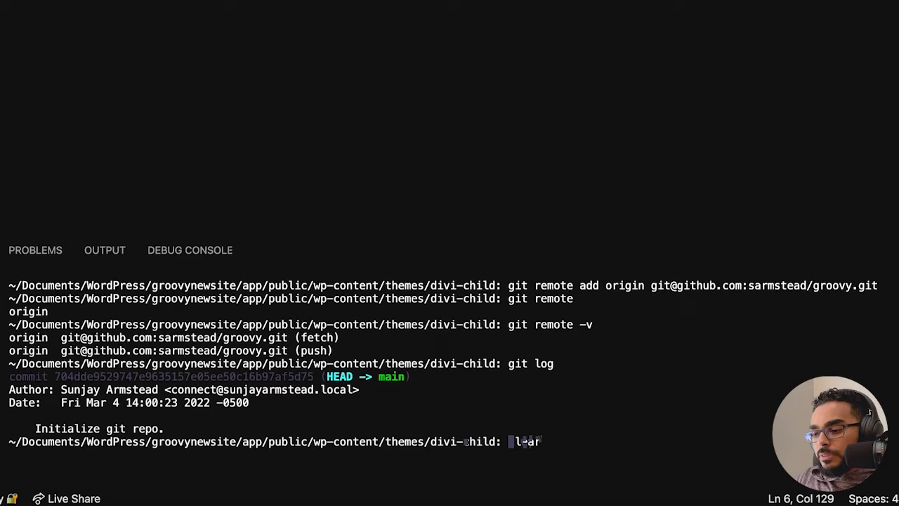
key("Enter")
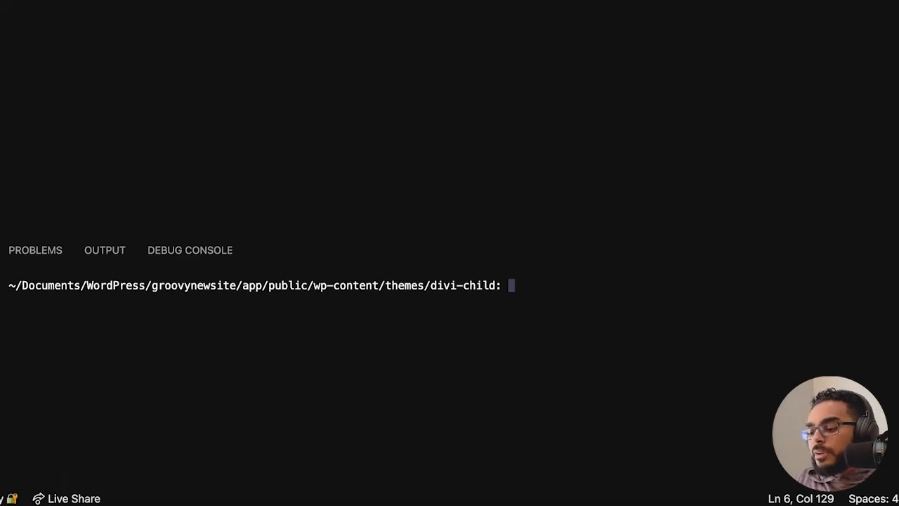
type("git p")
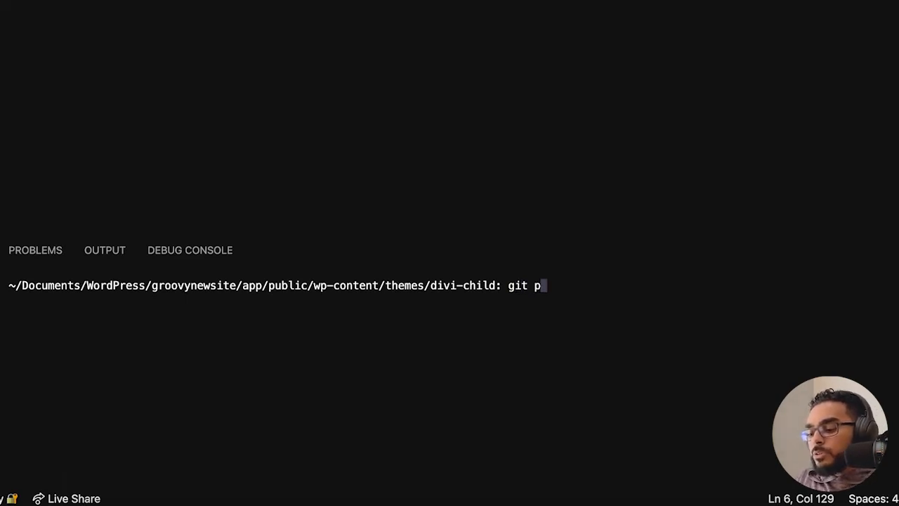
type("ush -u")
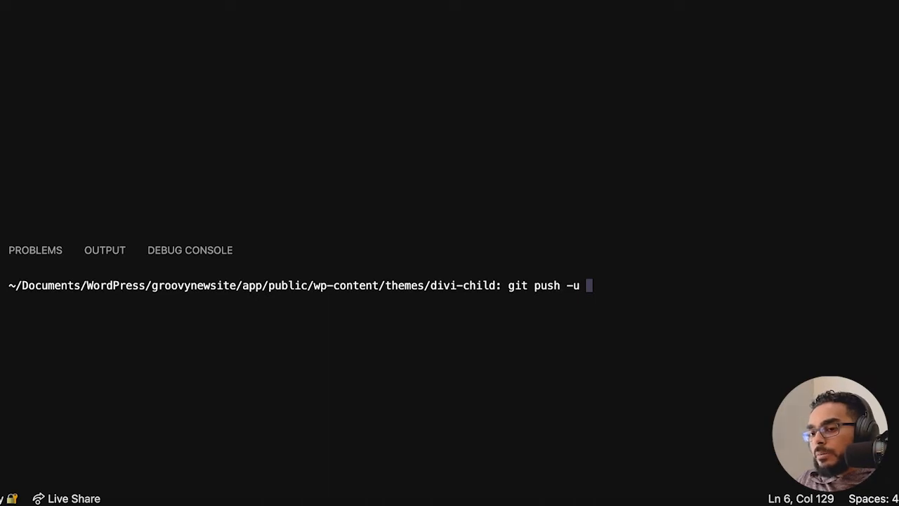
type("ori")
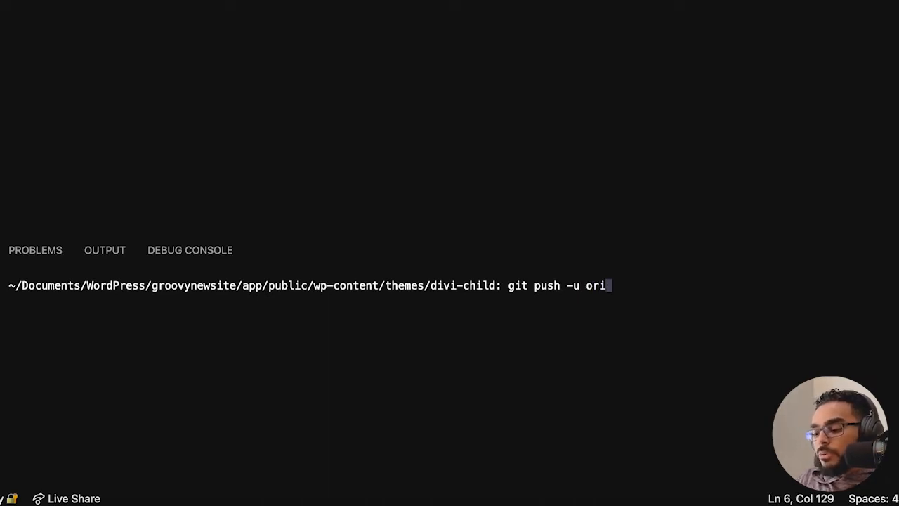
type("gin")
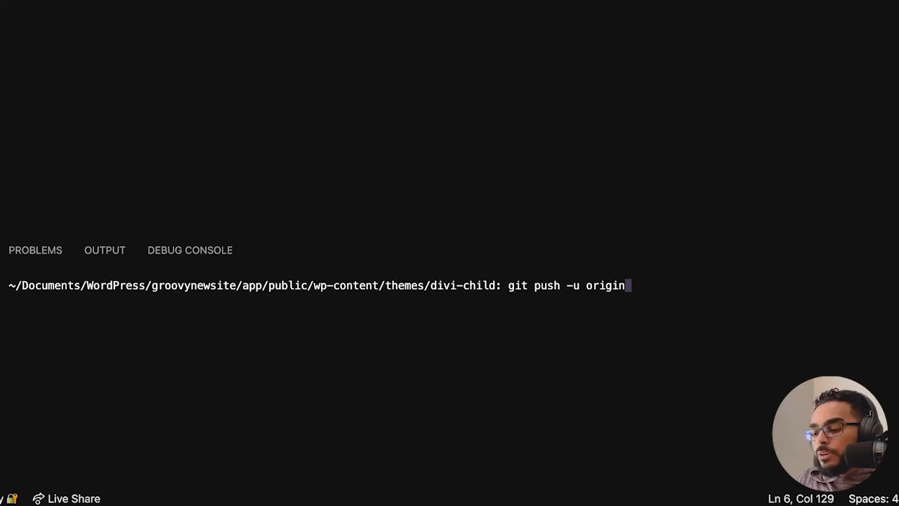
type("main")
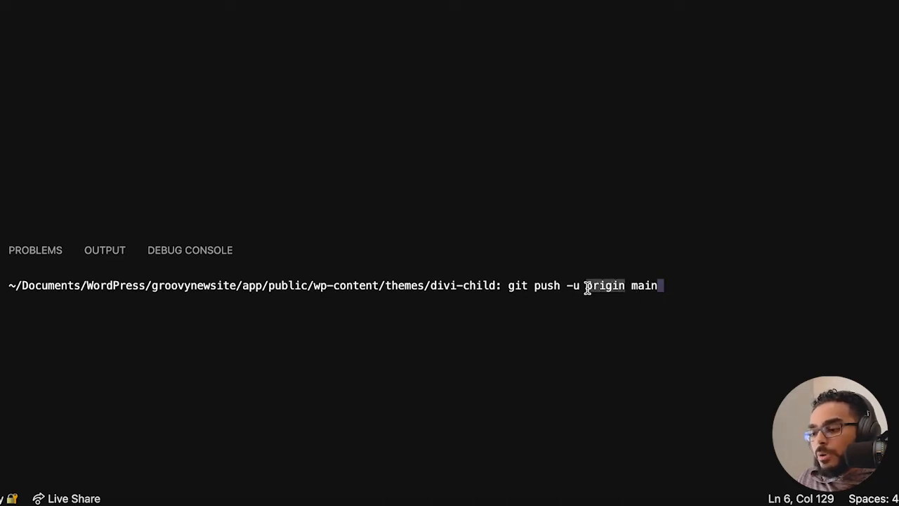
mouse_move(648, 286)
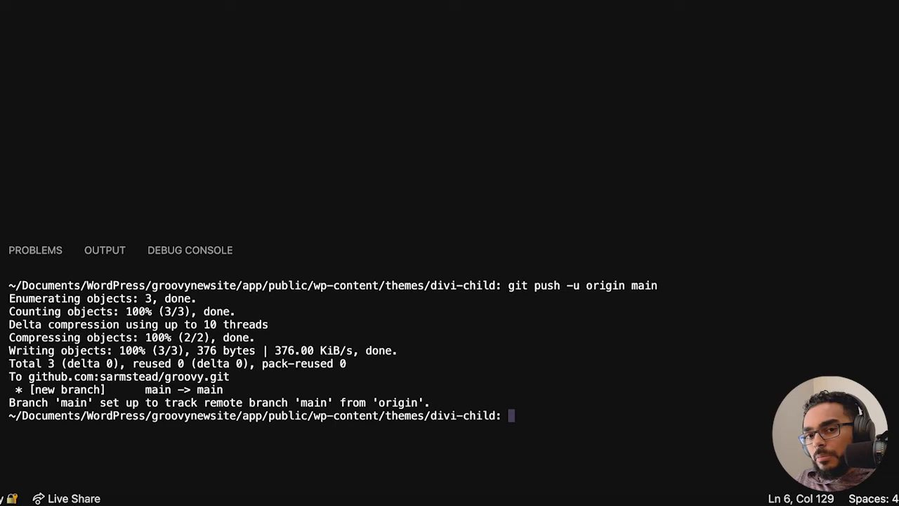
left_click(216, 10)
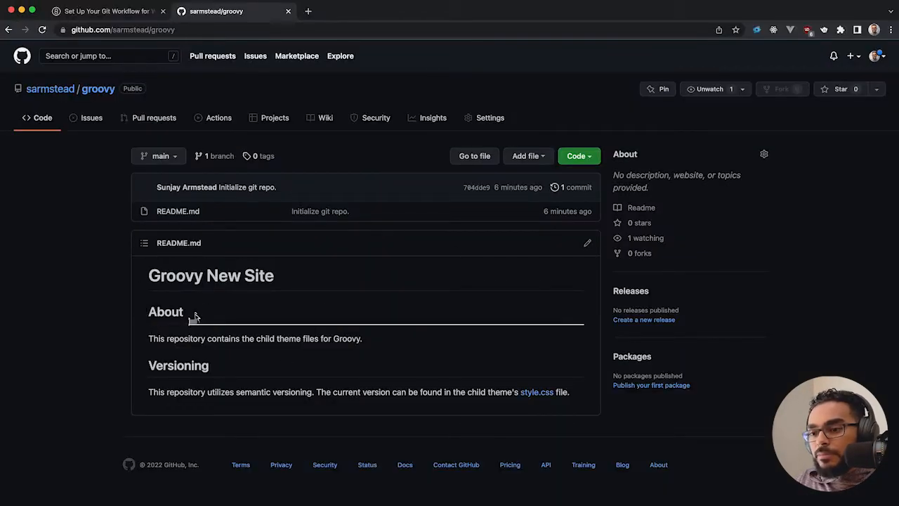
mouse_move(267, 199)
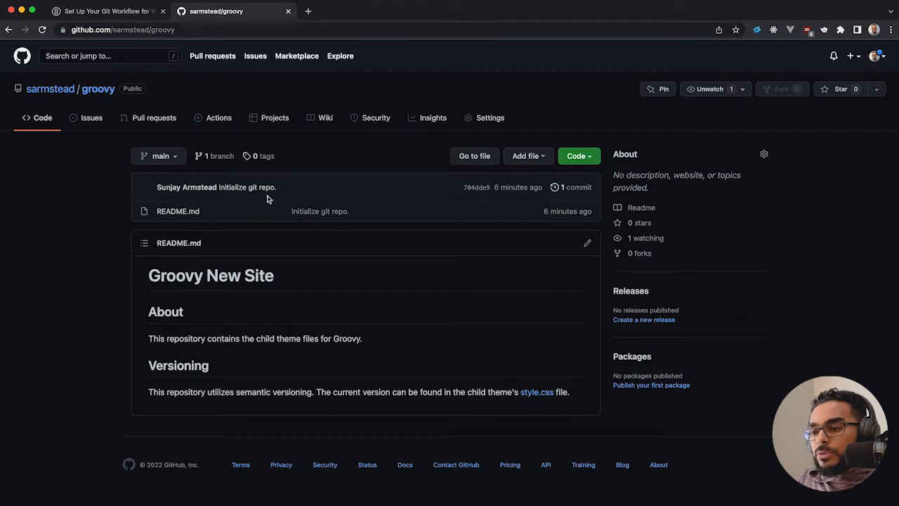
mouse_move(288, 187)
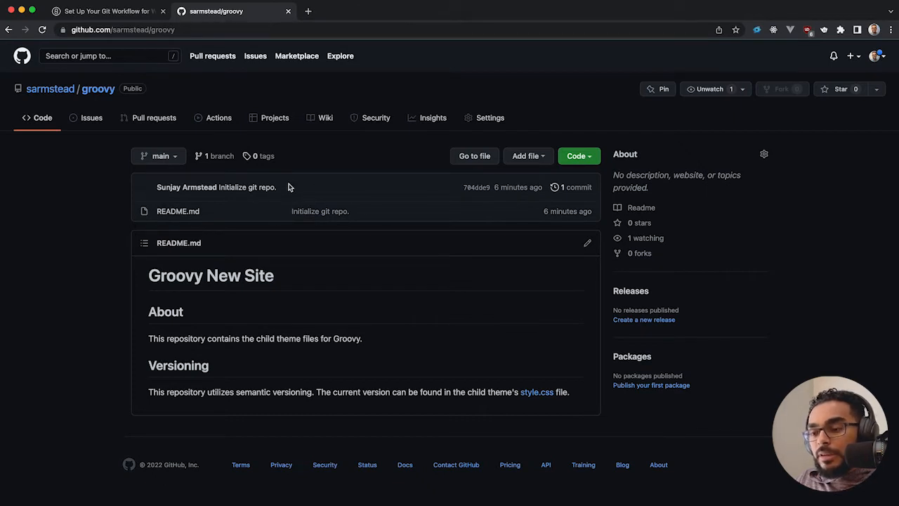
mouse_move(292, 215)
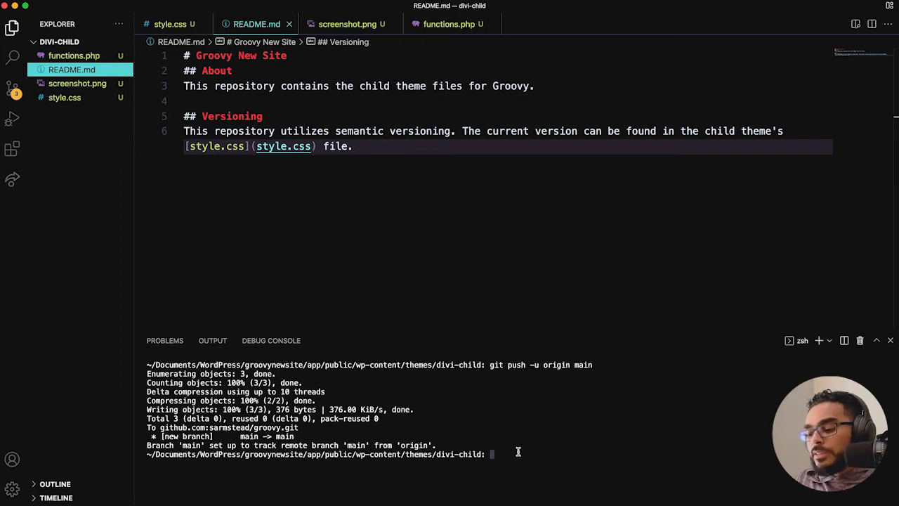
Step: Clear the terminal, create and check out branch features/init-divi-child, then list branches
type("clear")
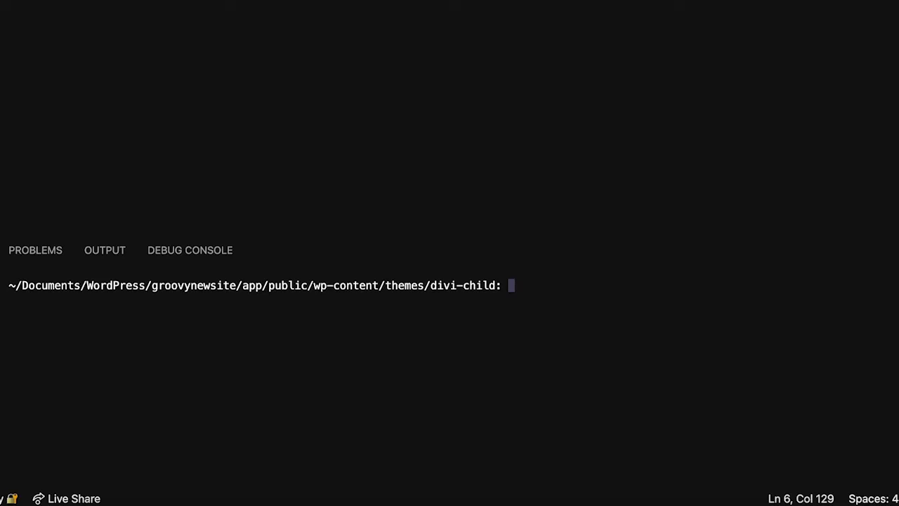
type("git checkout -")
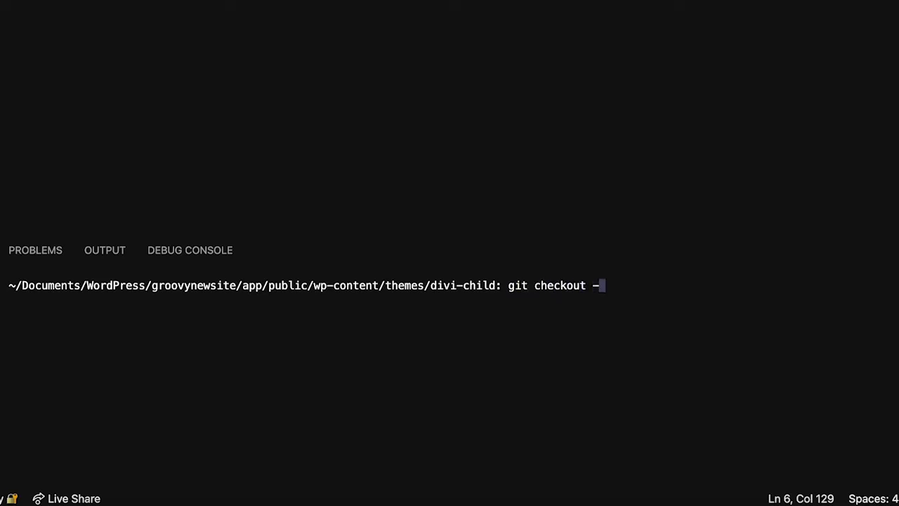
type("b")
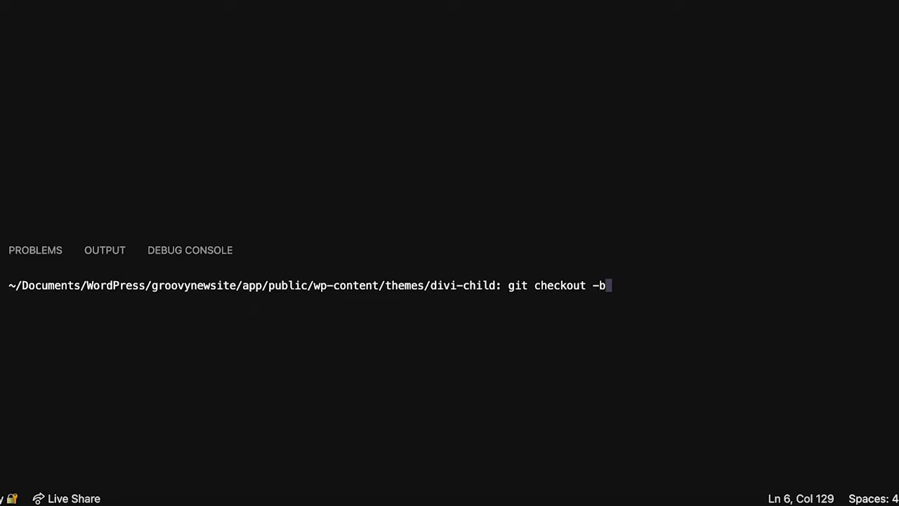
type("featu")
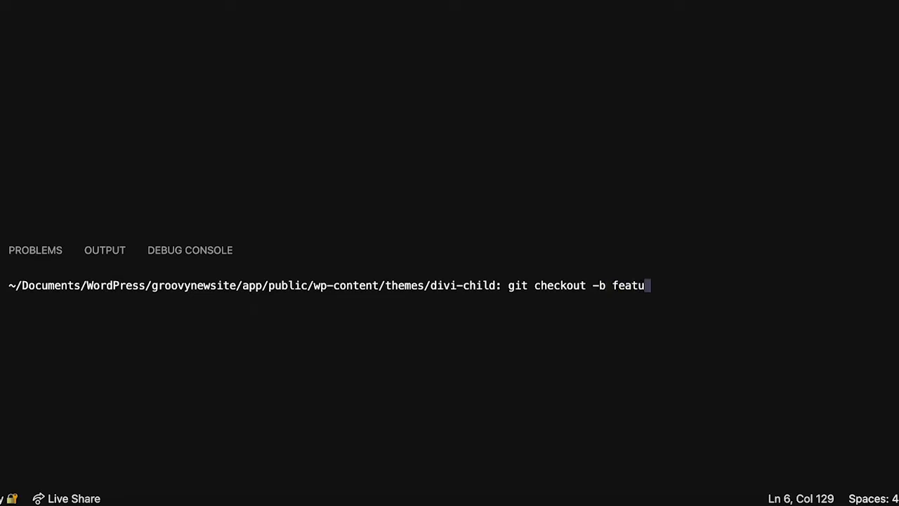
type("res/")
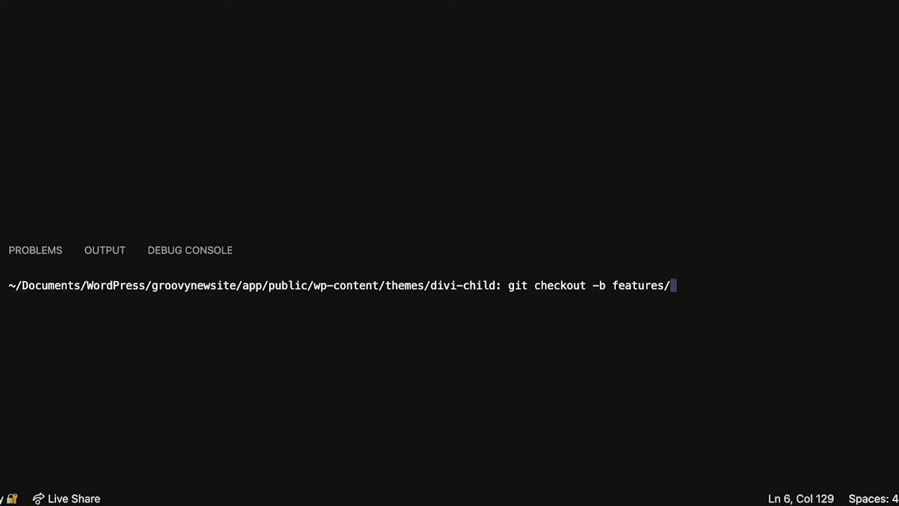
type("init-d")
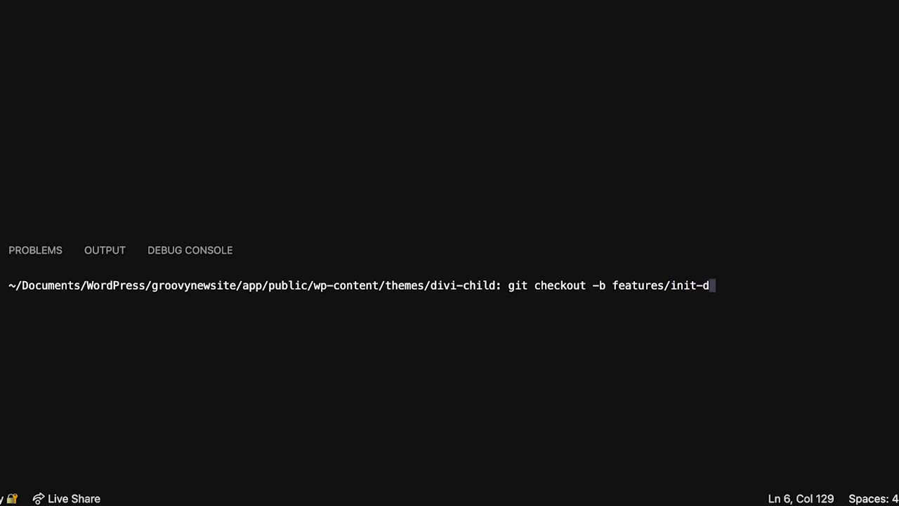
type("ivi-child")
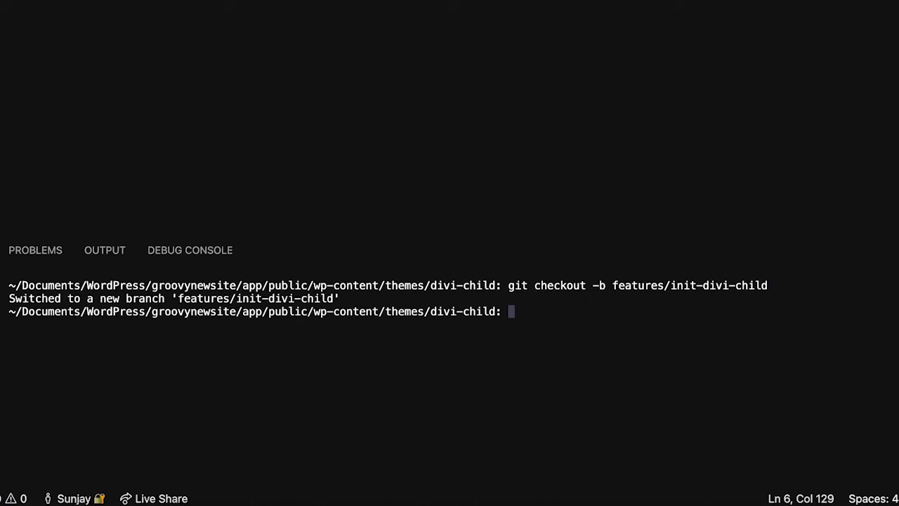
type("git branch")
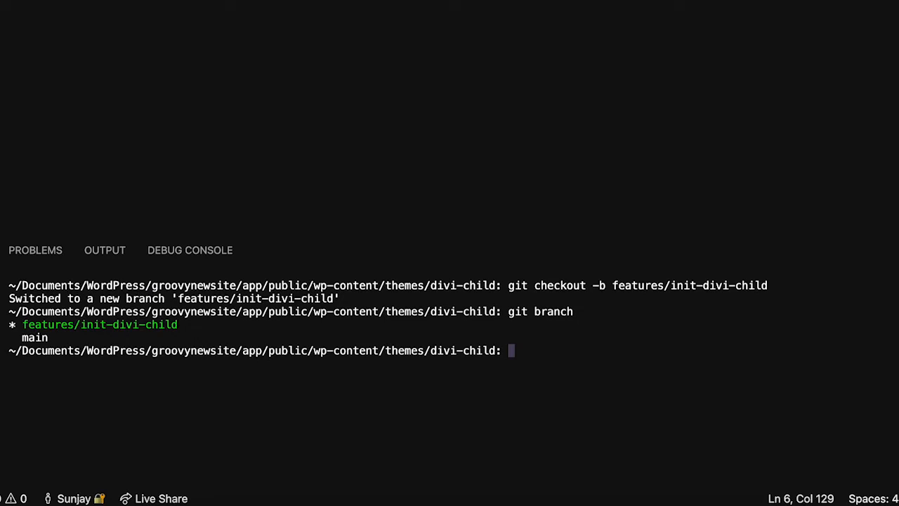
Step: Stage functions.php, screenshot.png and style.css and commit them with an 'Init' message
type("g")
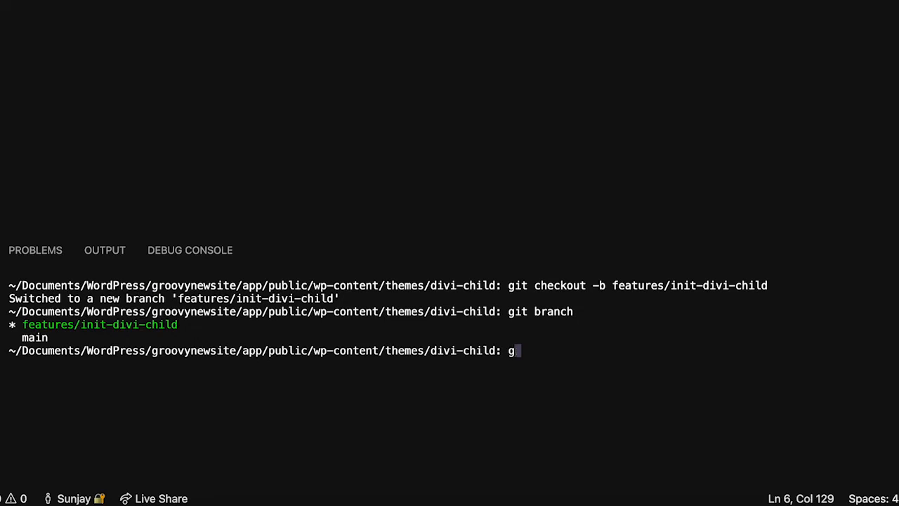
type("it add")
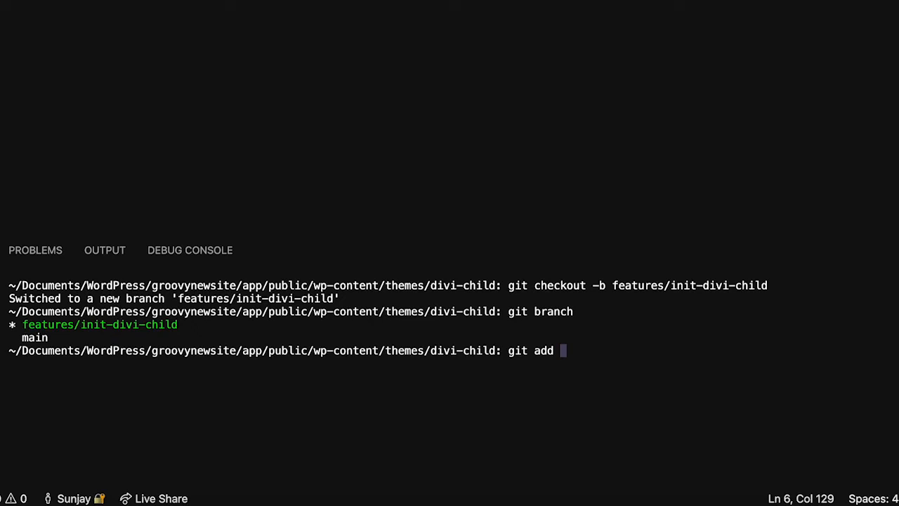
type("funct")
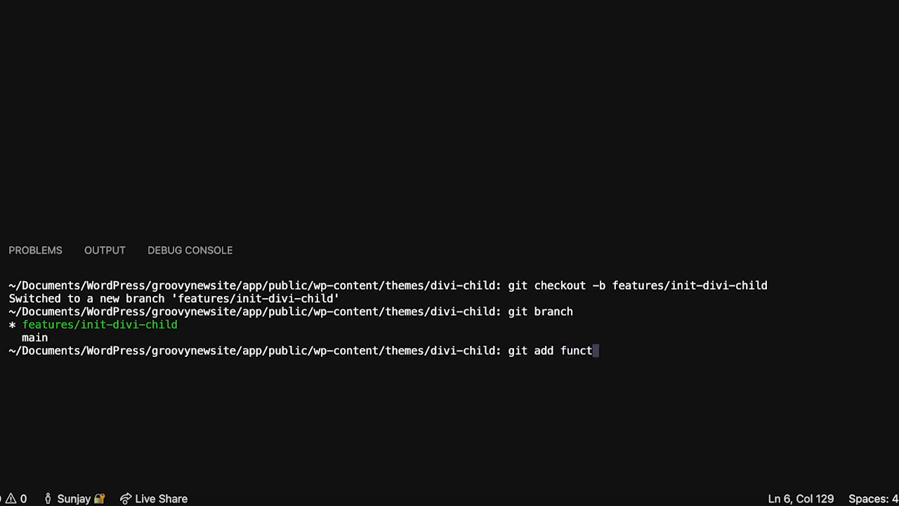
type("ions.php screenshot.png s")
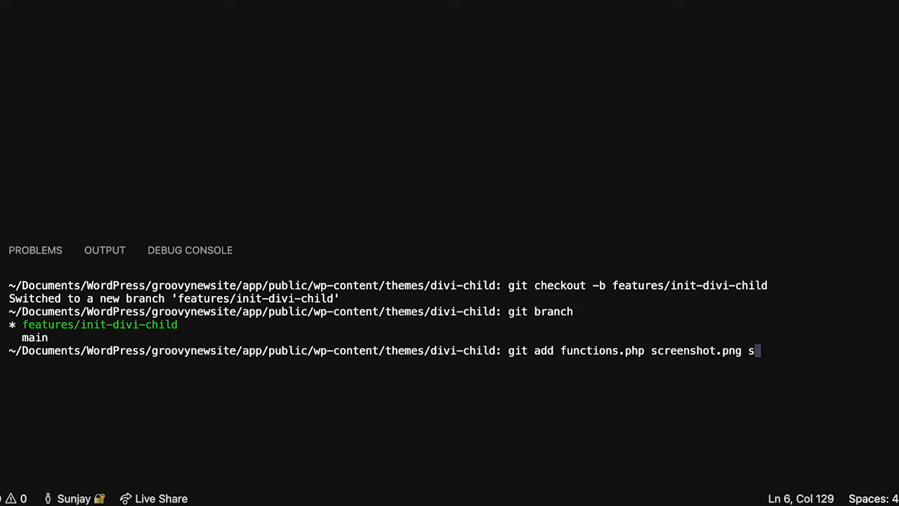
type("tyle.css")
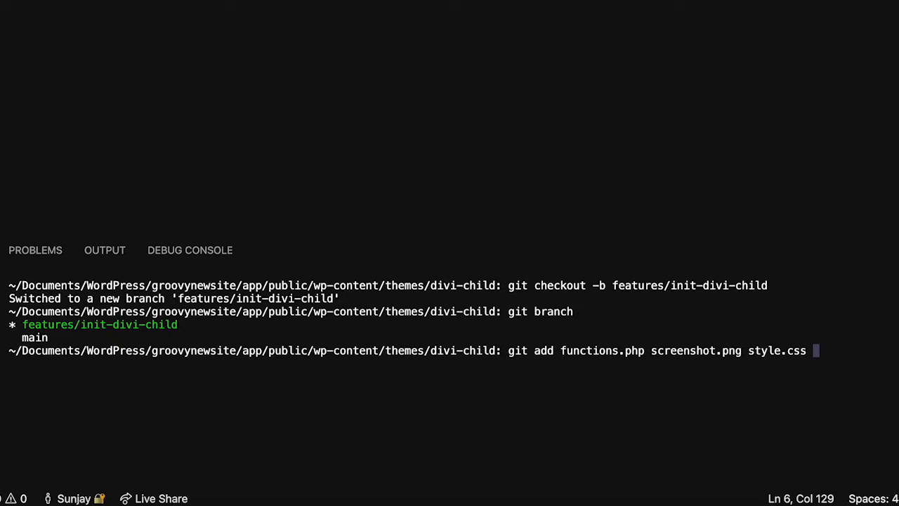
type("&&")
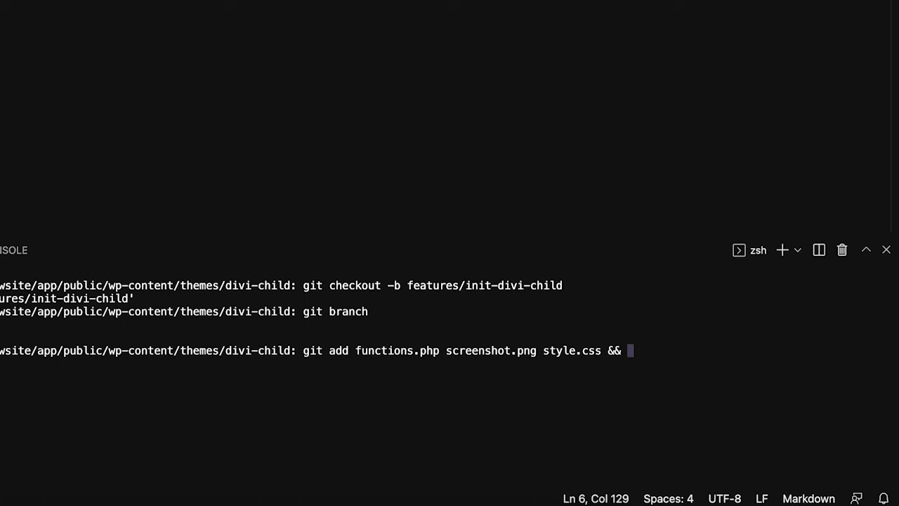
type("git co")
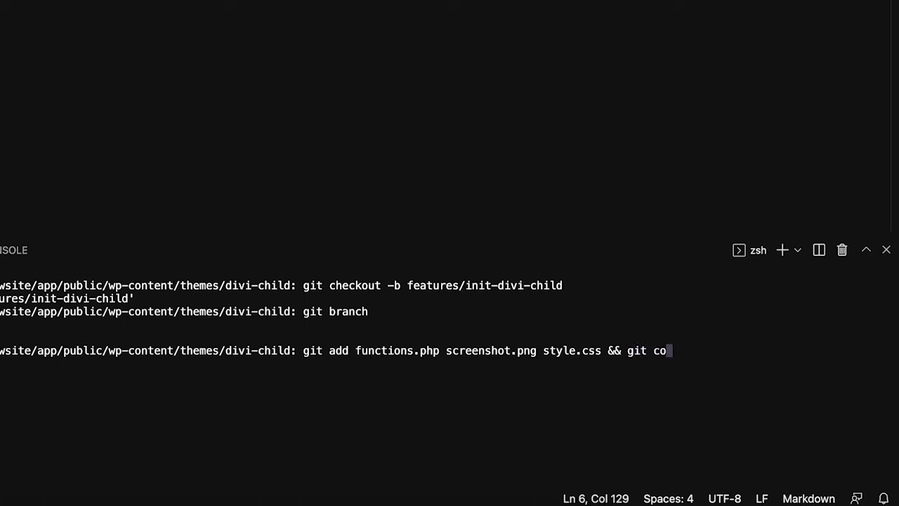
type("mmit -m")
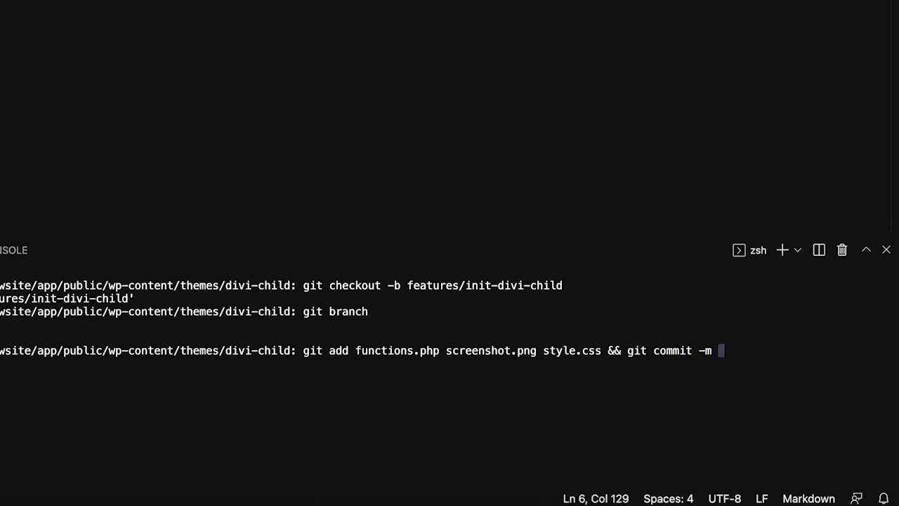
type("\"Init")
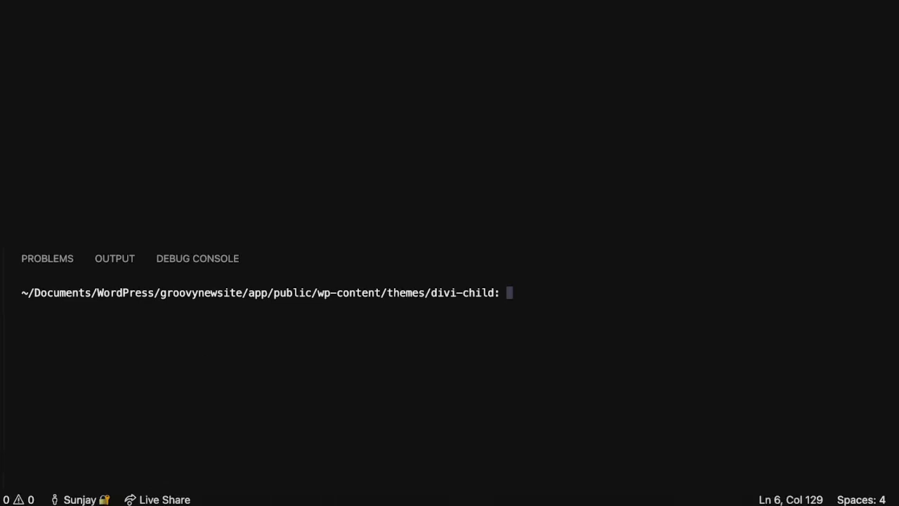
Step: Discard the half-typed push, run git branch and copy features/init-divi-child
type("git push orig")
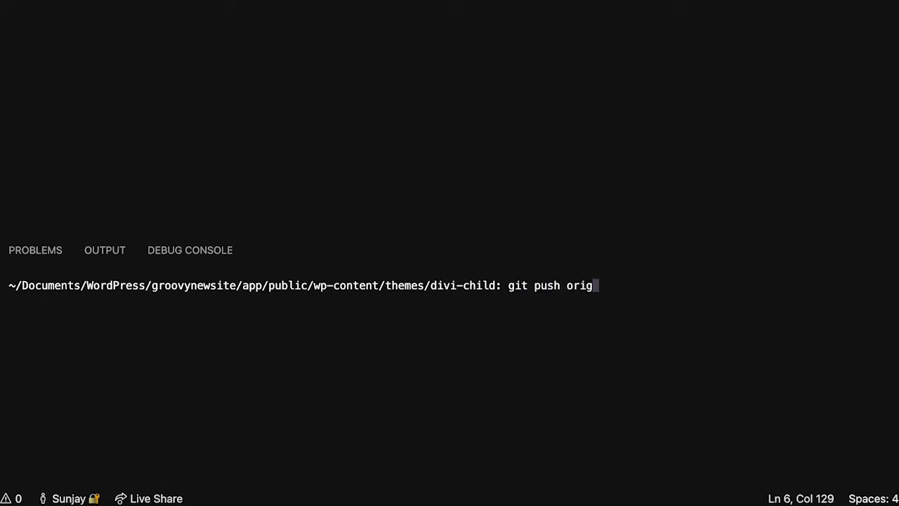
type("in")
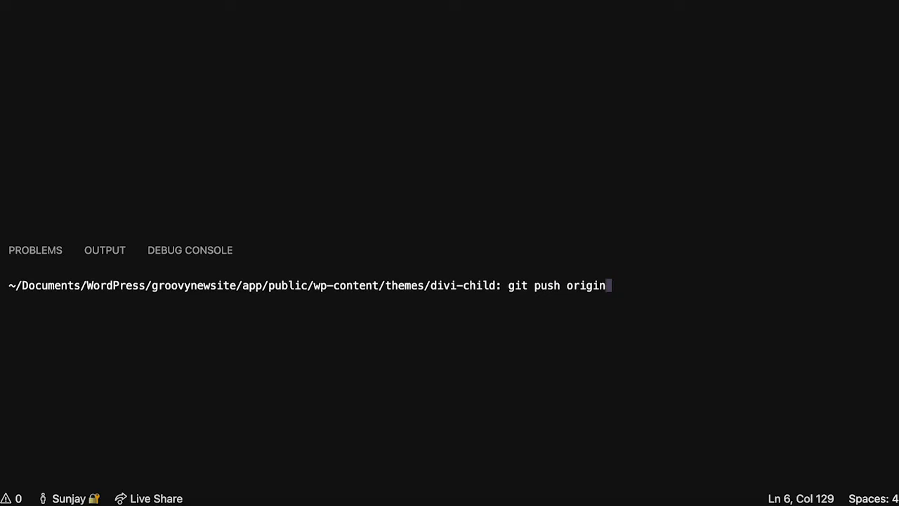
key("Ctrl+u")
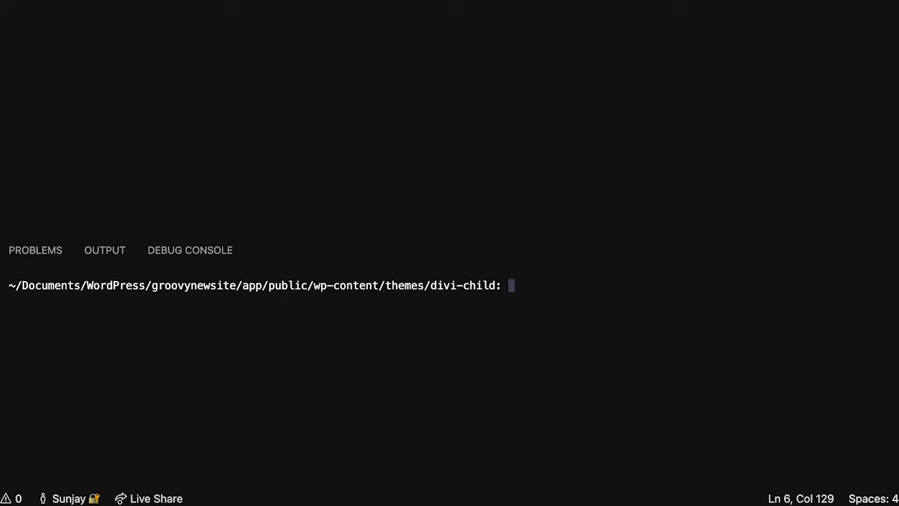
type("git")
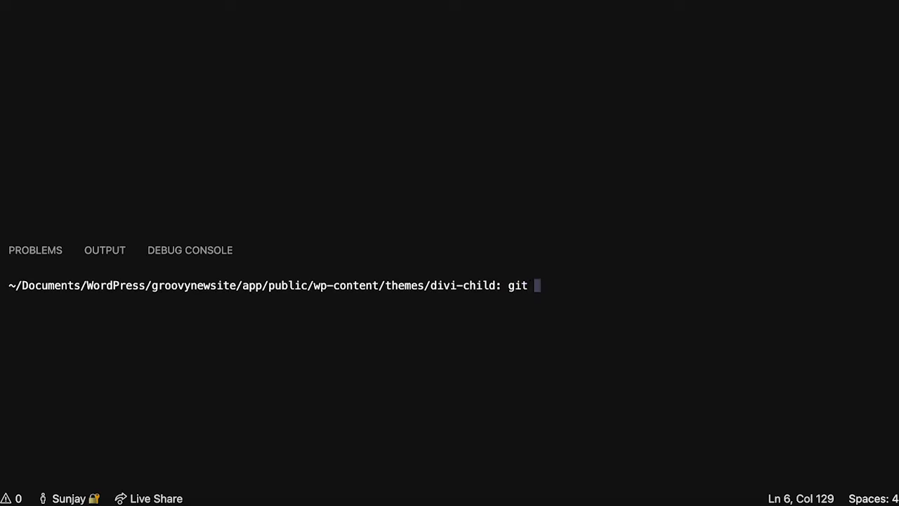
type("branch")
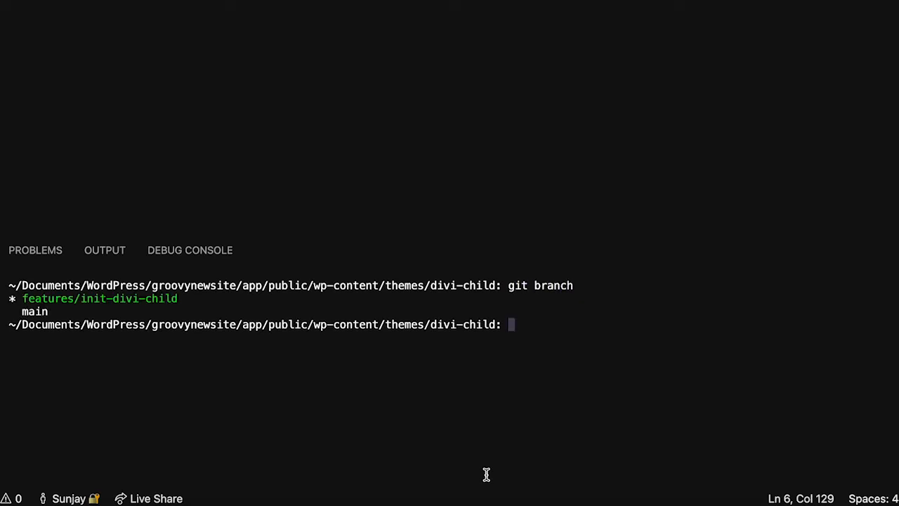
double_click(121, 298)
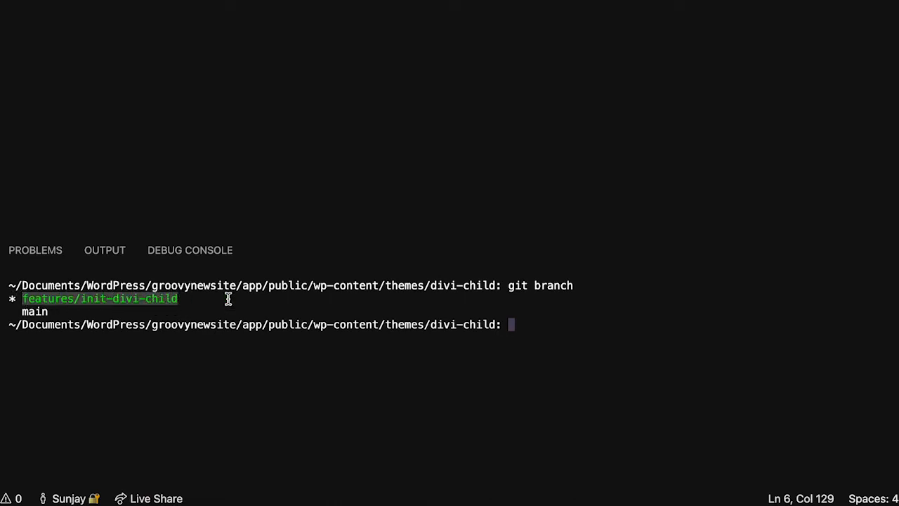
Step: Push the features/init-divi-child branch to origin
type("git")
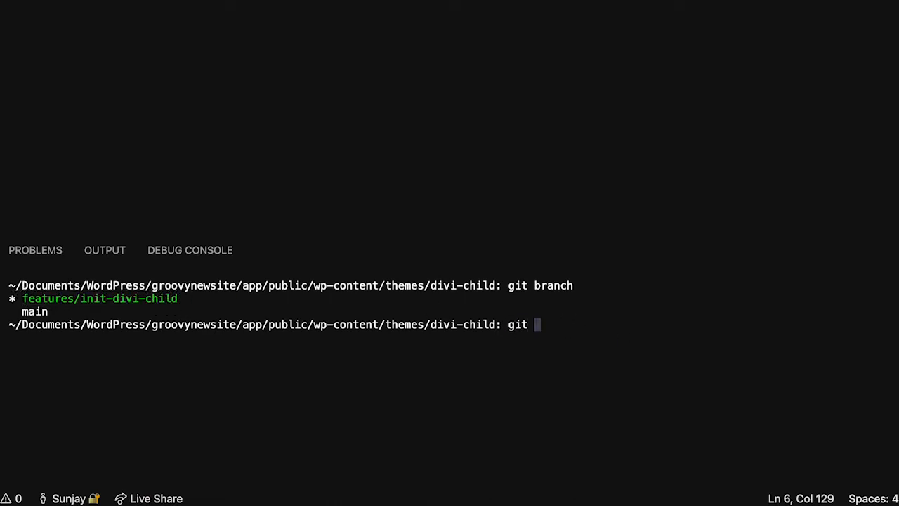
type("push")
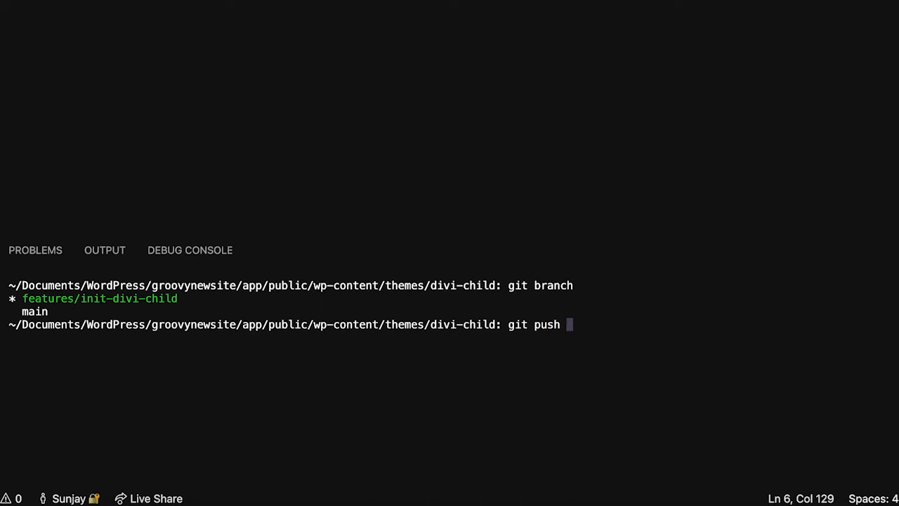
type("origin")
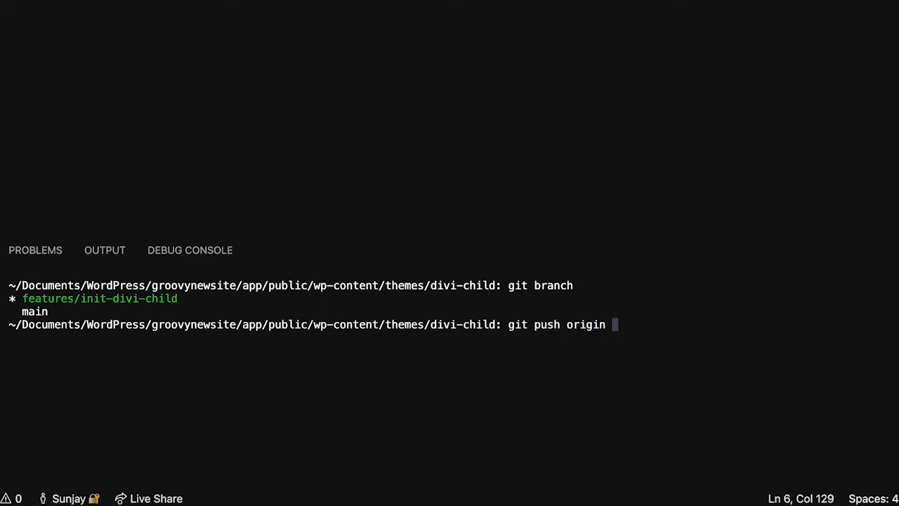
type("features/init-divi-child")
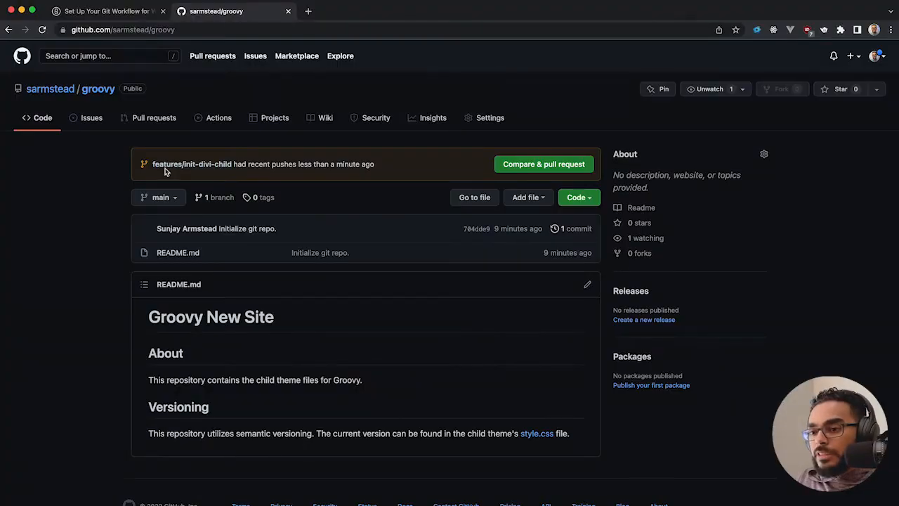
mouse_move(268, 164)
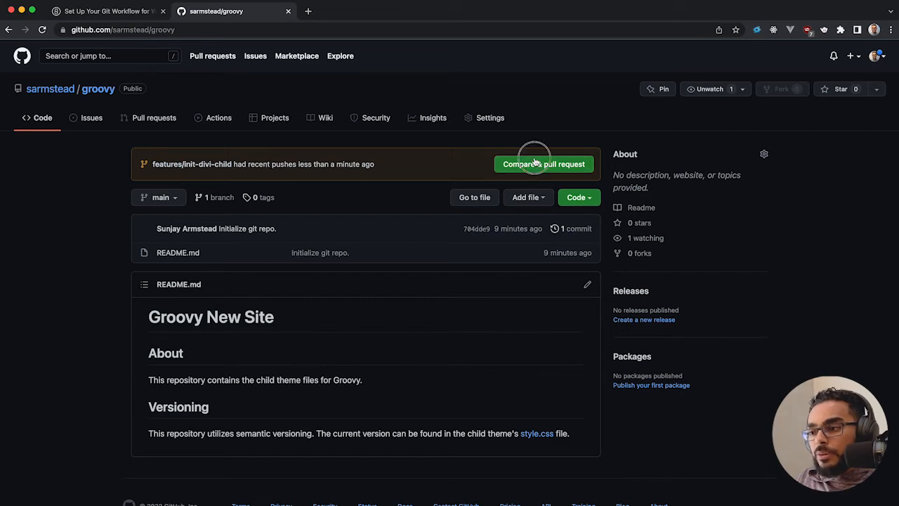
Step: Start a pull request via Compare & pull request and scroll through the three file diffs
left_click(544, 163)
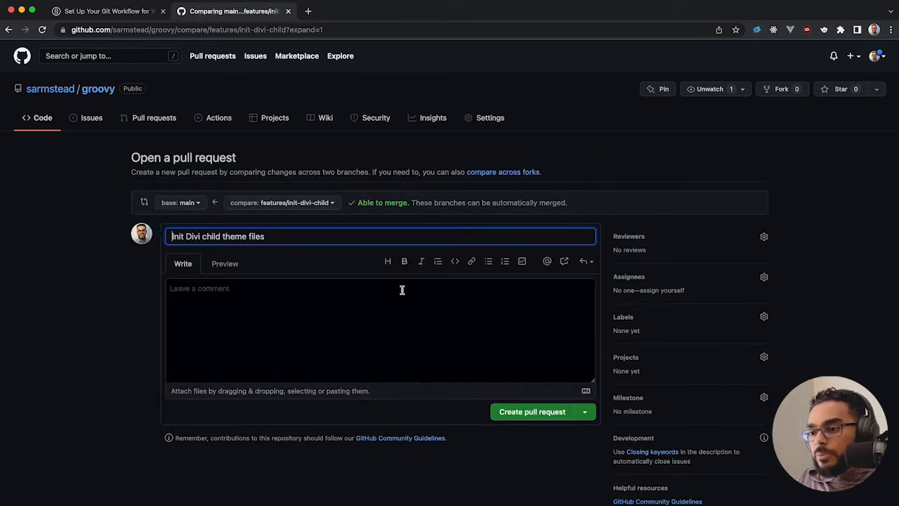
scroll("down", 3)
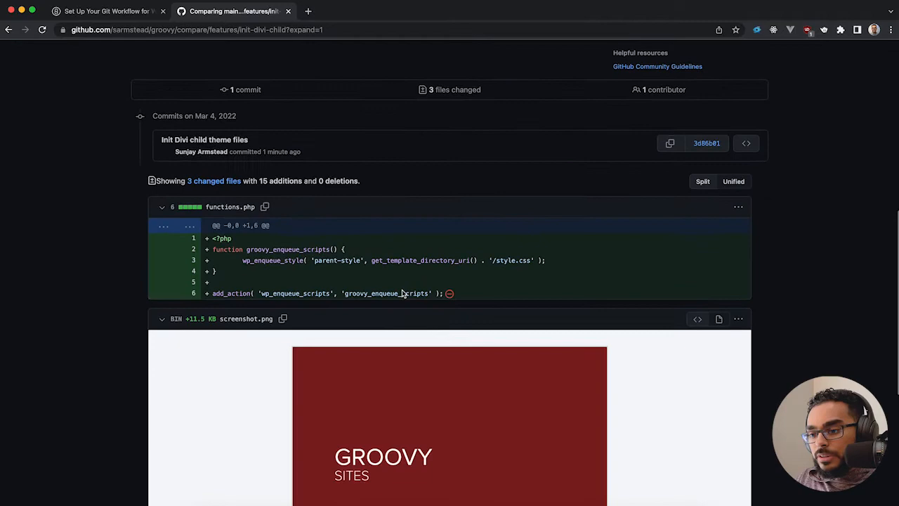
scroll("down", 3)
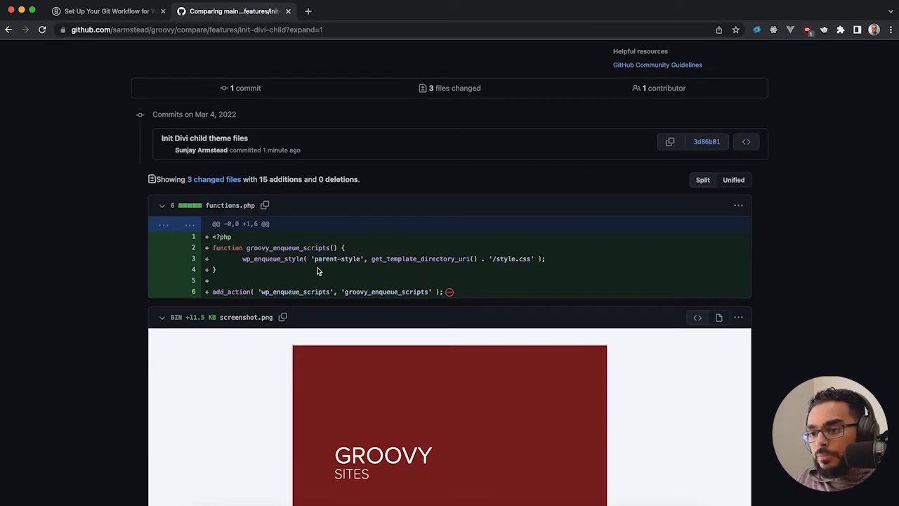
scroll("down", 3)
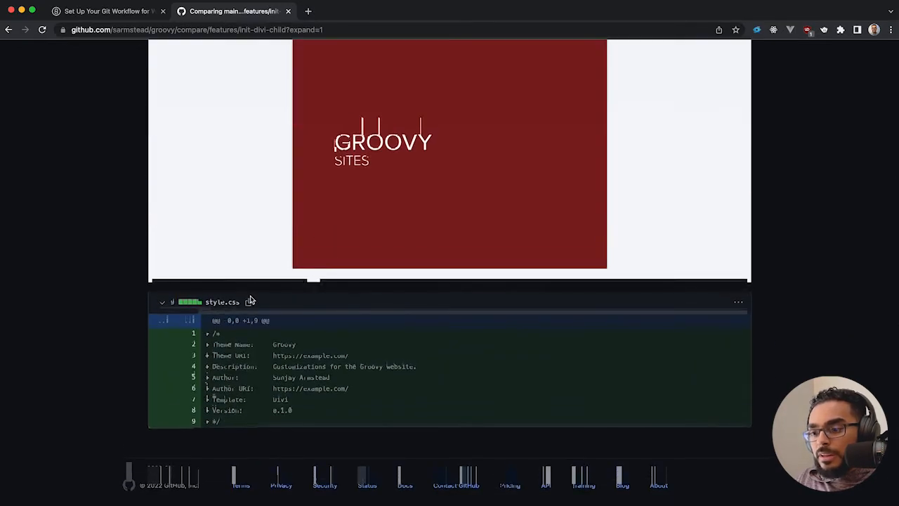
scroll("up", 3)
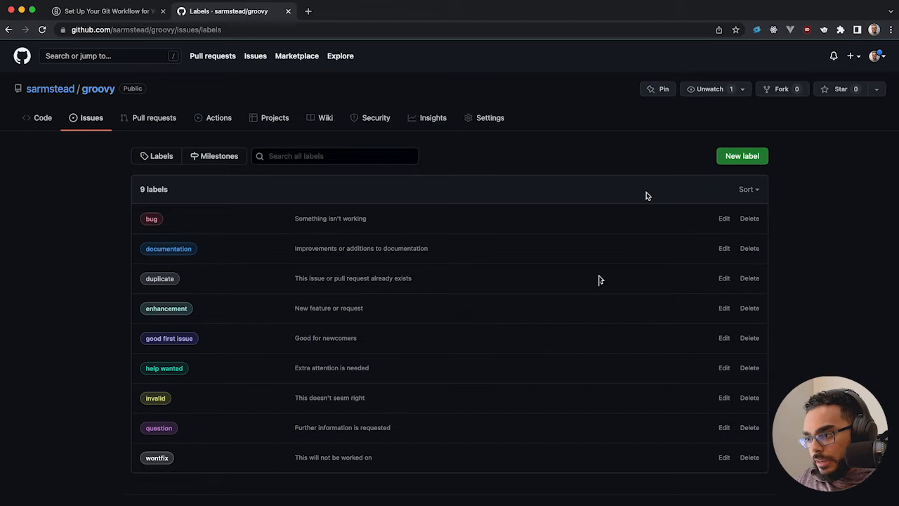
Step: Cancel a new label, rename the enhancement label to feature, then open Pull requests
left_click(742, 155)
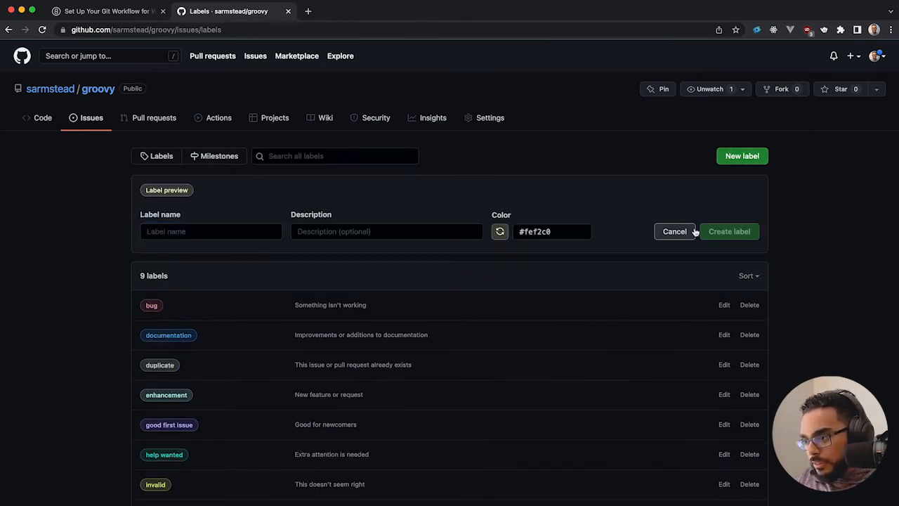
left_click(673, 231)
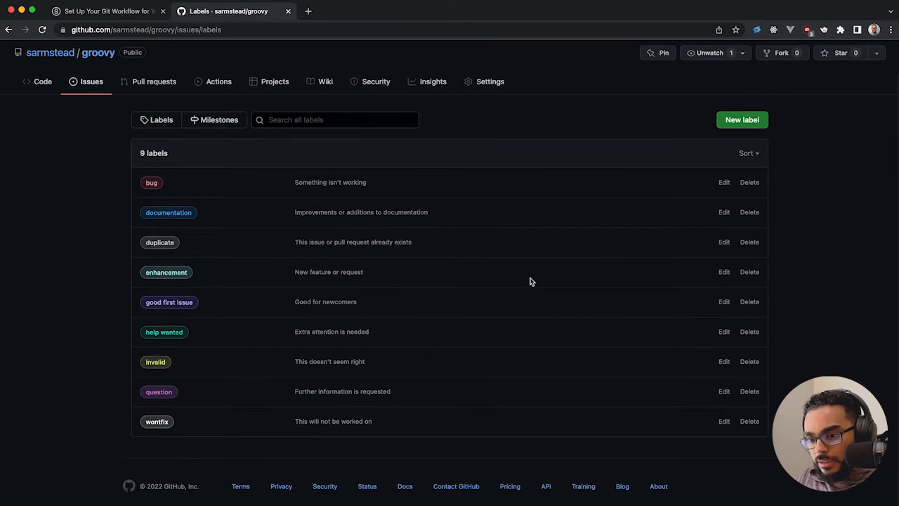
mouse_move(157, 278)
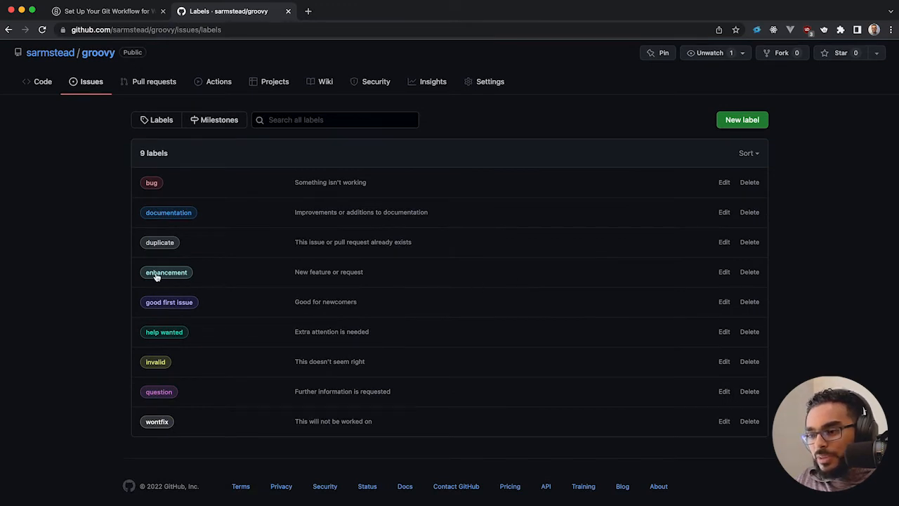
left_click(723, 272)
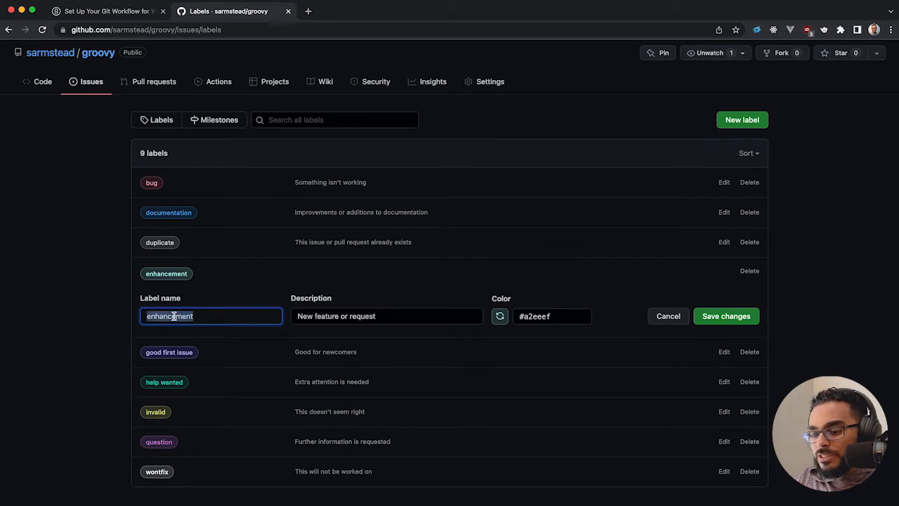
type("features")
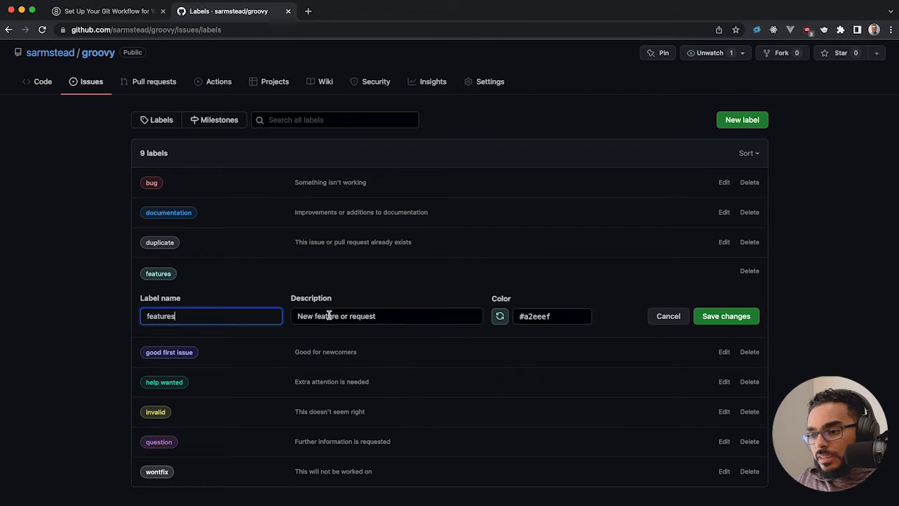
left_click(386, 316)
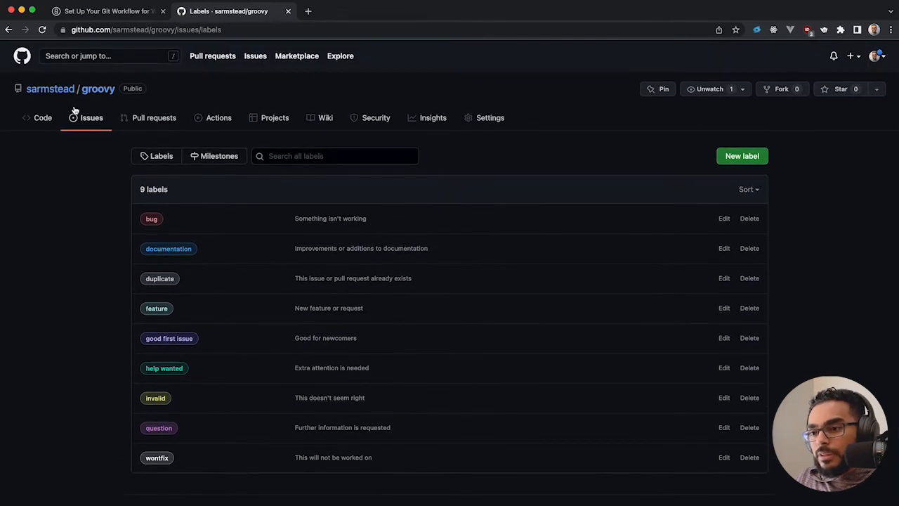
left_click(153, 117)
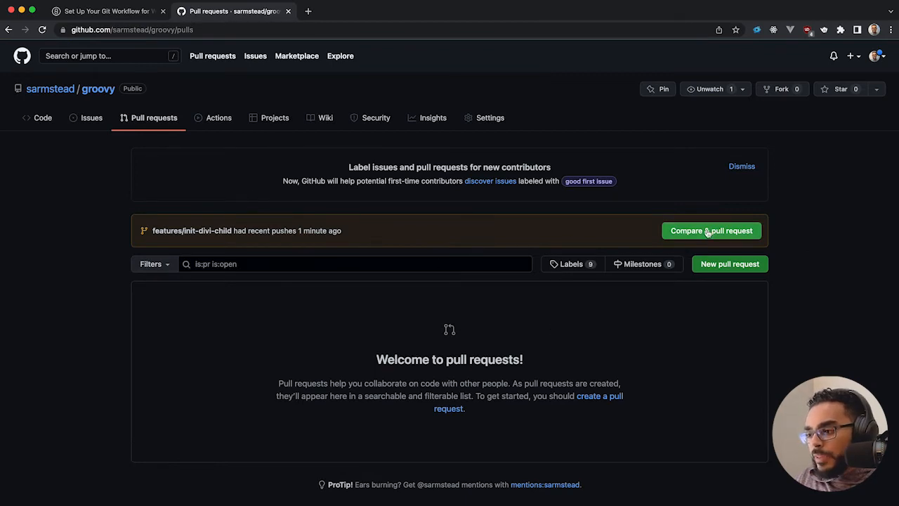
Step: Open the features/init-divi-child pull request form titled 'Add boiler plate Divi child theme files'
left_click(711, 231)
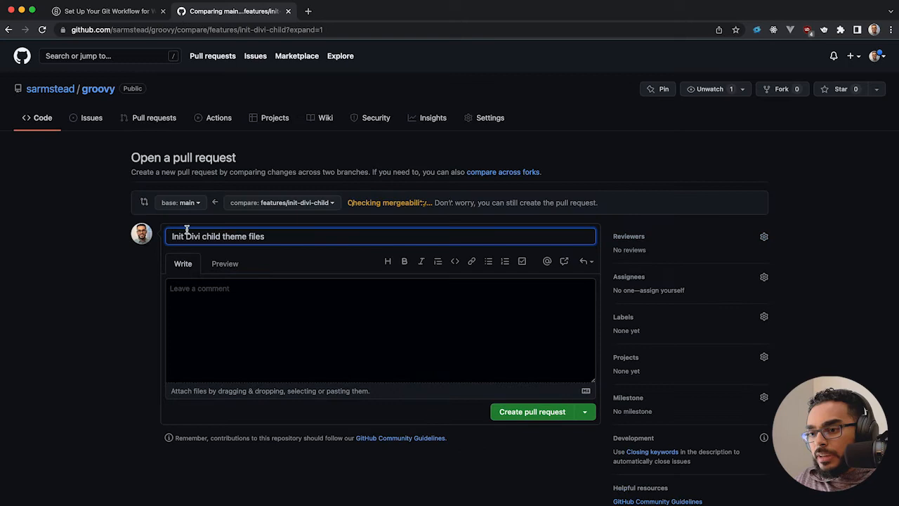
triple_click(218, 236)
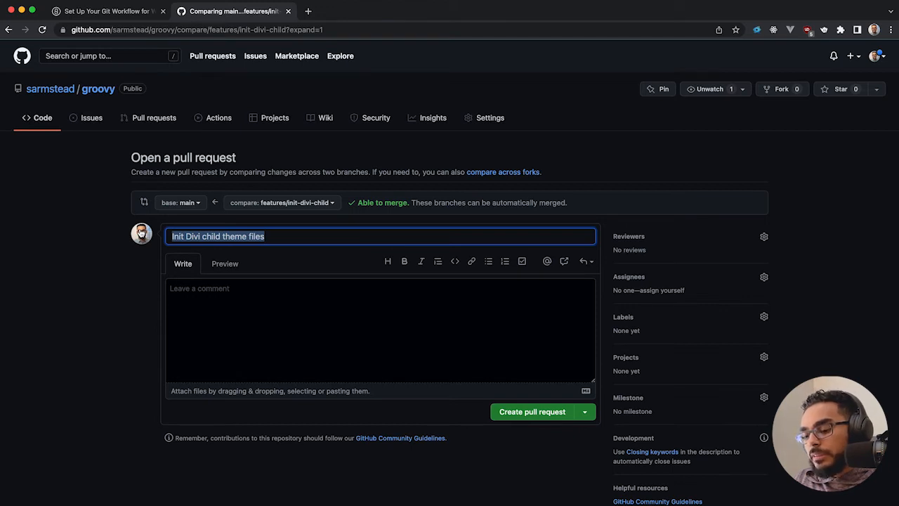
type("Add")
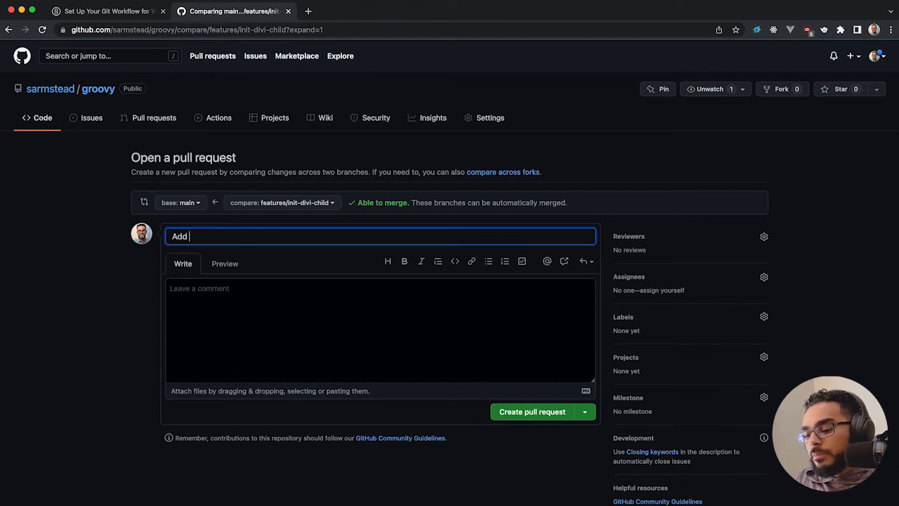
type("boilderplate Divi")
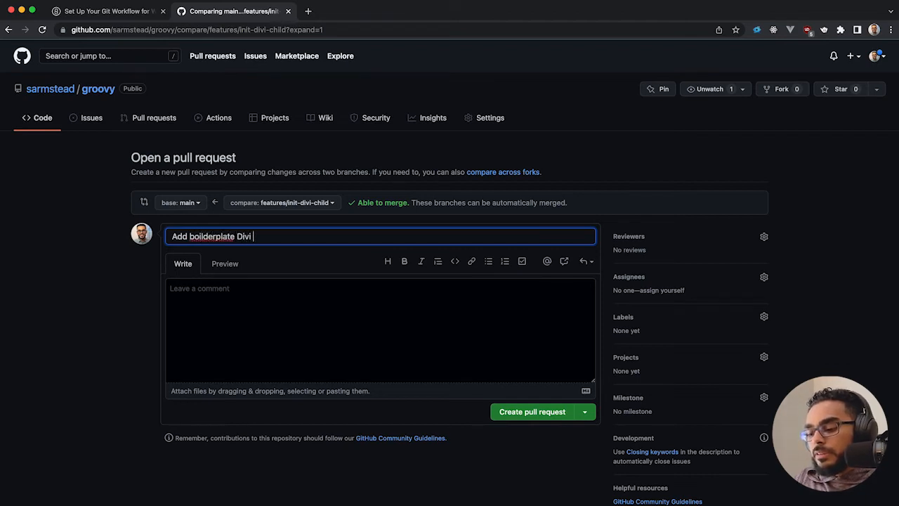
type("child theme files")
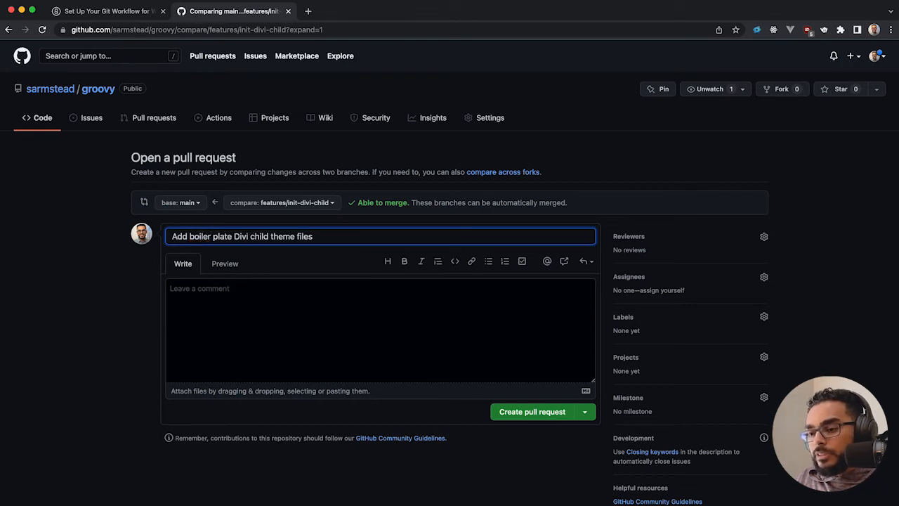
scroll("down", 3)
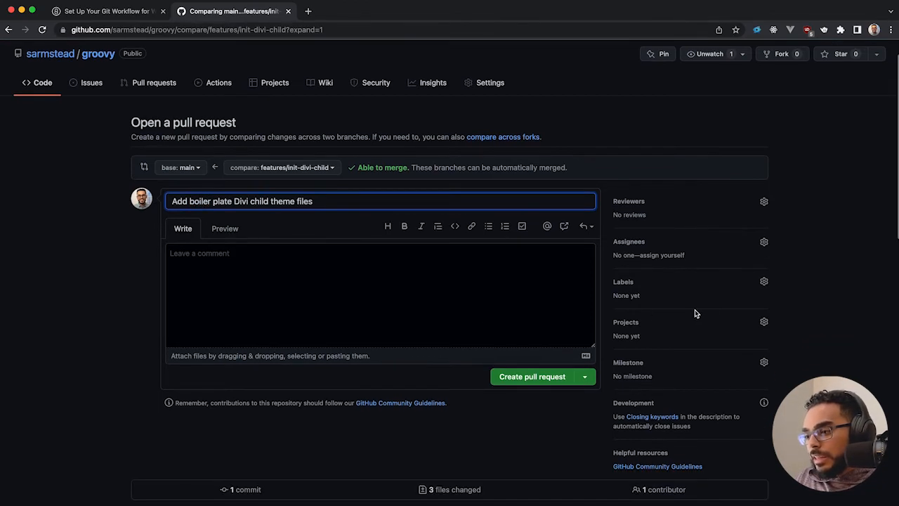
Step: Add the feature label to the pull request and create it
left_click(763, 281)
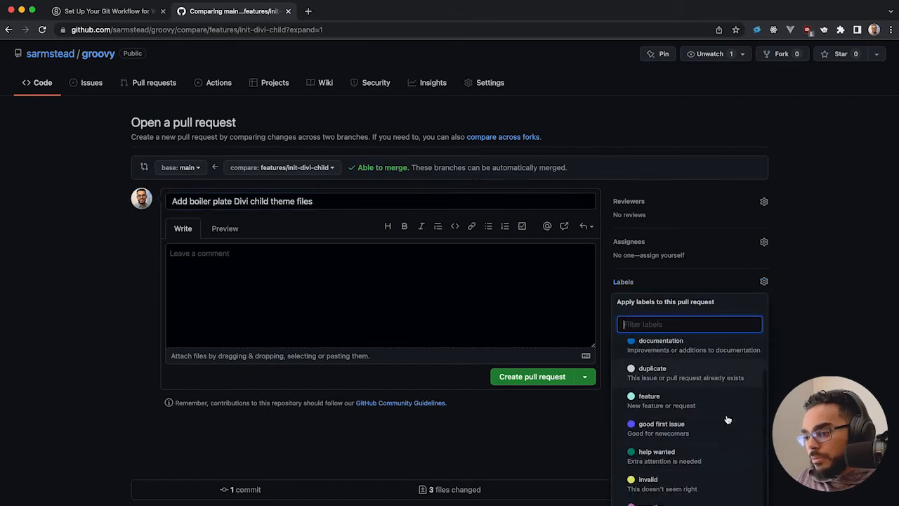
left_click(649, 396)
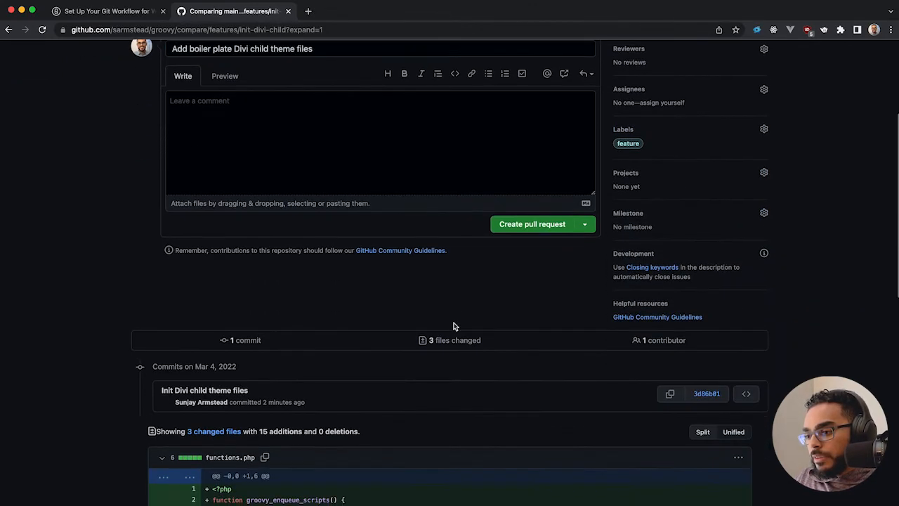
left_click(532, 224)
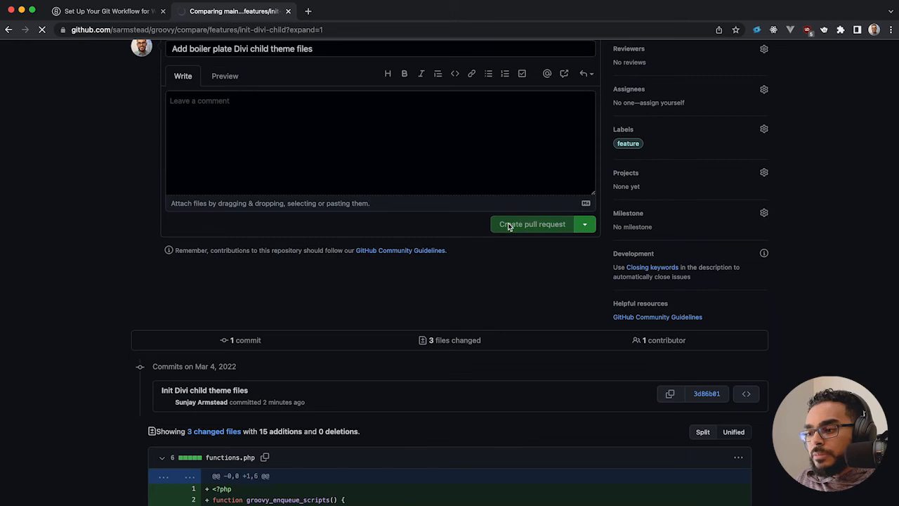
left_click(531, 223)
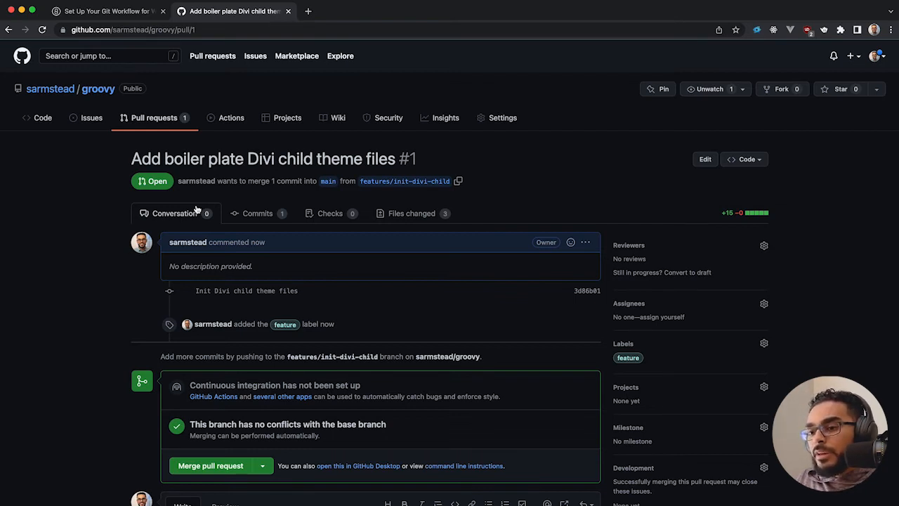
mouse_move(188, 242)
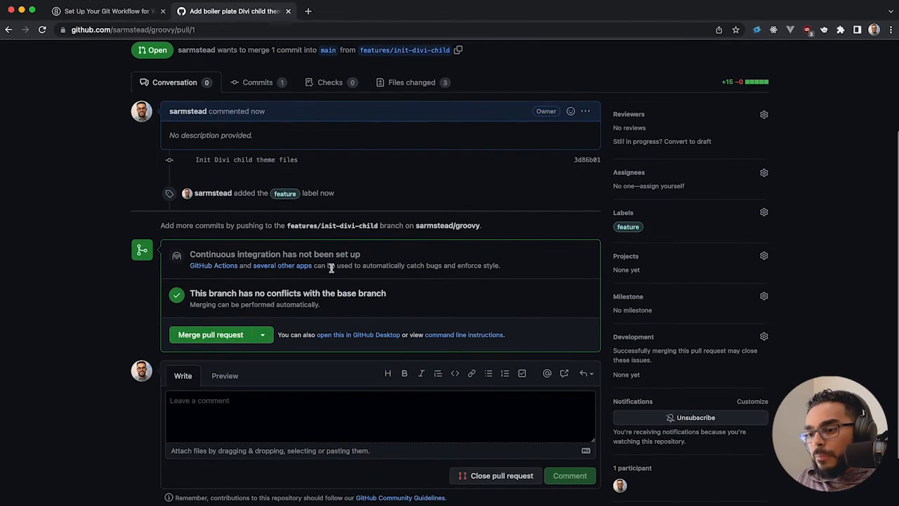
mouse_move(189, 293)
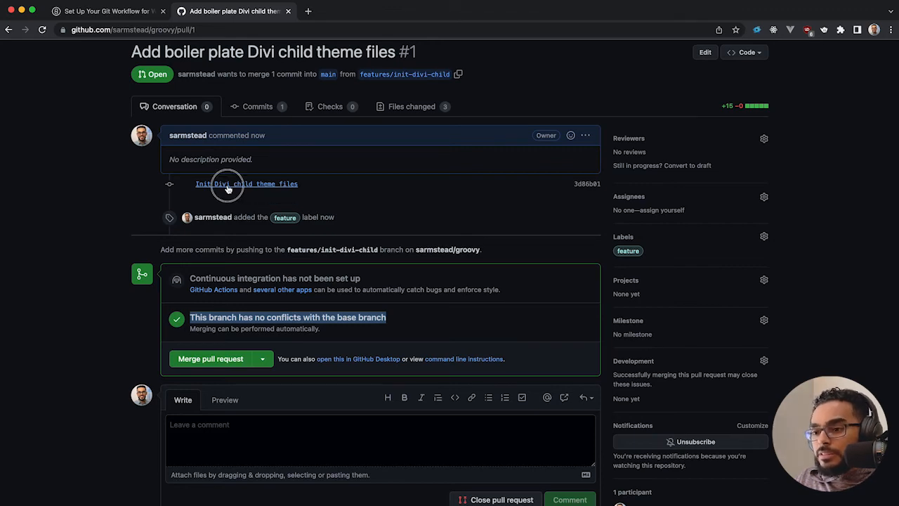
Step: Inspect the Init Divi child theme files commit diff, then start merging pull request #1
left_click(246, 184)
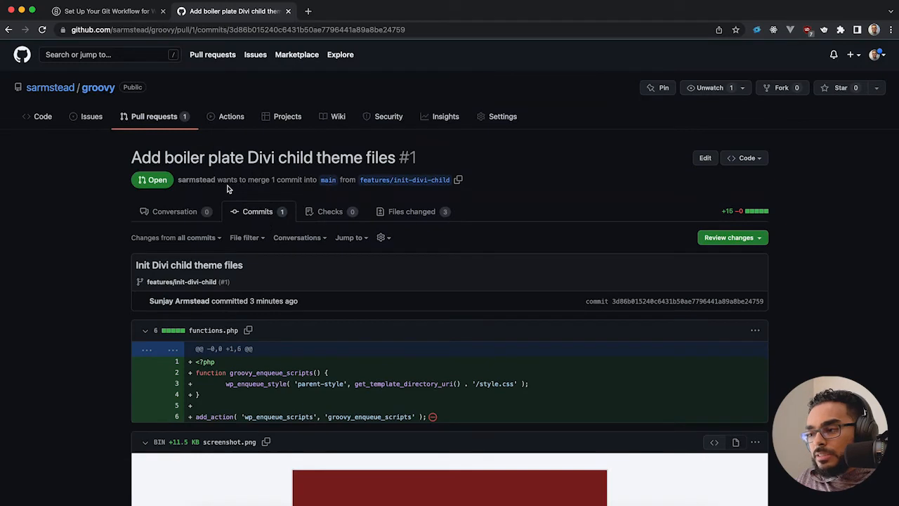
mouse_move(332, 264)
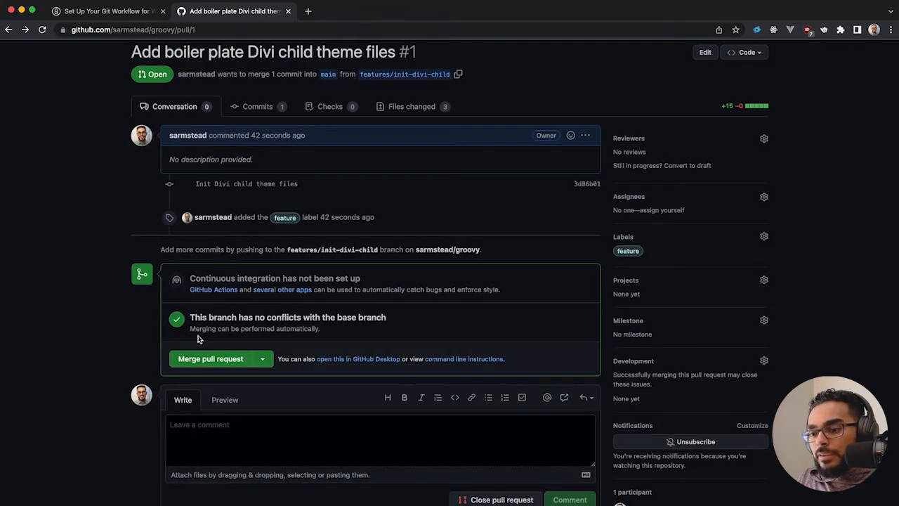
left_click(210, 359)
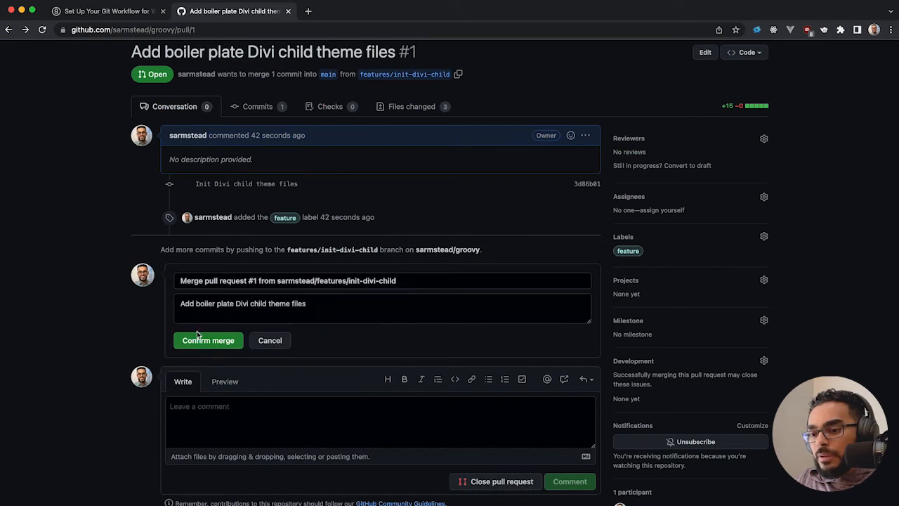
Step: Confirm the merge of pull request #1 into main
left_click(207, 340)
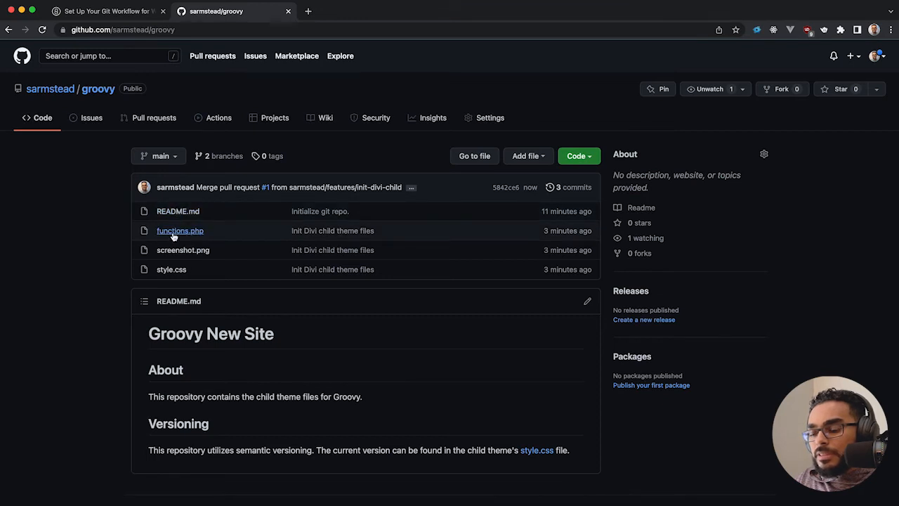
mouse_move(173, 274)
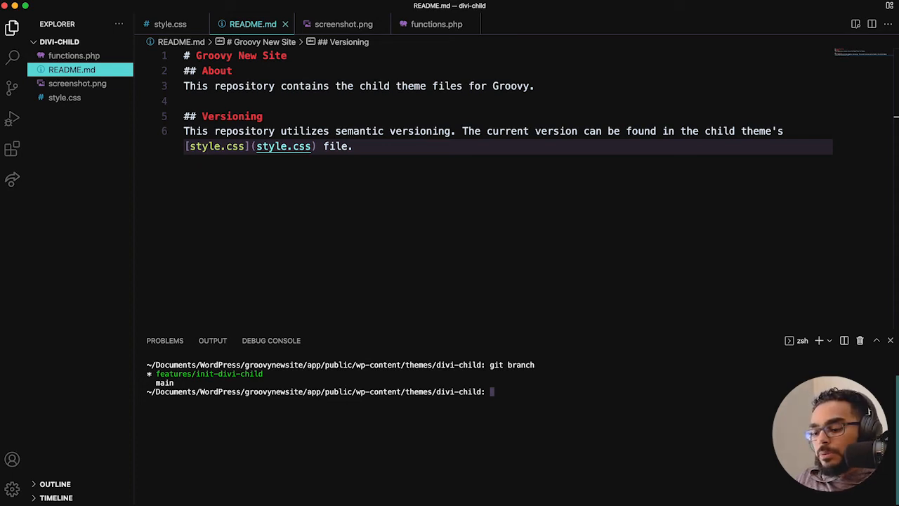
Step: Check out the main branch and run git pull for the merged files
type("git")
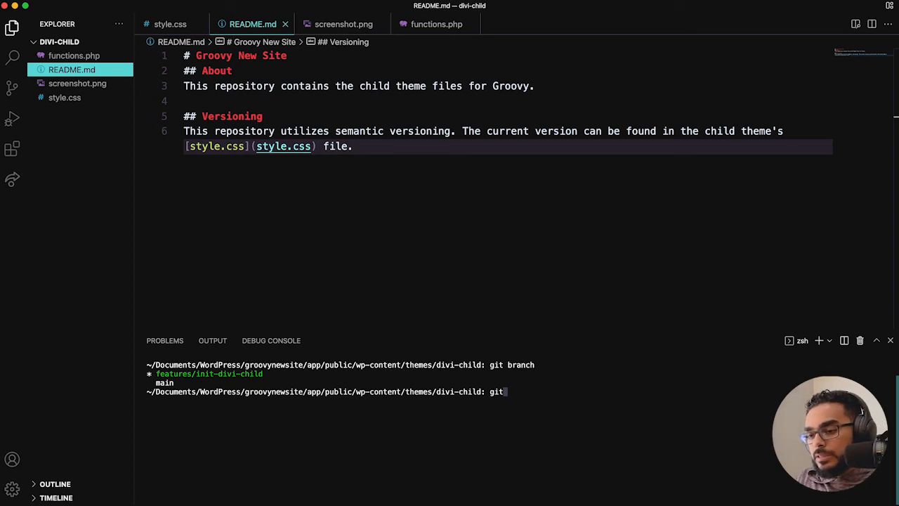
type("\" \"")
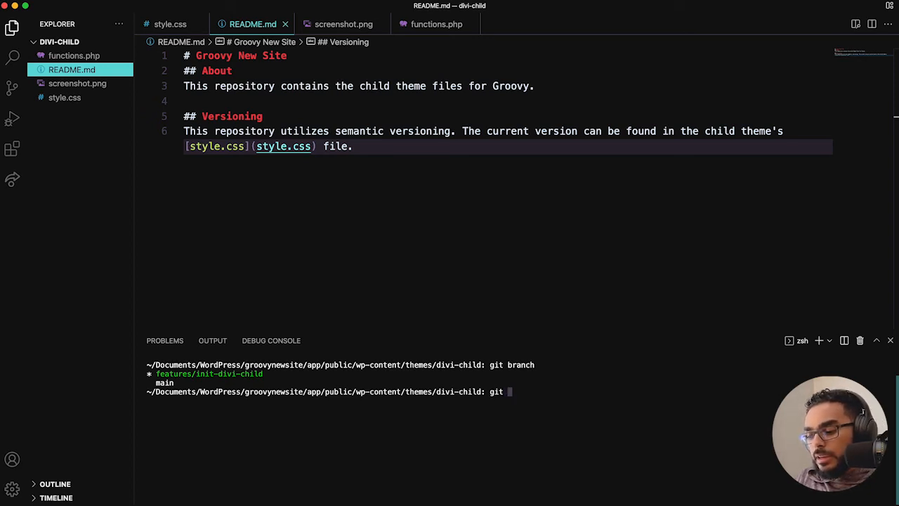
type("checkout main")
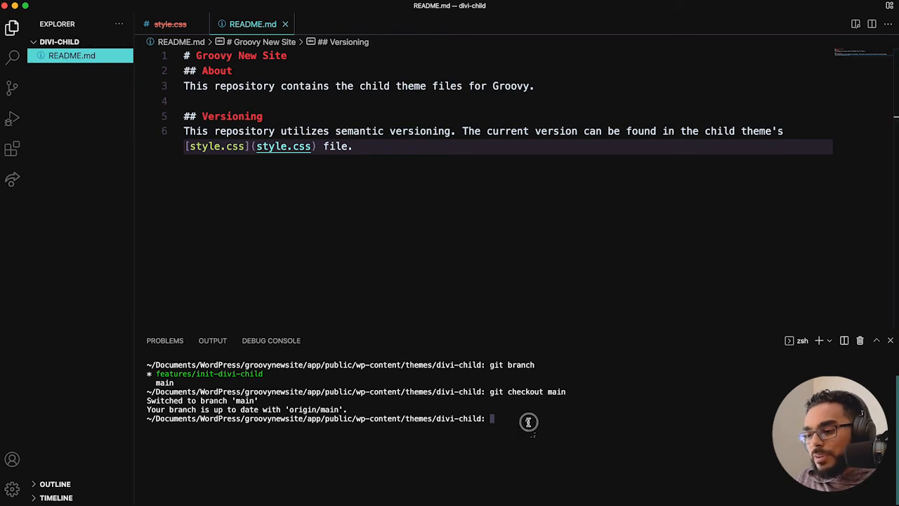
type("git")
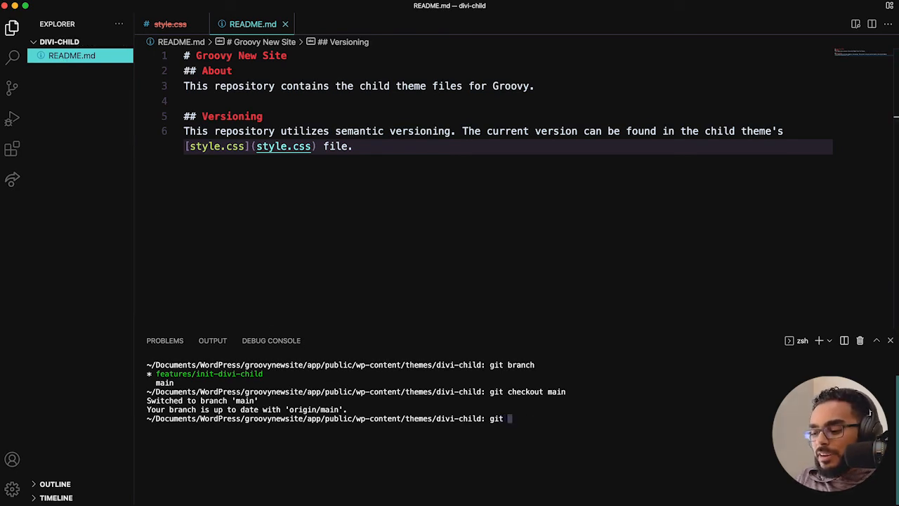
type("pull")
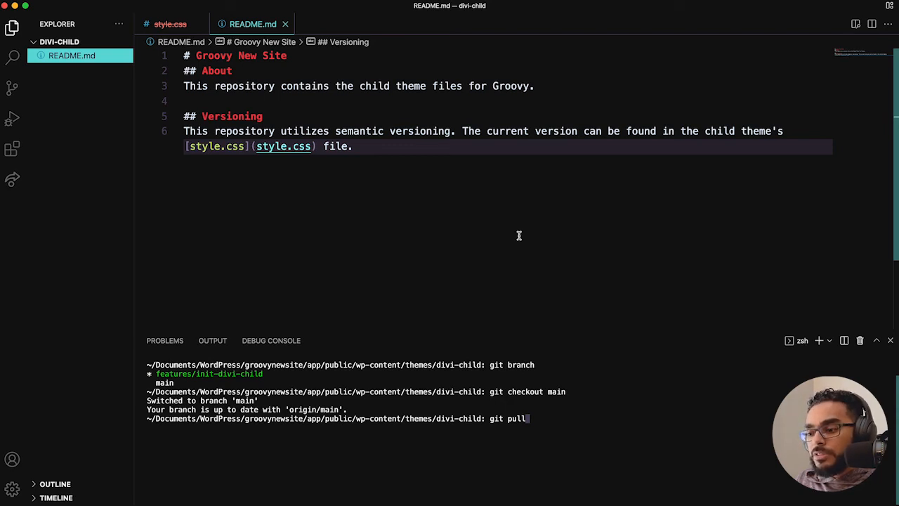
mouse_move(496, 418)
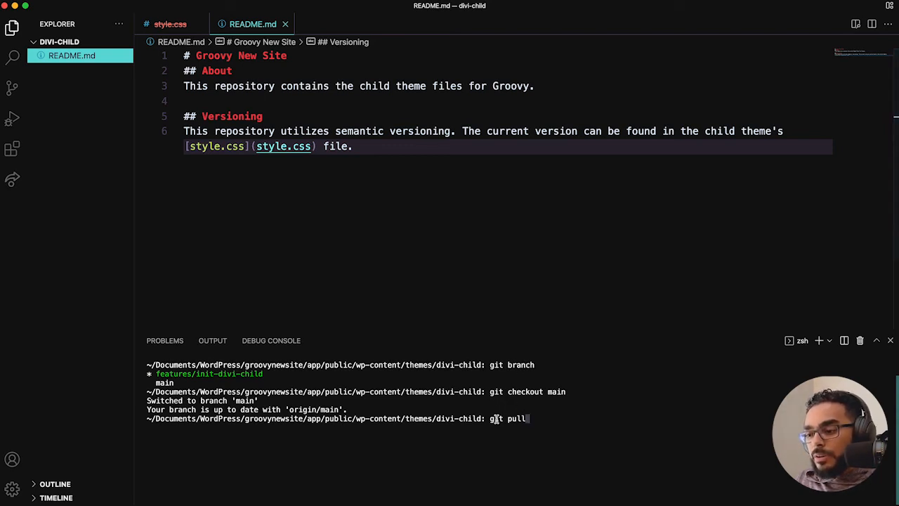
mouse_move(560, 429)
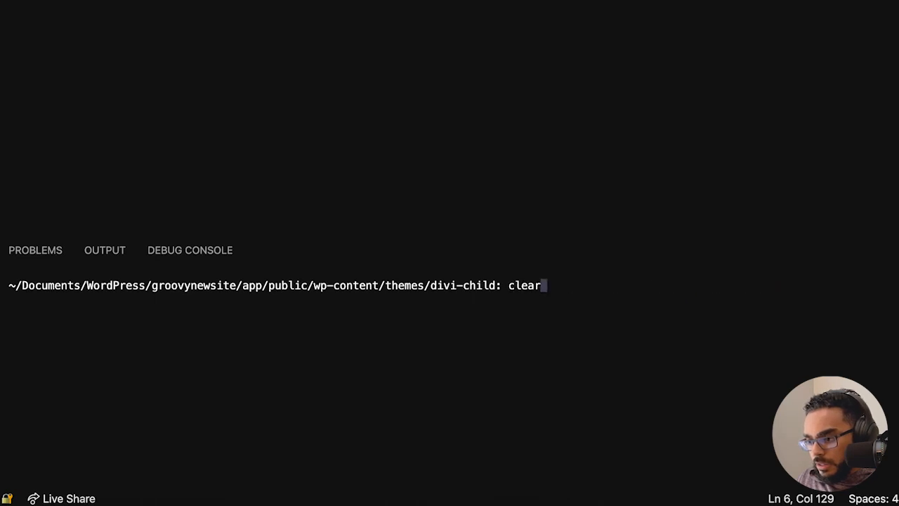
type("git branch")
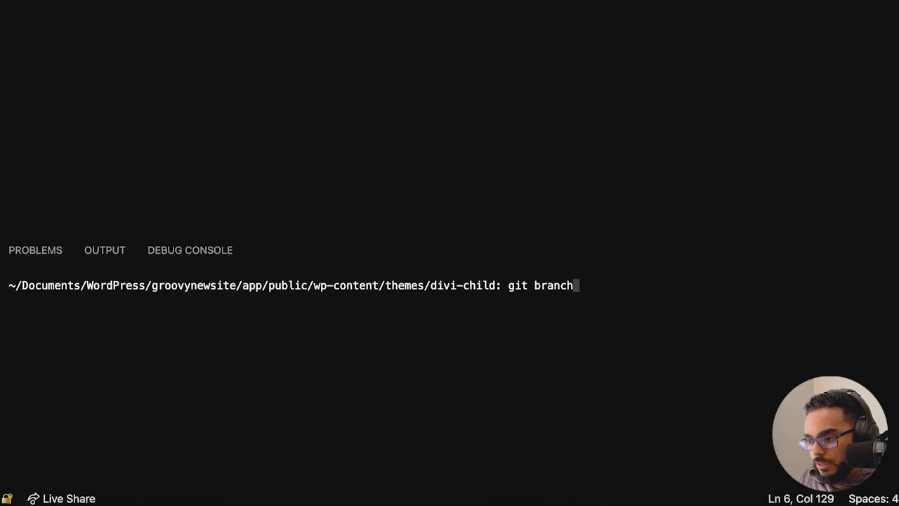
type("clear")
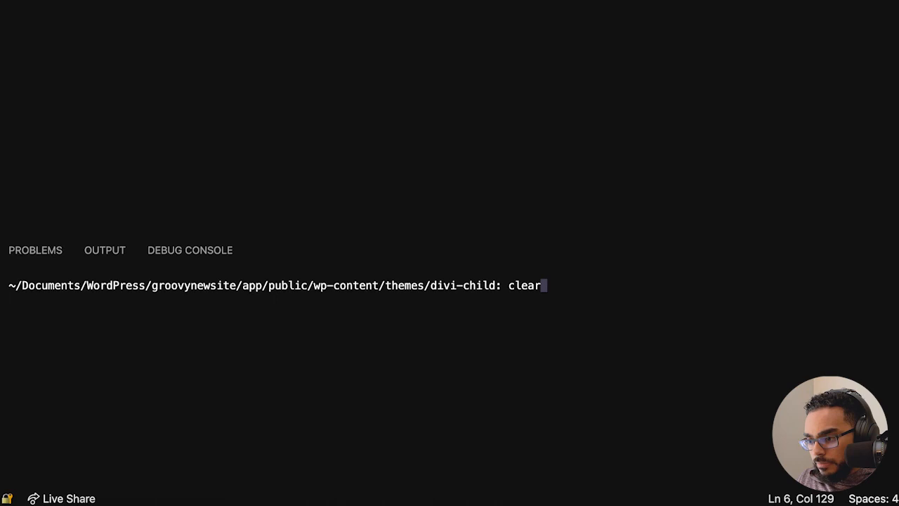
type("git push -u origin main")
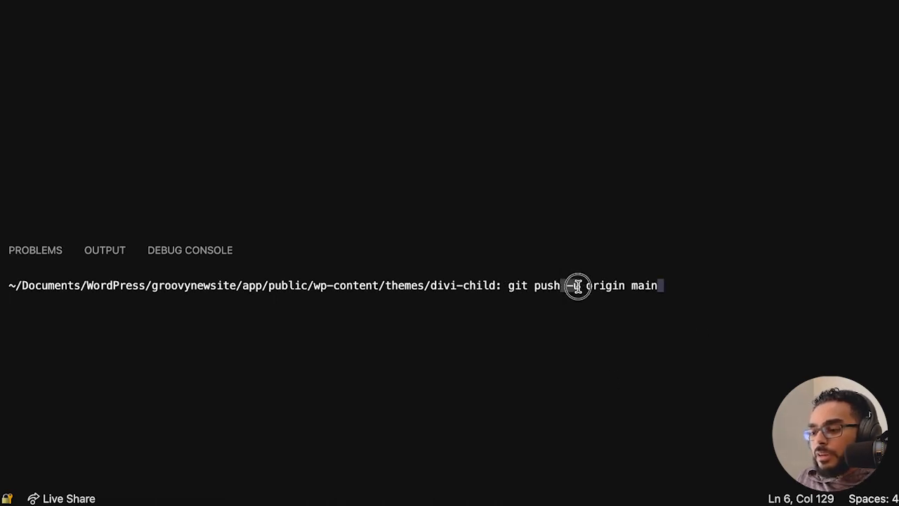
type("-u")
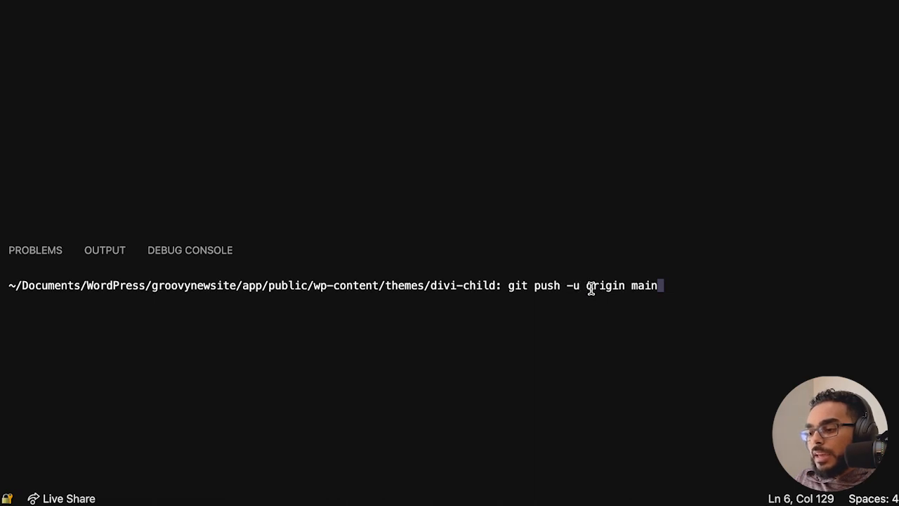
double_click(604, 285)
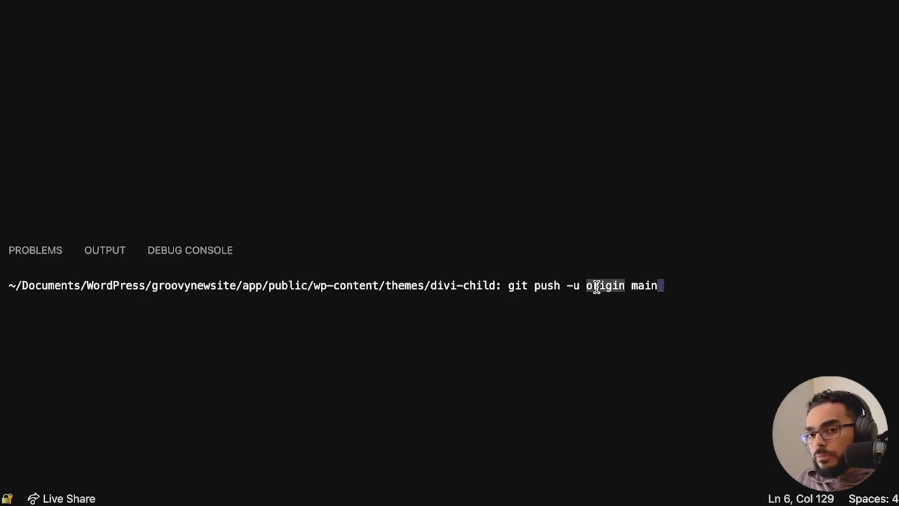
mouse_move(773, 298)
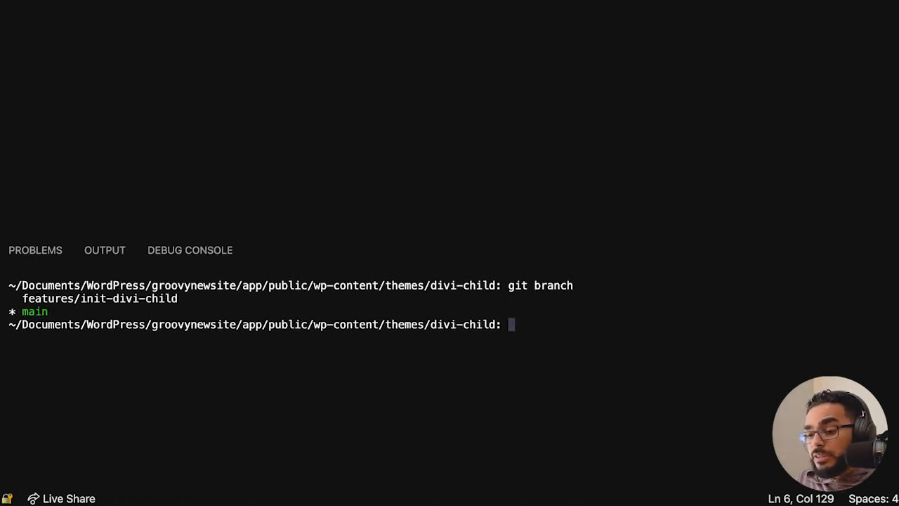
Step: List branches, then delete the merged local features/init-divi-child branch with git branch -d
type("g")
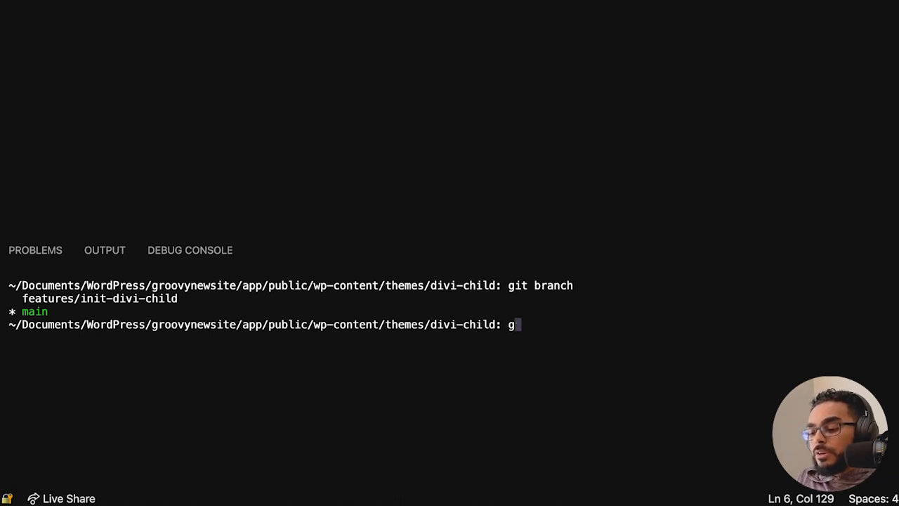
type("it branch -")
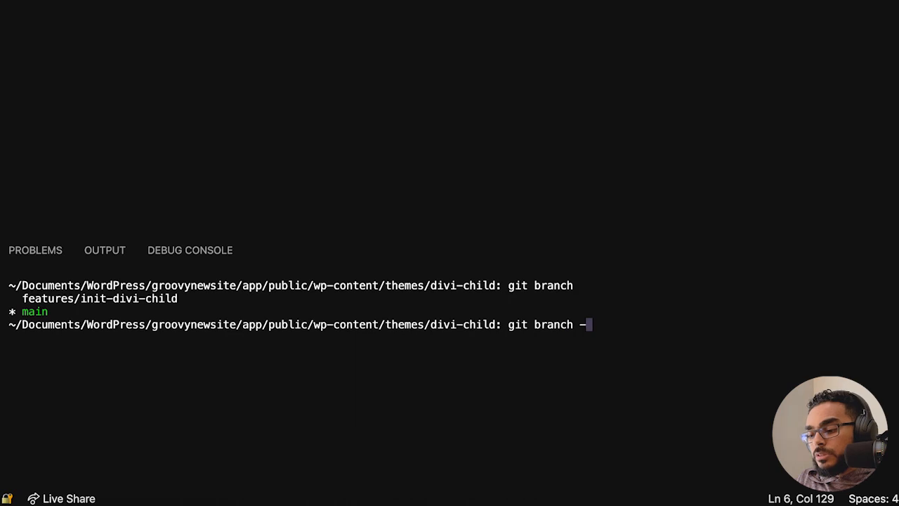
type("d")
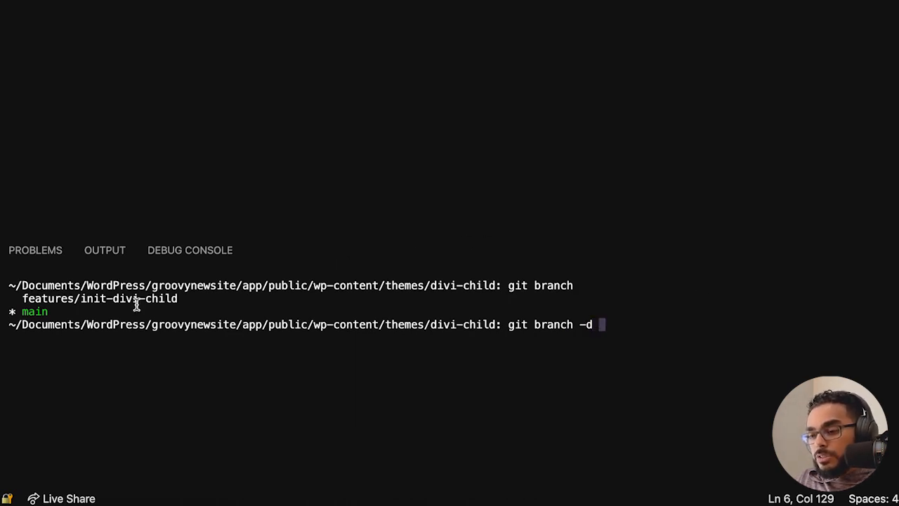
right_click(137, 298)
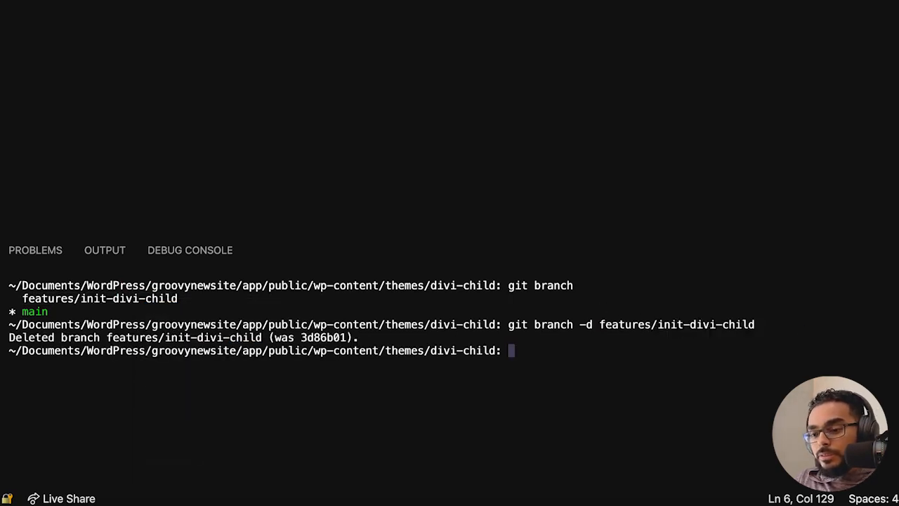
type("git")
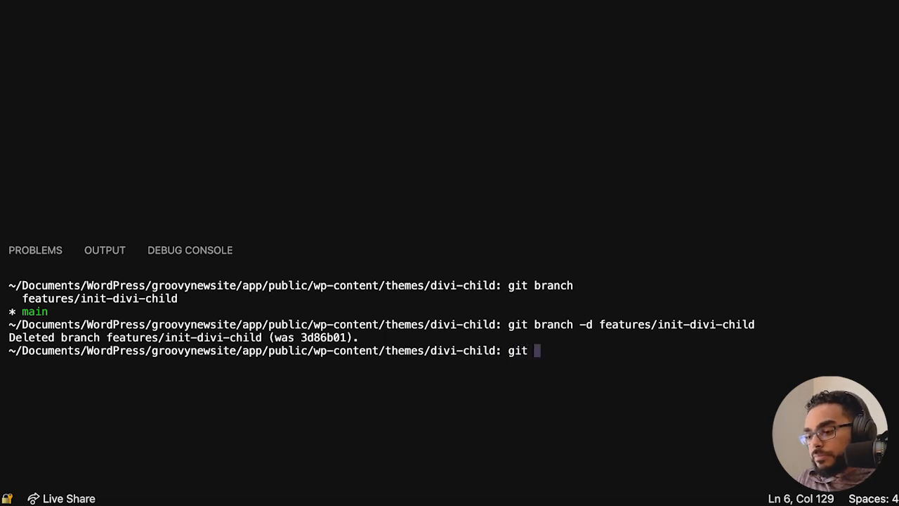